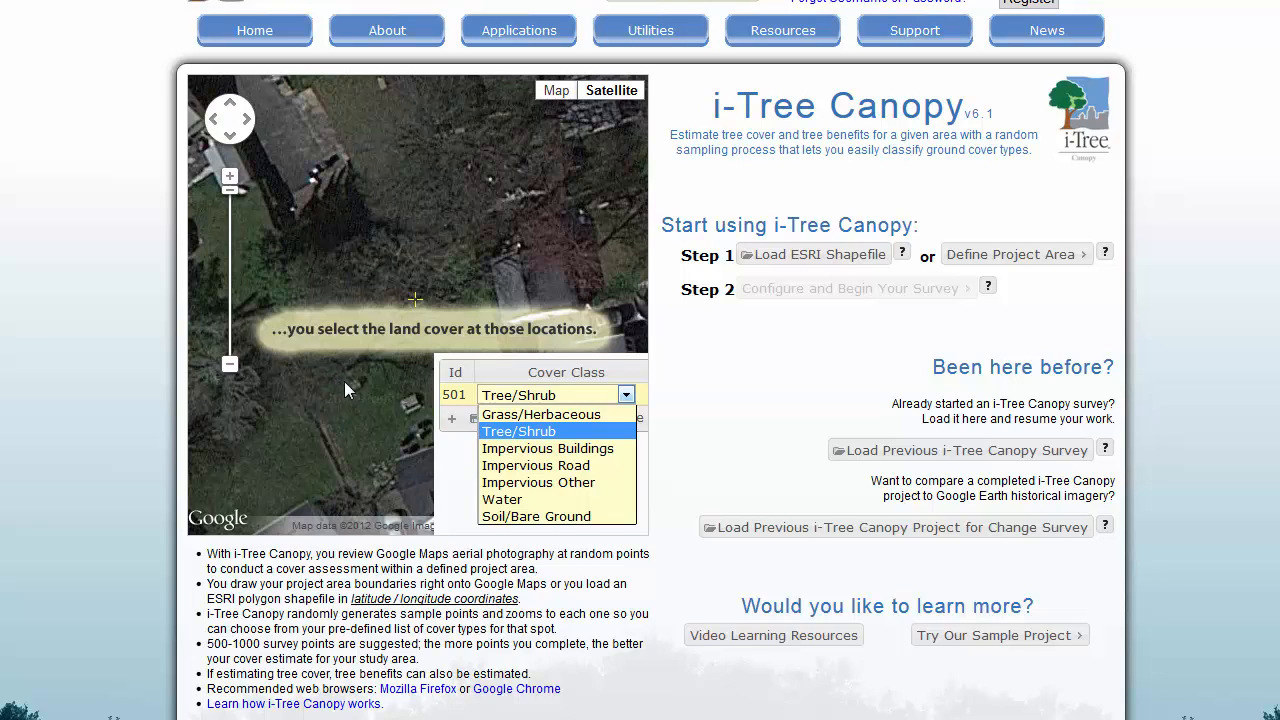
{"action": "mouse_move", "coordinate": [364, 392]}
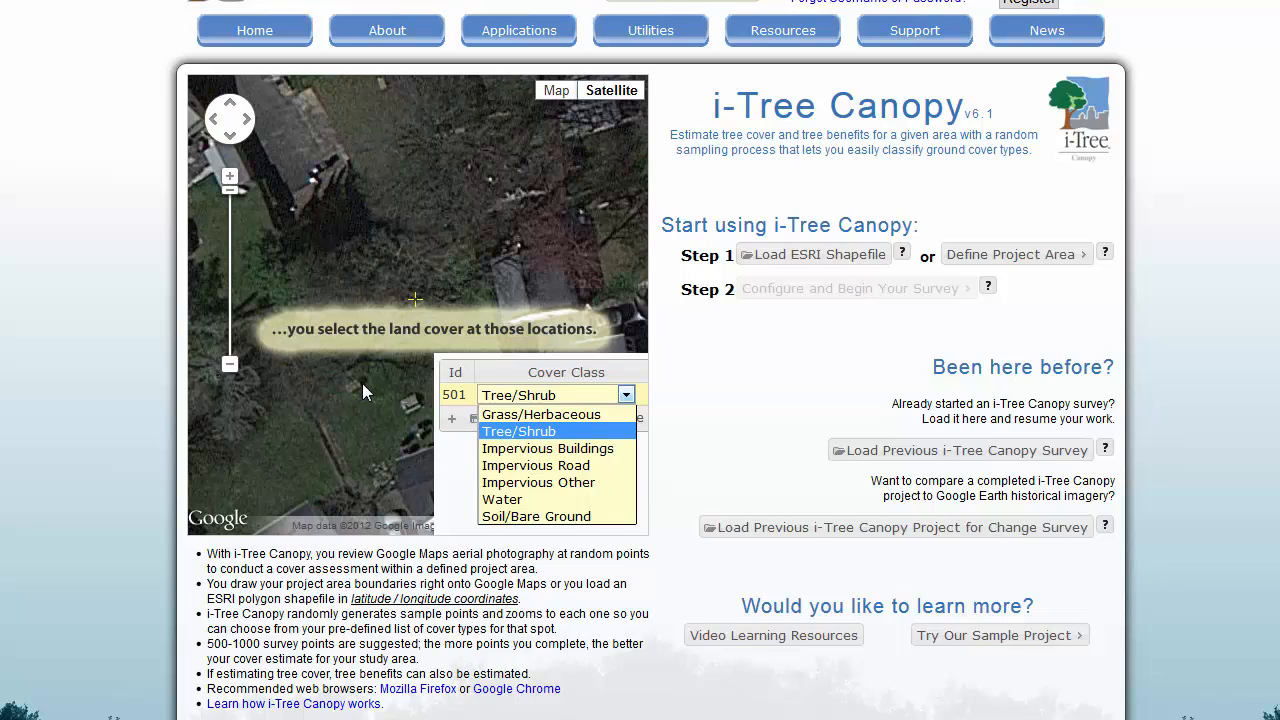
{"action": "mouse_move", "coordinate": [390, 396]}
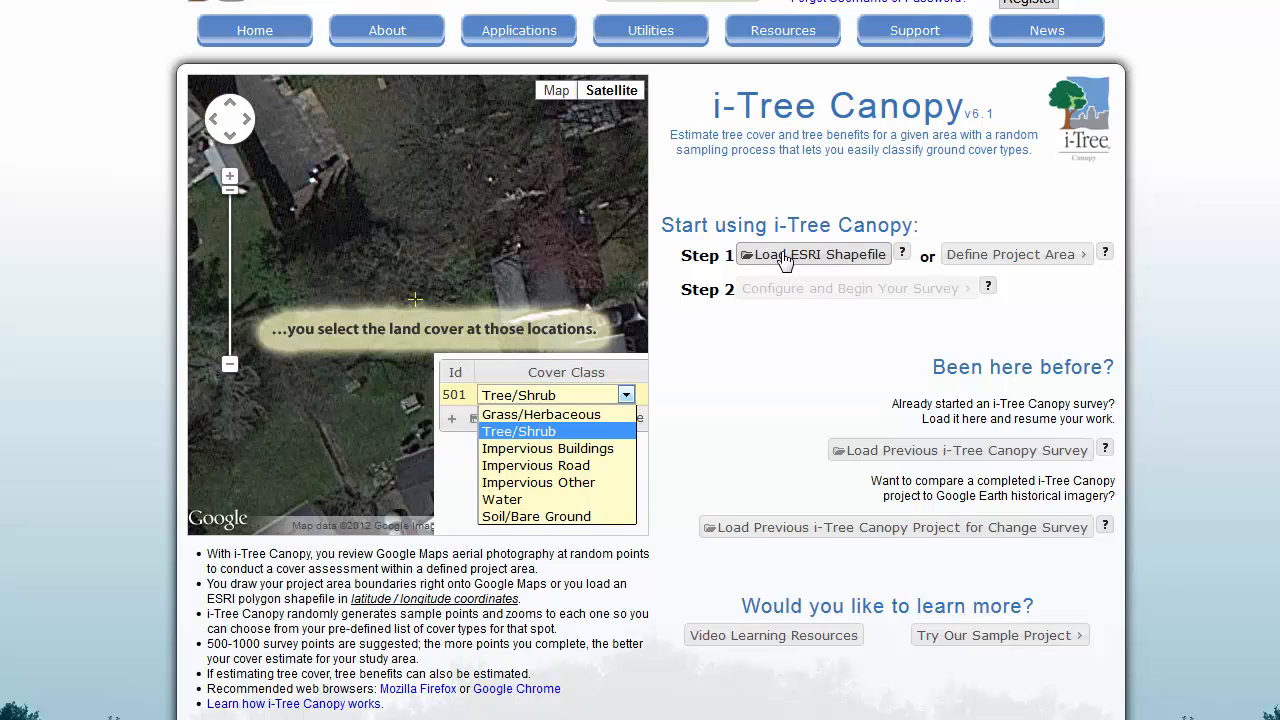
Accept the i-Tree Canopy license and choose 12-21-2013.shp as the boundary shapefile.
{"action": "left_click", "coordinate": [814, 254]}
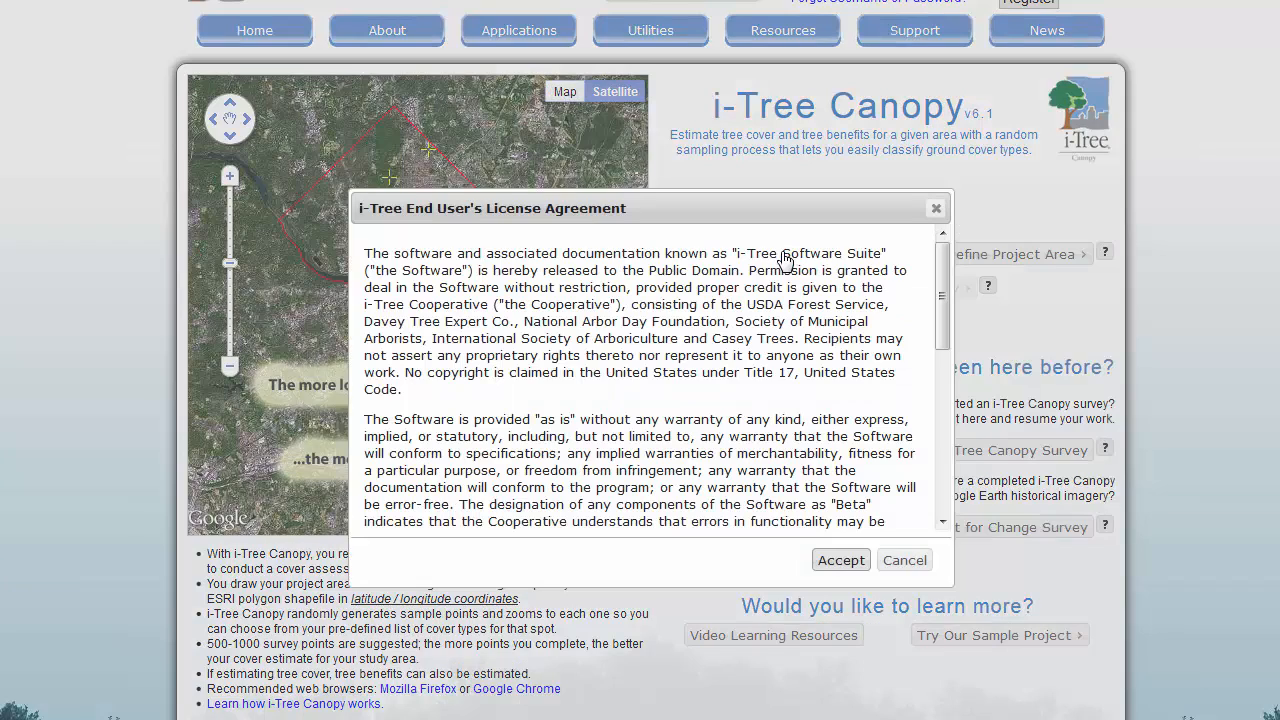
{"action": "left_click", "coordinate": [840, 560]}
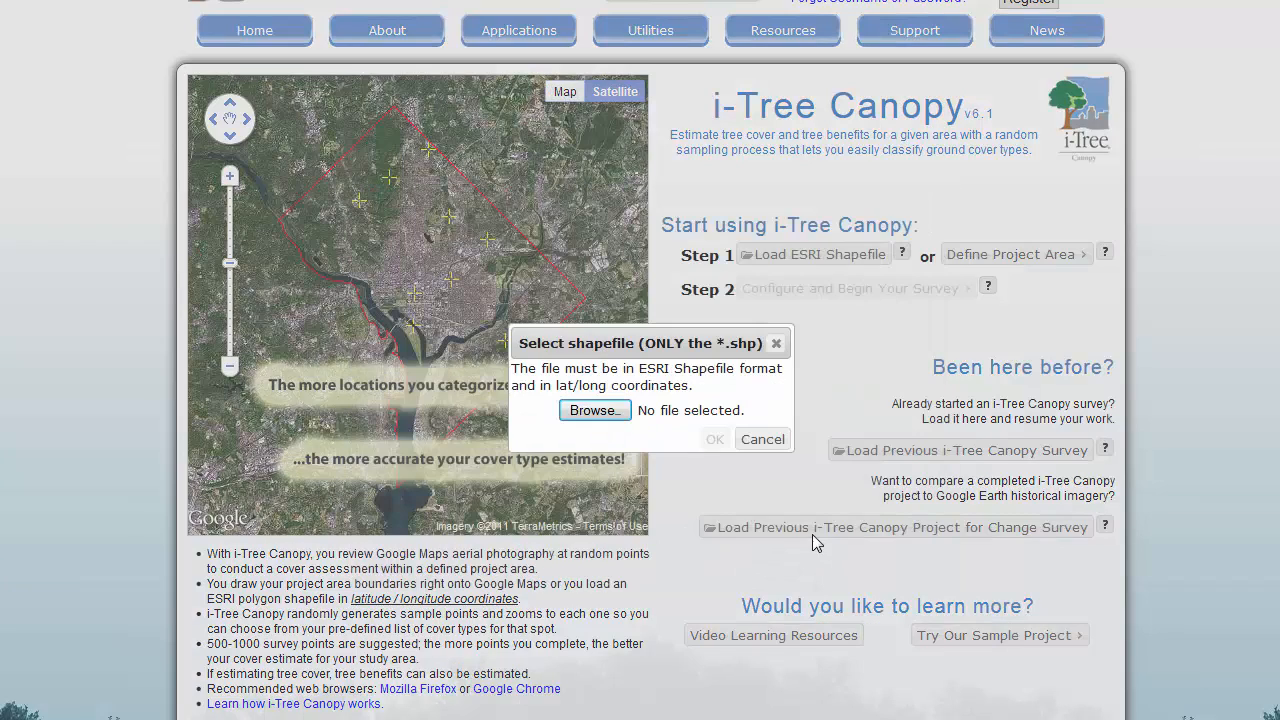
{"action": "left_click", "coordinate": [594, 410]}
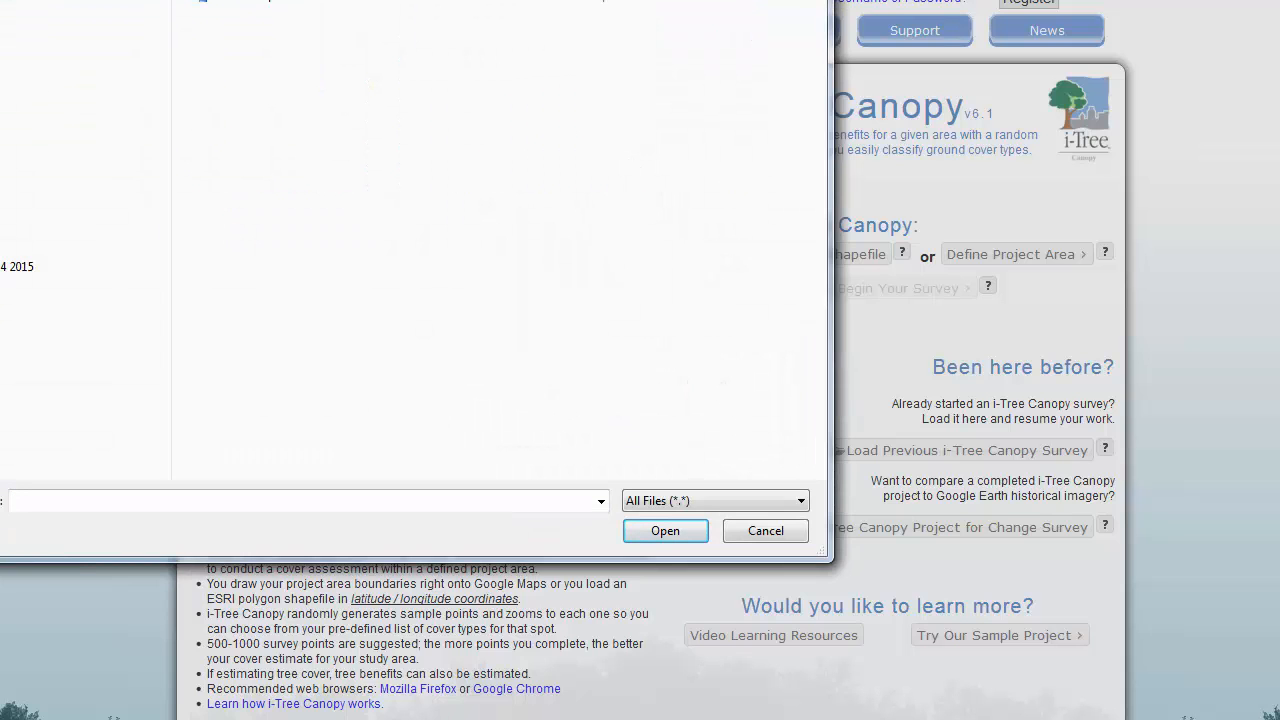
{"action": "left_click", "coordinate": [250, 57]}
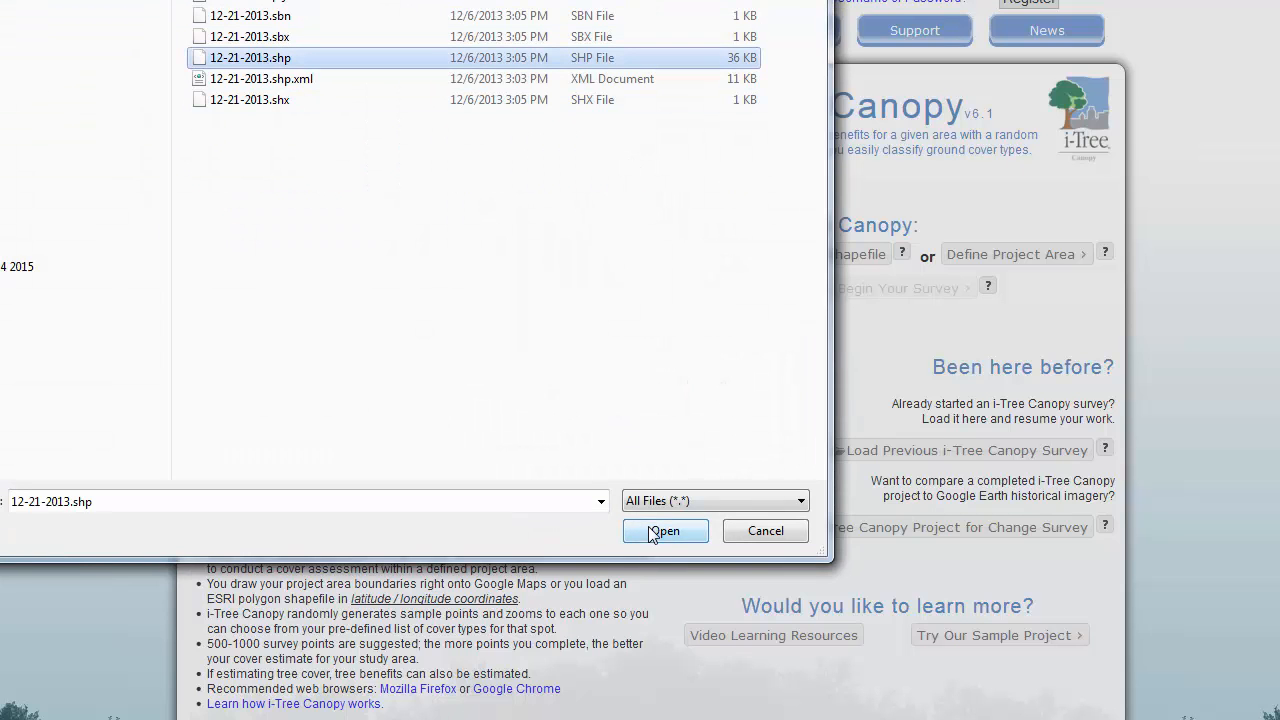
{"action": "left_click", "coordinate": [665, 531]}
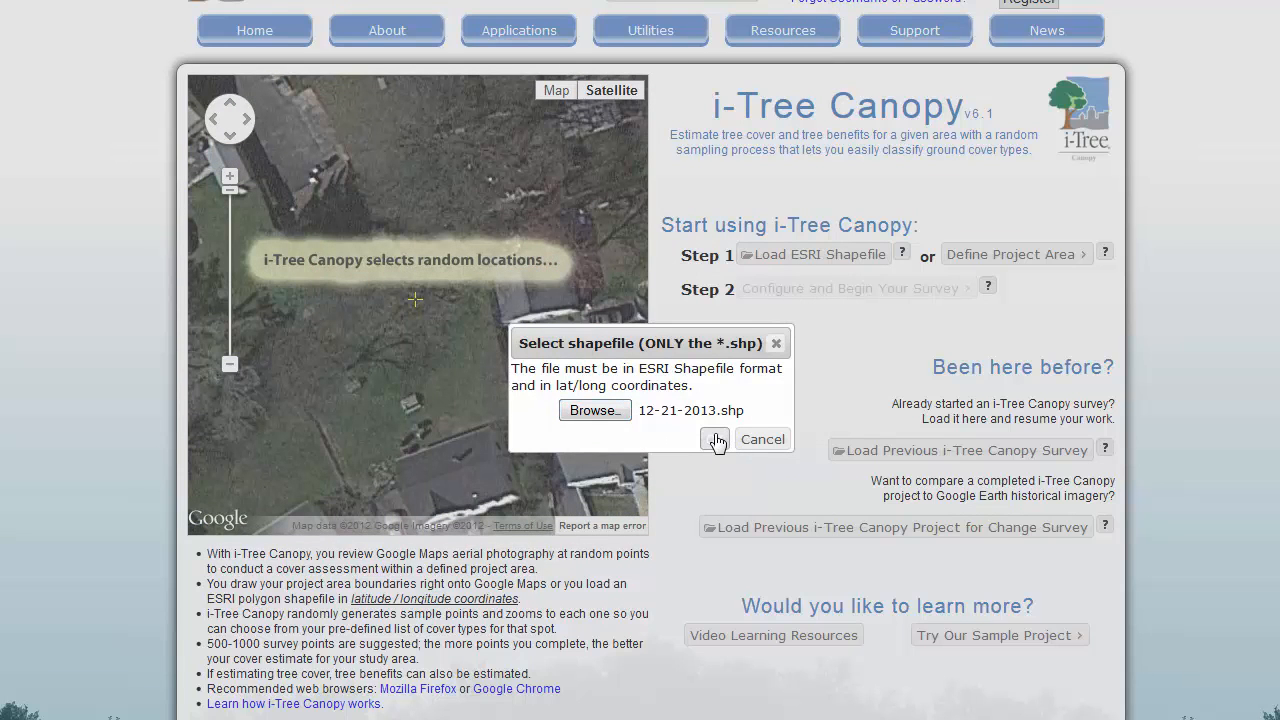
Attempt to load the boundary and dismiss the invalid projection format error.
{"action": "left_click", "coordinate": [716, 440]}
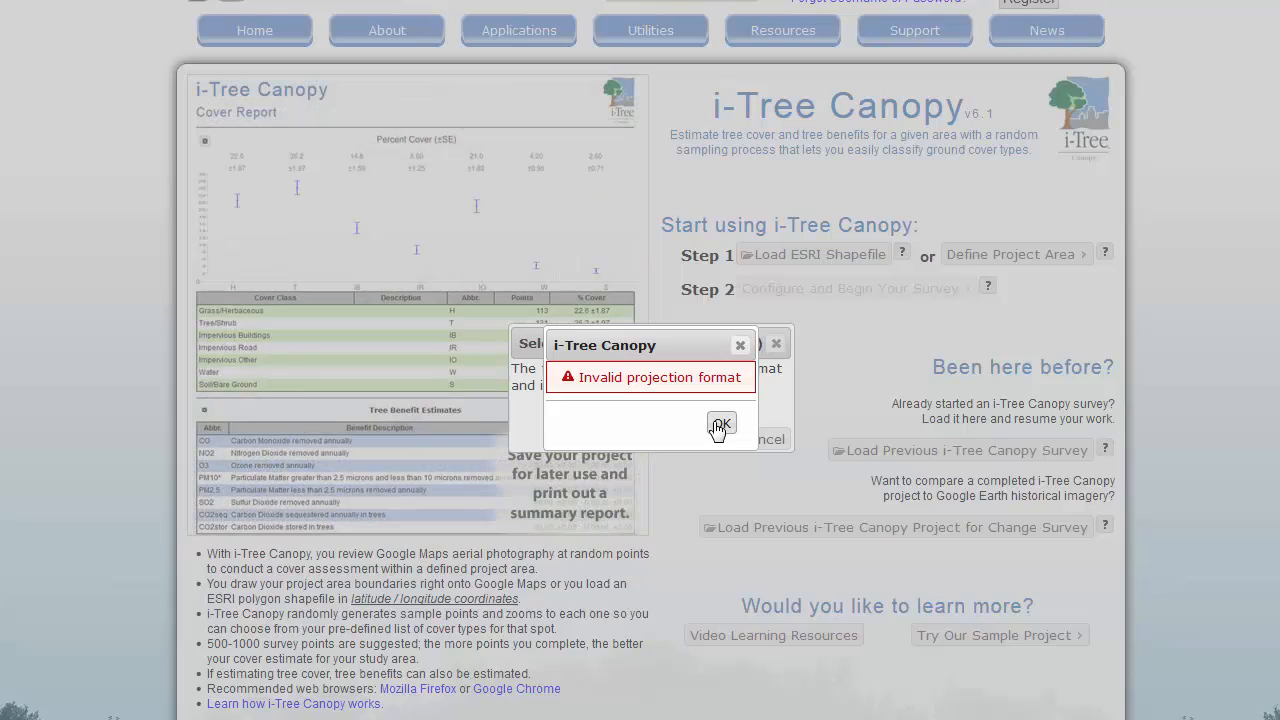
{"action": "left_click", "coordinate": [721, 424]}
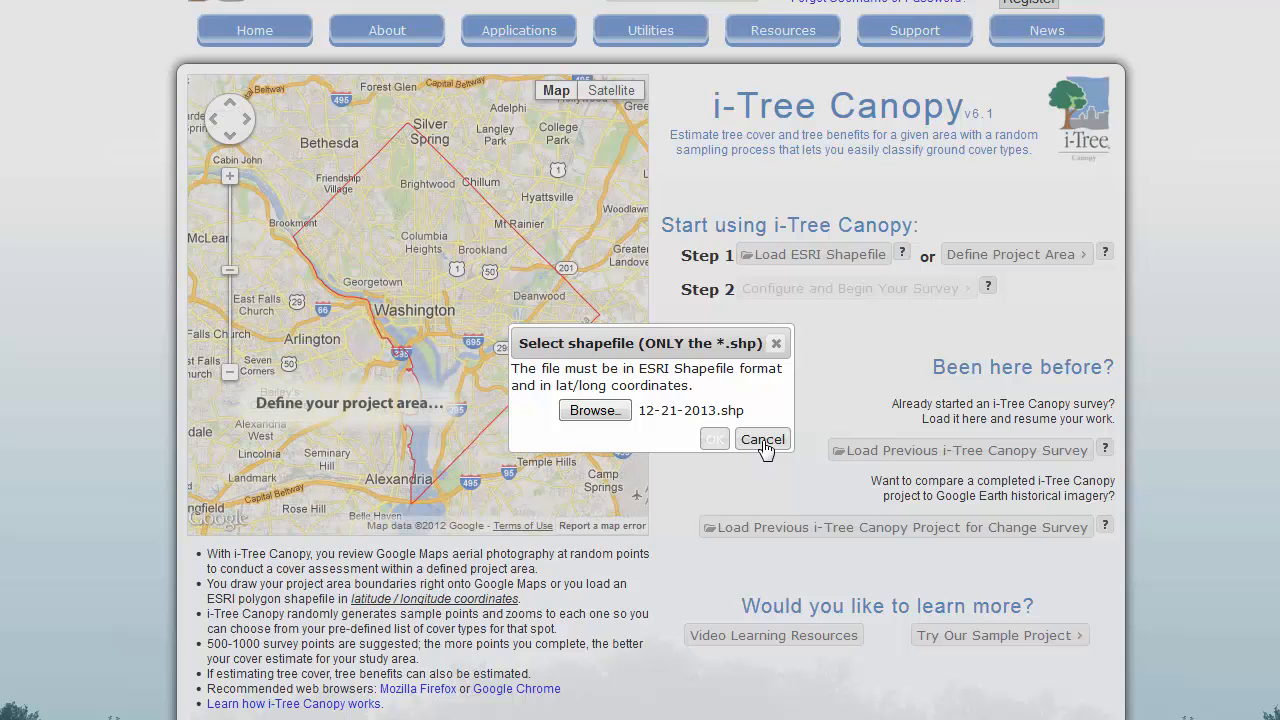
Cancel the shapefile chooser in i-Tree Canopy, leaving no boundary loaded.
{"action": "left_click", "coordinate": [611, 90]}
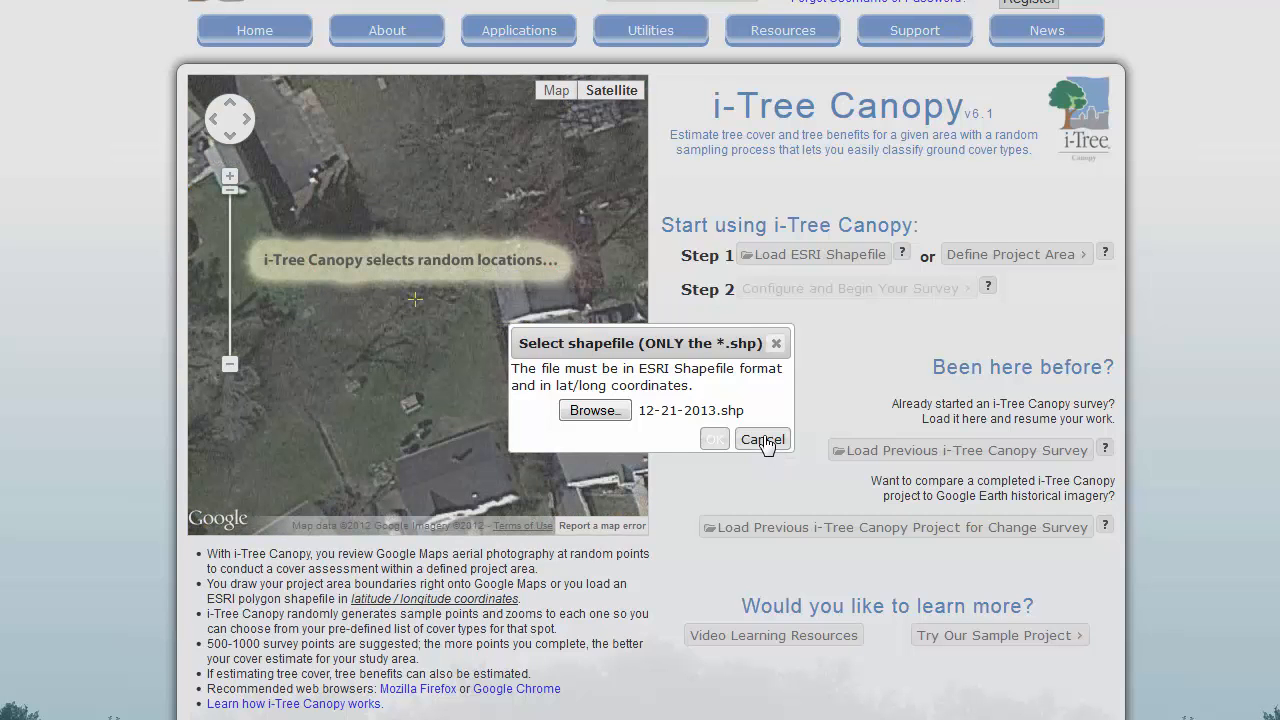
{"action": "left_click", "coordinate": [761, 440]}
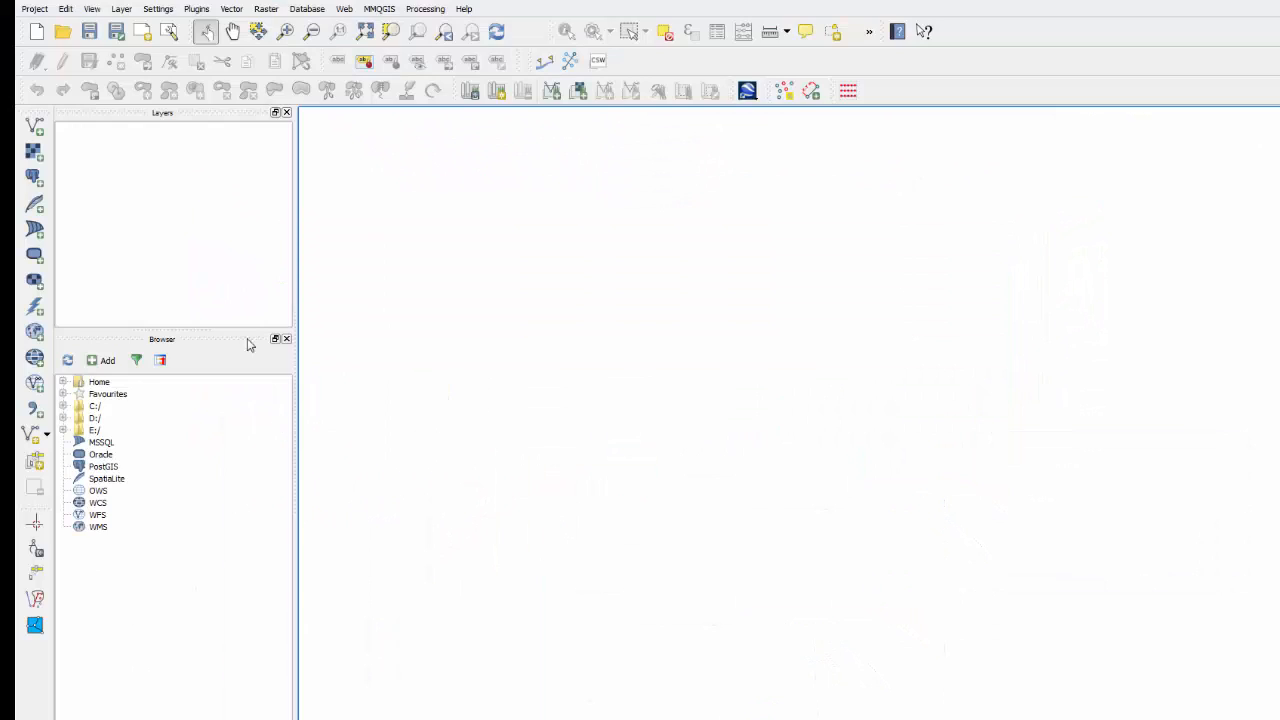
{"action": "mouse_move", "coordinate": [35, 125]}
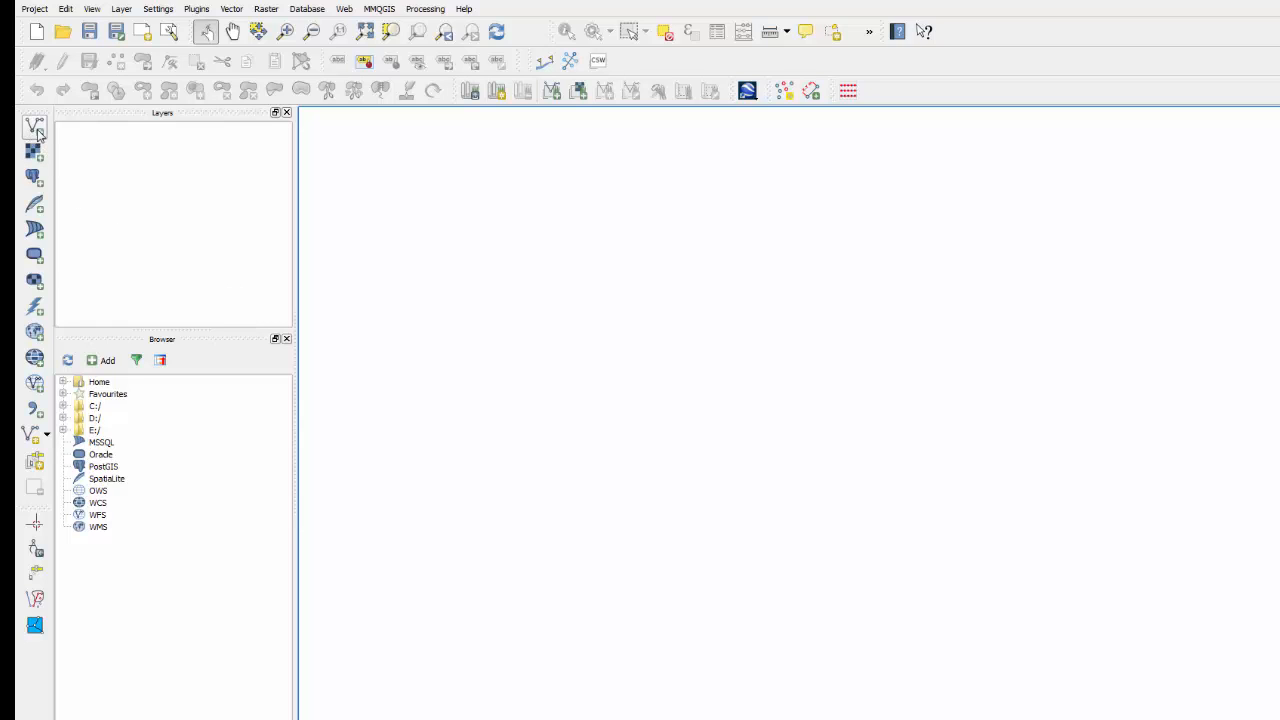
{"action": "mouse_move", "coordinate": [127, 161]}
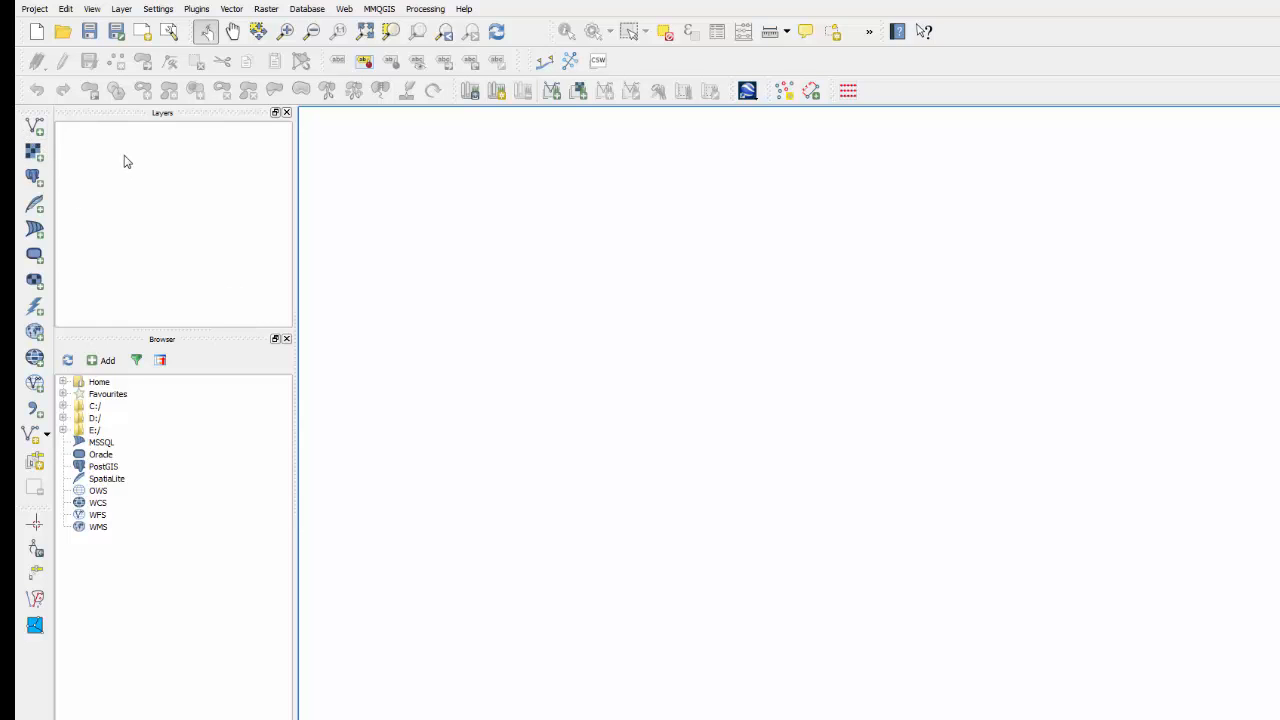
{"action": "mouse_move", "coordinate": [16, 99]}
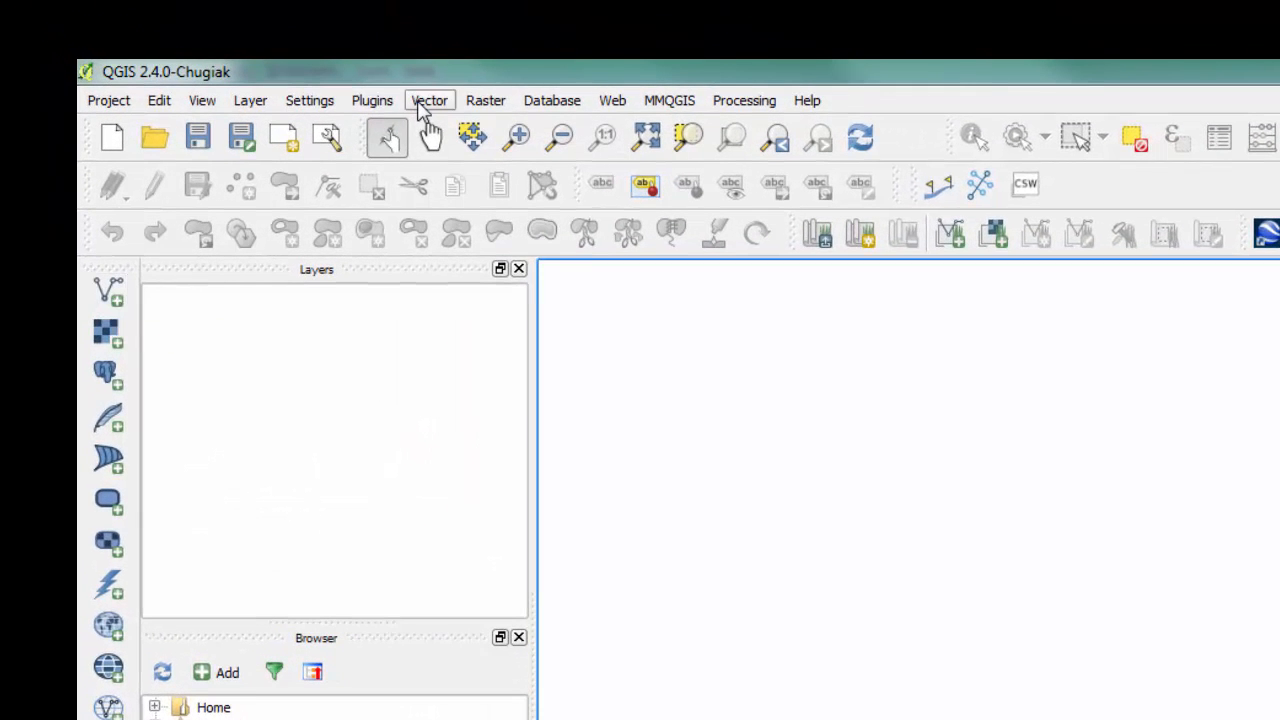
{"action": "mouse_move", "coordinate": [107, 293]}
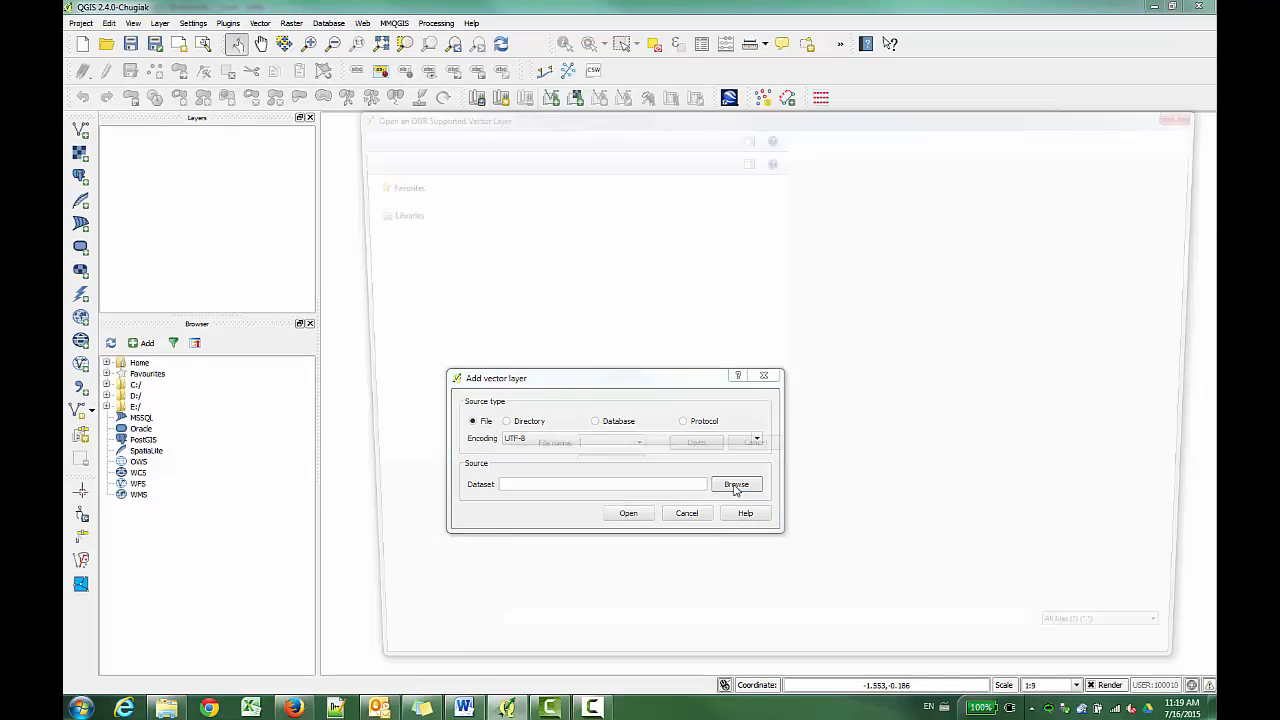
Add cb_2014_us_county_20m.shp from C:\GIS\LowResCountyBoundariesFromCensus as a vector layer.
{"action": "left_click", "coordinate": [736, 484]}
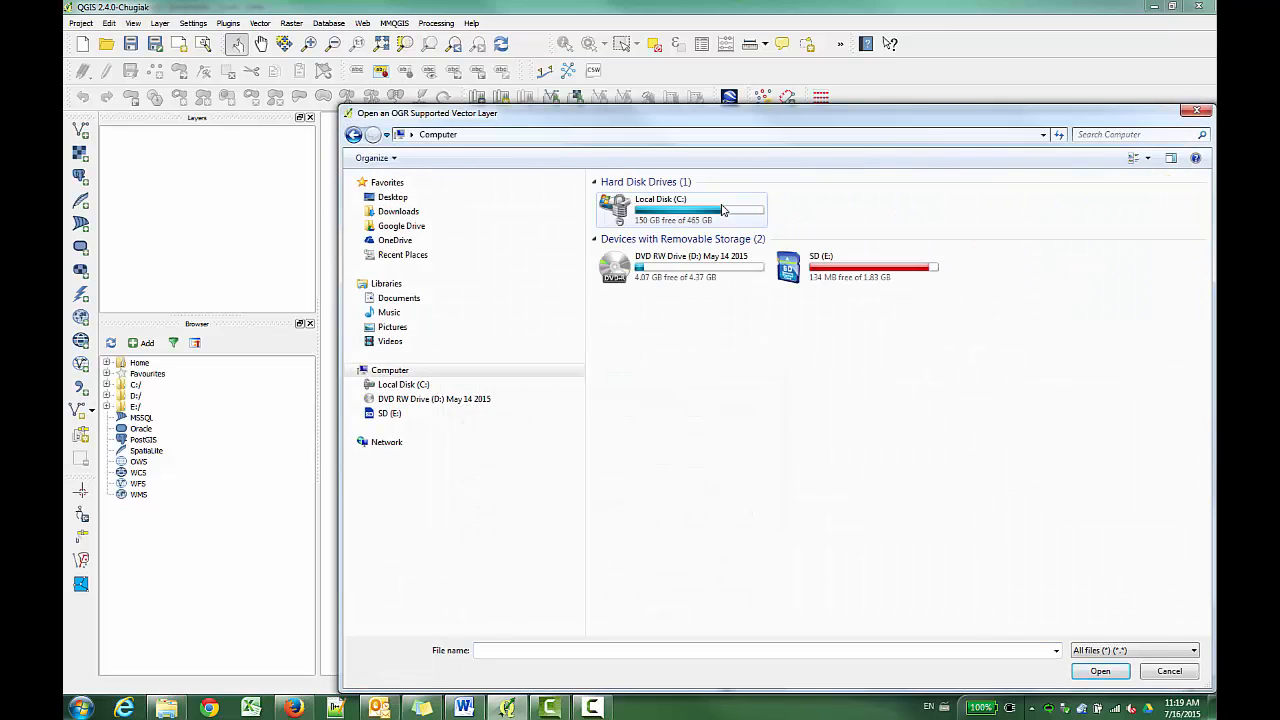
{"action": "double_click", "coordinate": [660, 207]}
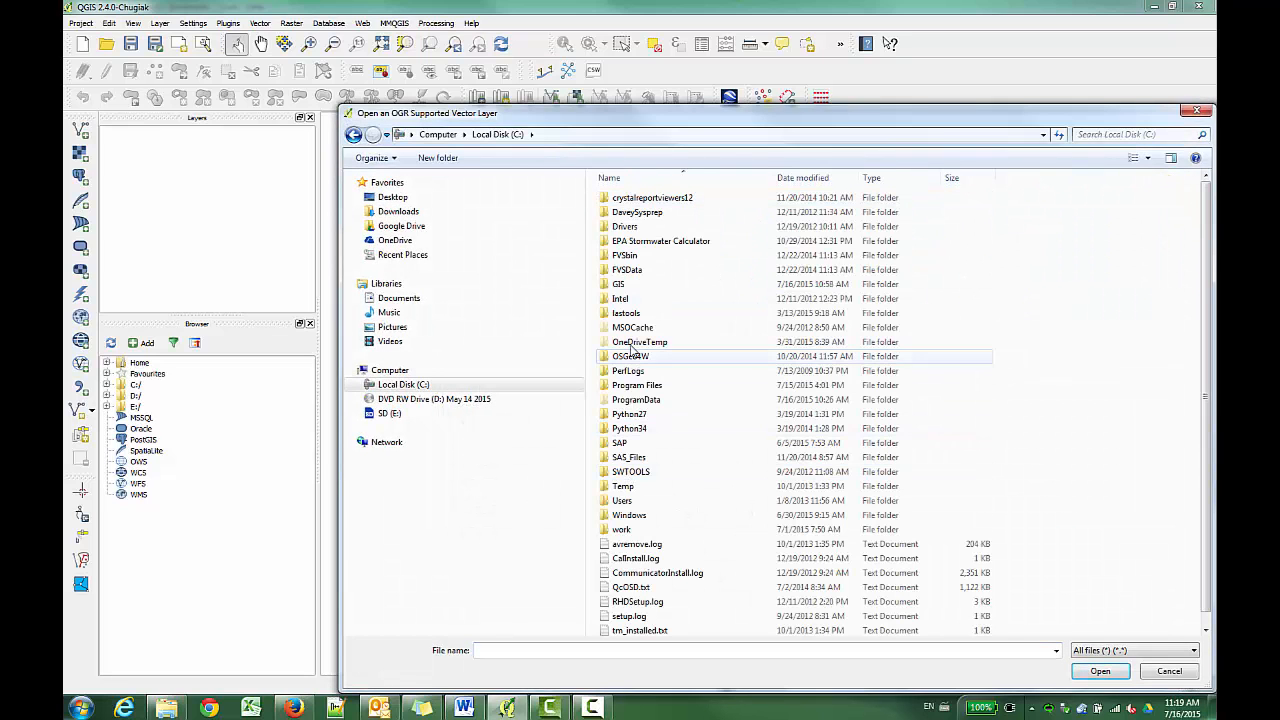
{"action": "double_click", "coordinate": [618, 284]}
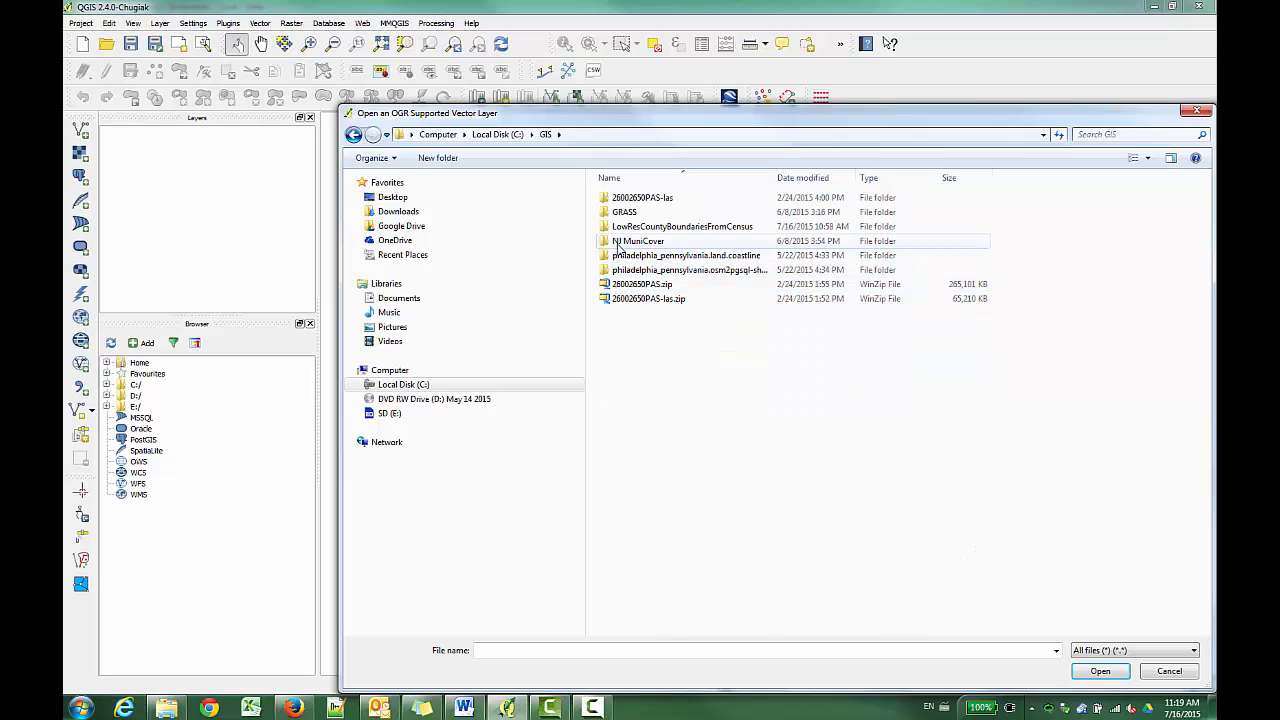
{"action": "double_click", "coordinate": [681, 226]}
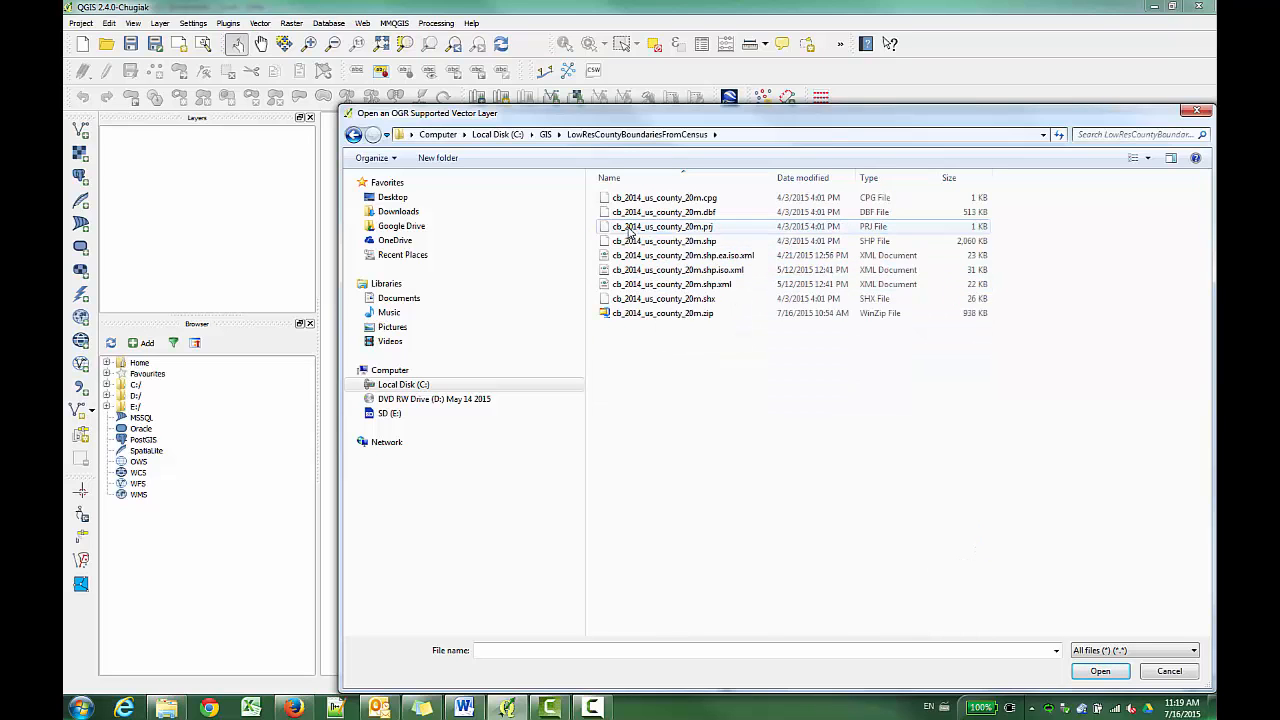
{"action": "left_click", "coordinate": [664, 240]}
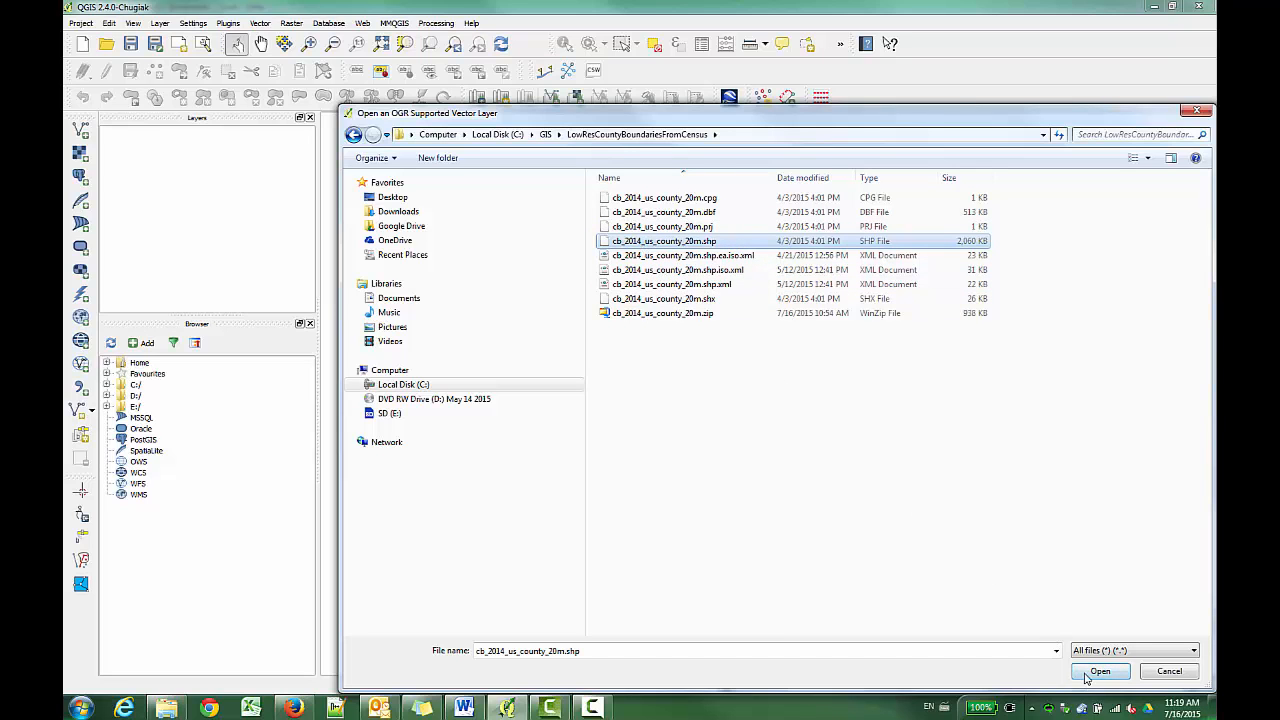
{"action": "left_click", "coordinate": [1099, 671]}
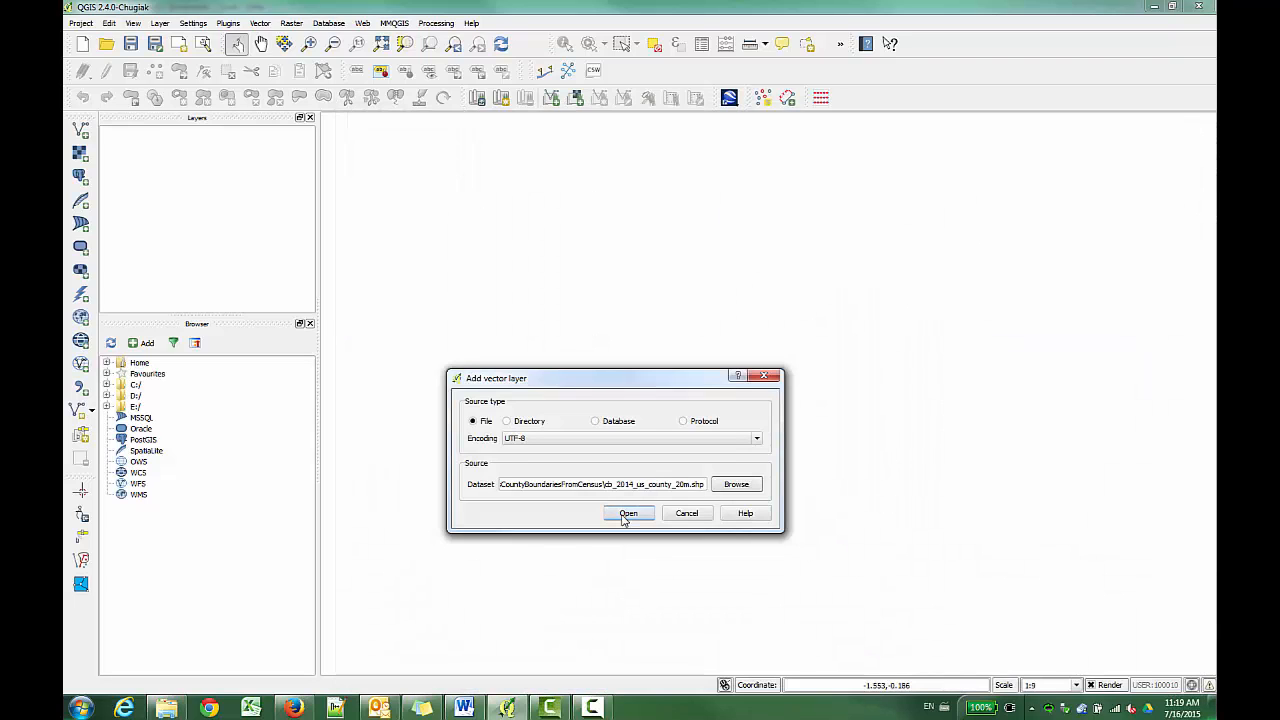
{"action": "left_click", "coordinate": [628, 513]}
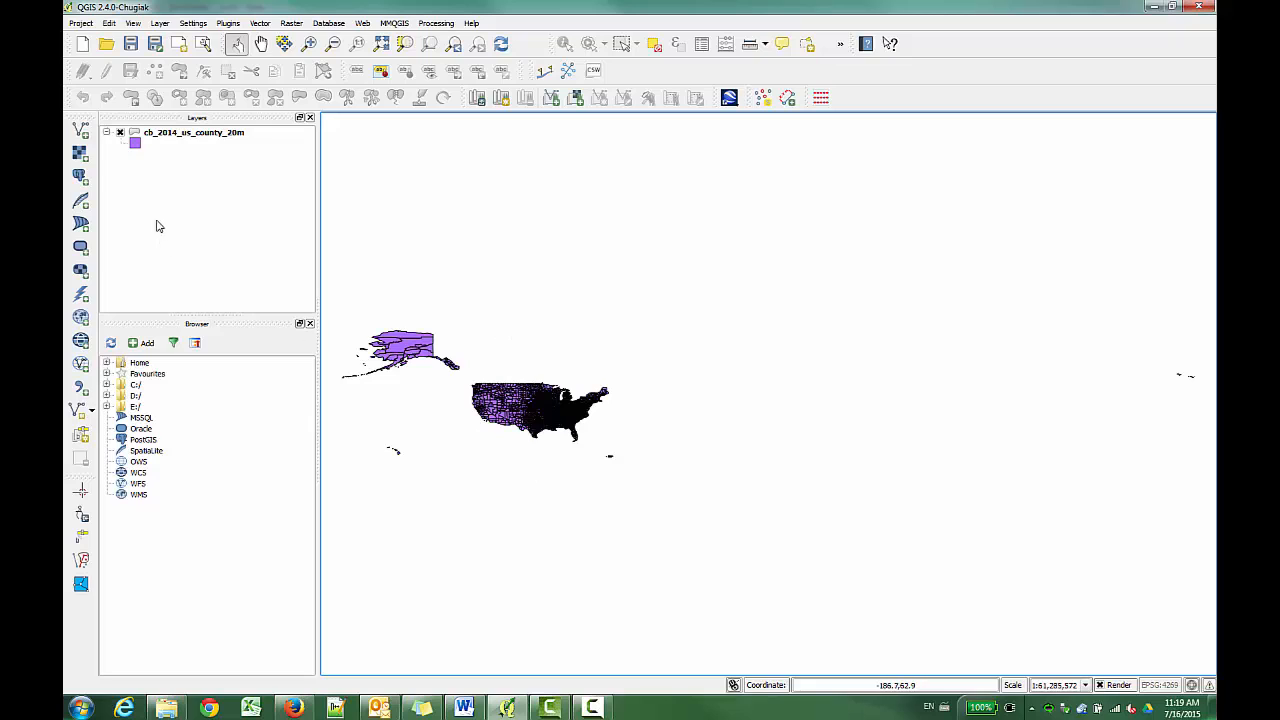
{"action": "mouse_move", "coordinate": [81, 131]}
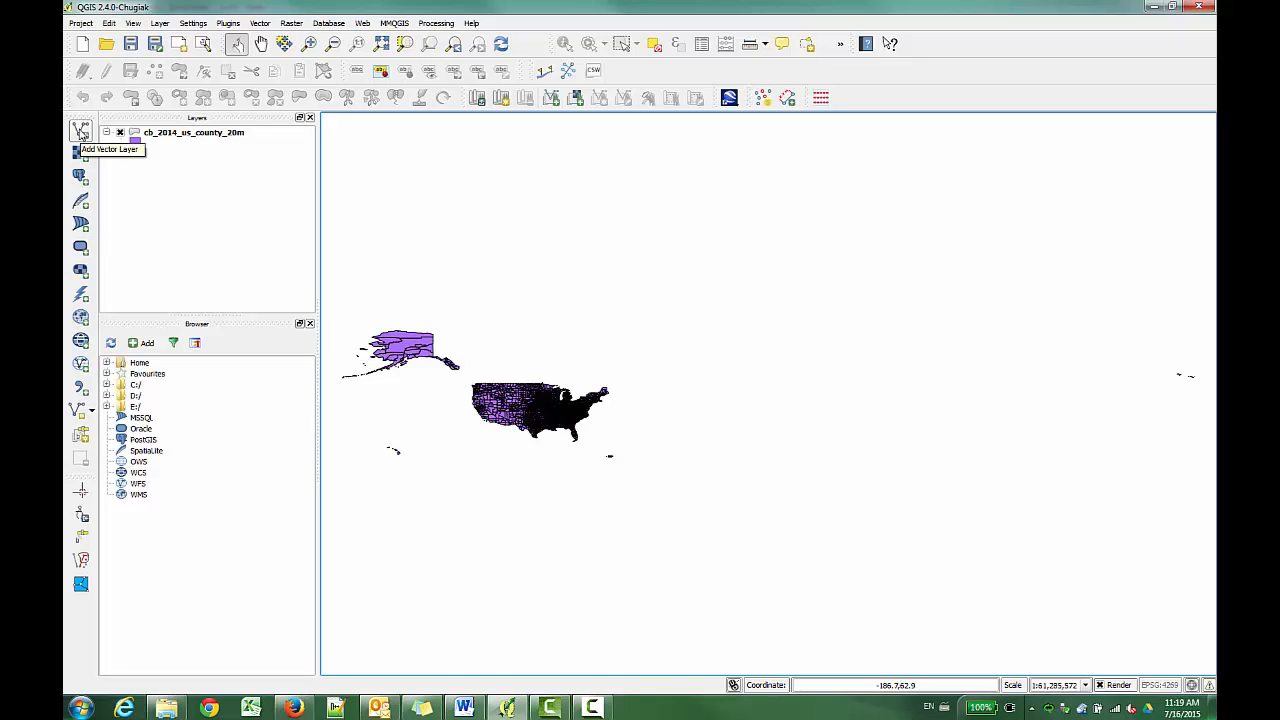
Add 12-21-2013.shp as a second layer and zoom the map to its boundary.
{"action": "left_click", "coordinate": [81, 131]}
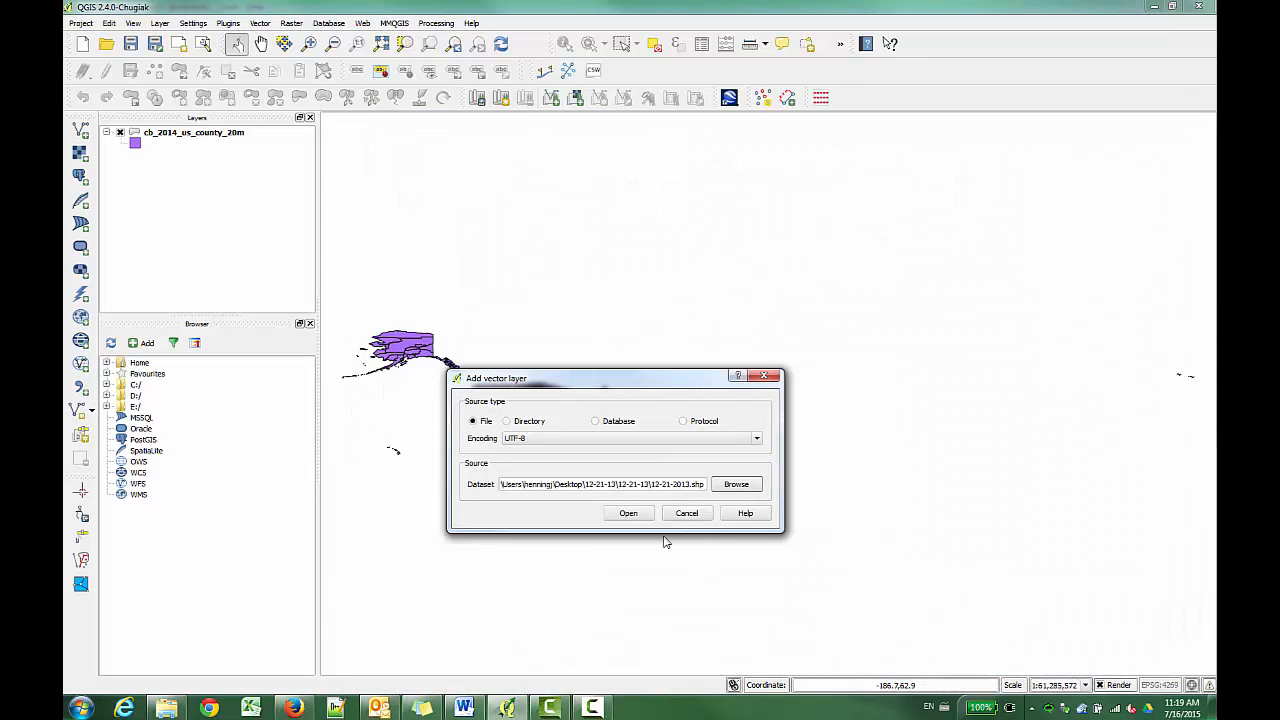
{"action": "left_click", "coordinate": [628, 512]}
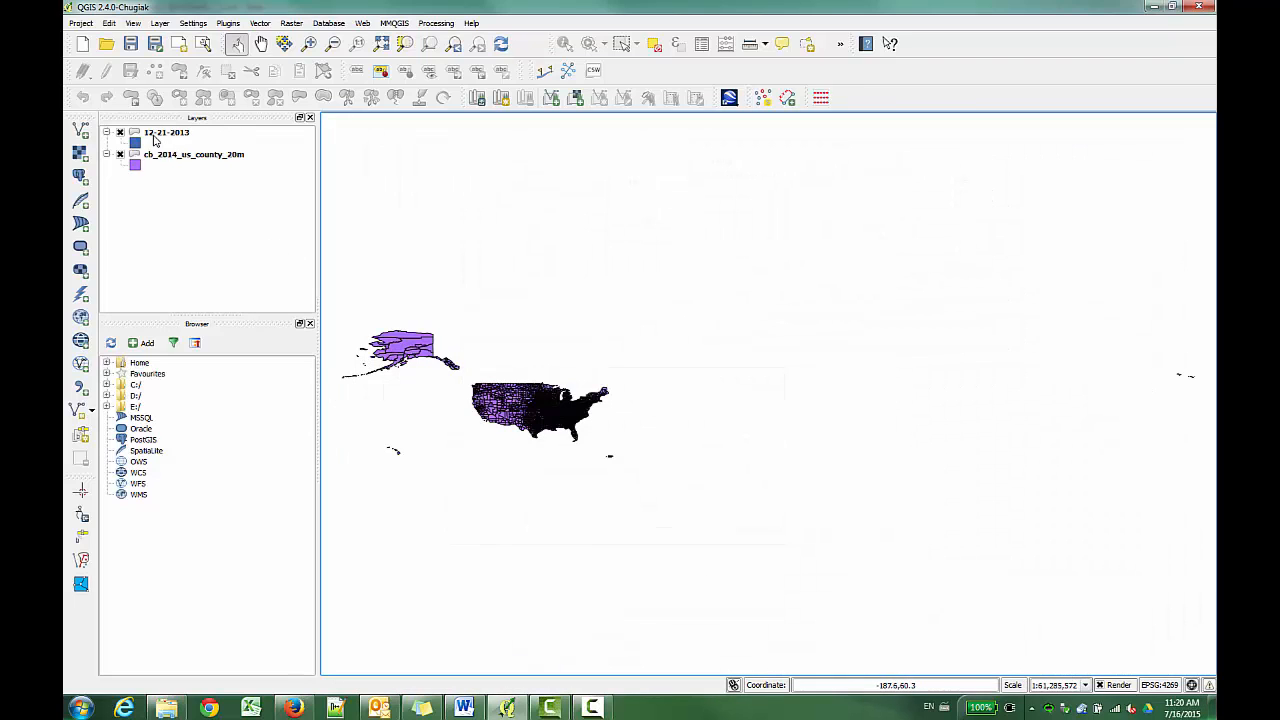
{"action": "right_click", "coordinate": [167, 132]}
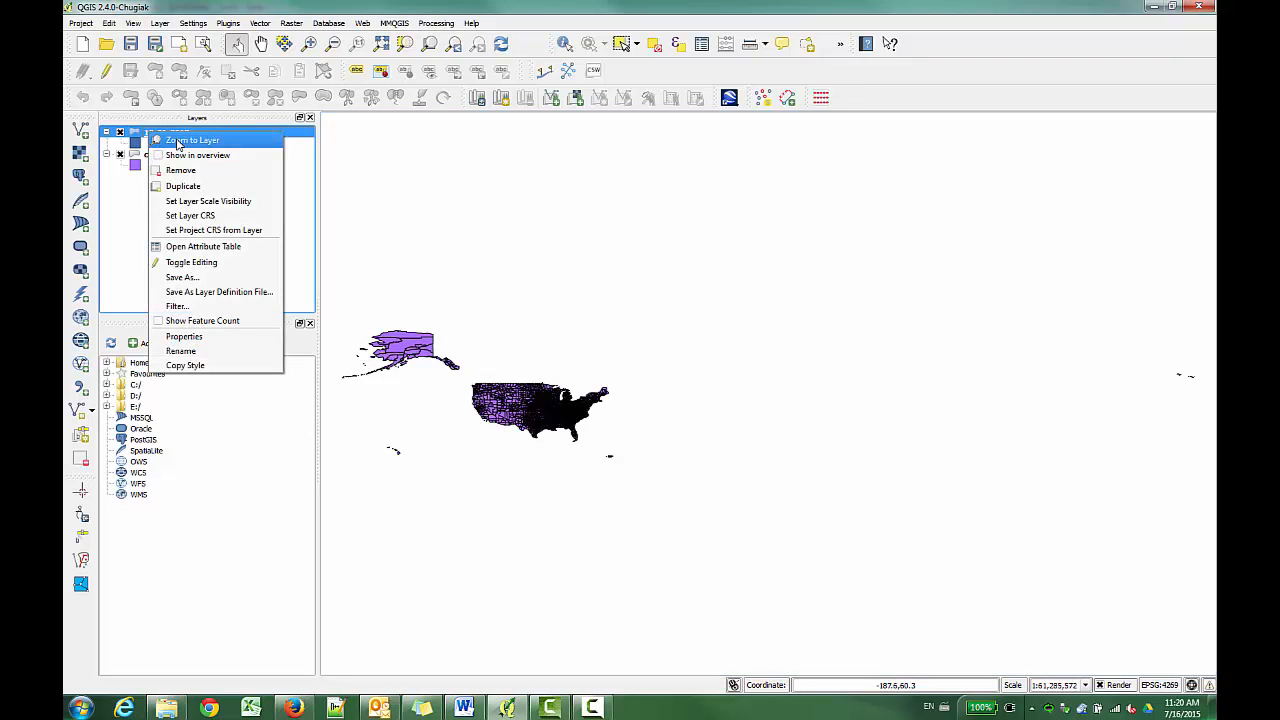
{"action": "left_click", "coordinate": [191, 140]}
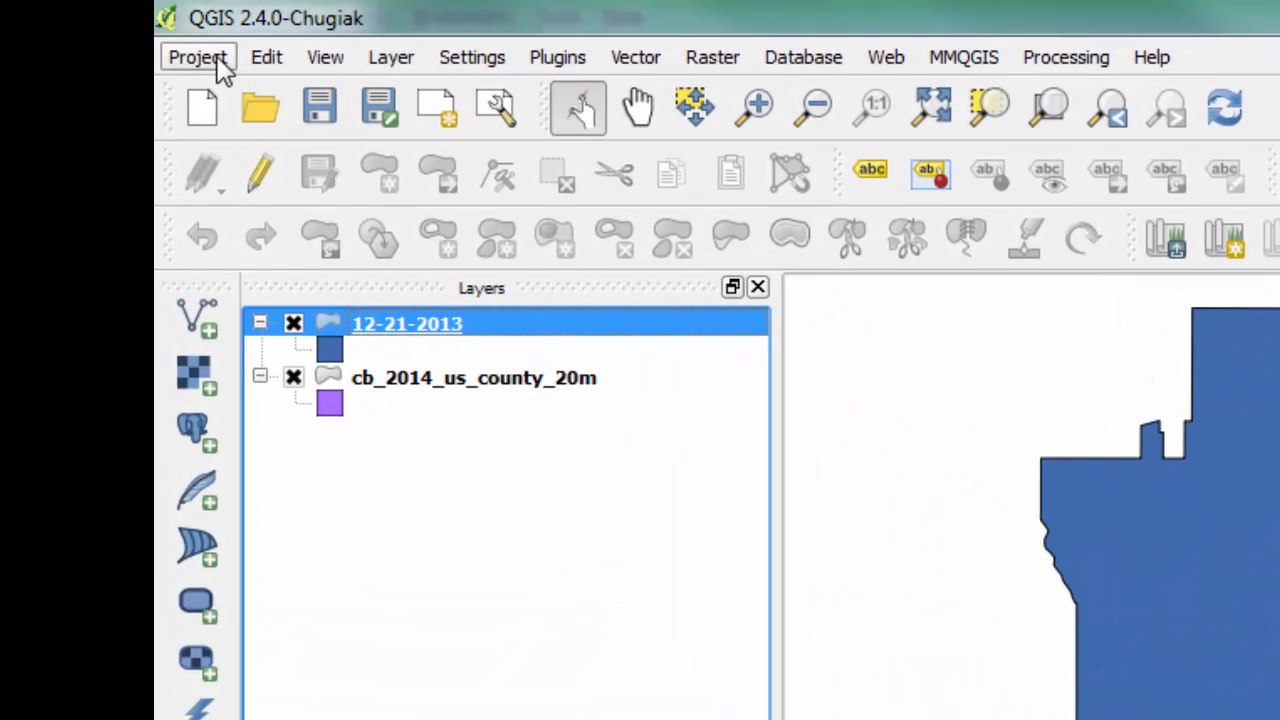
Review the project CRS settings, with on-the-fly transformation enabled and NAD83 selected.
{"action": "left_click", "coordinate": [197, 56]}
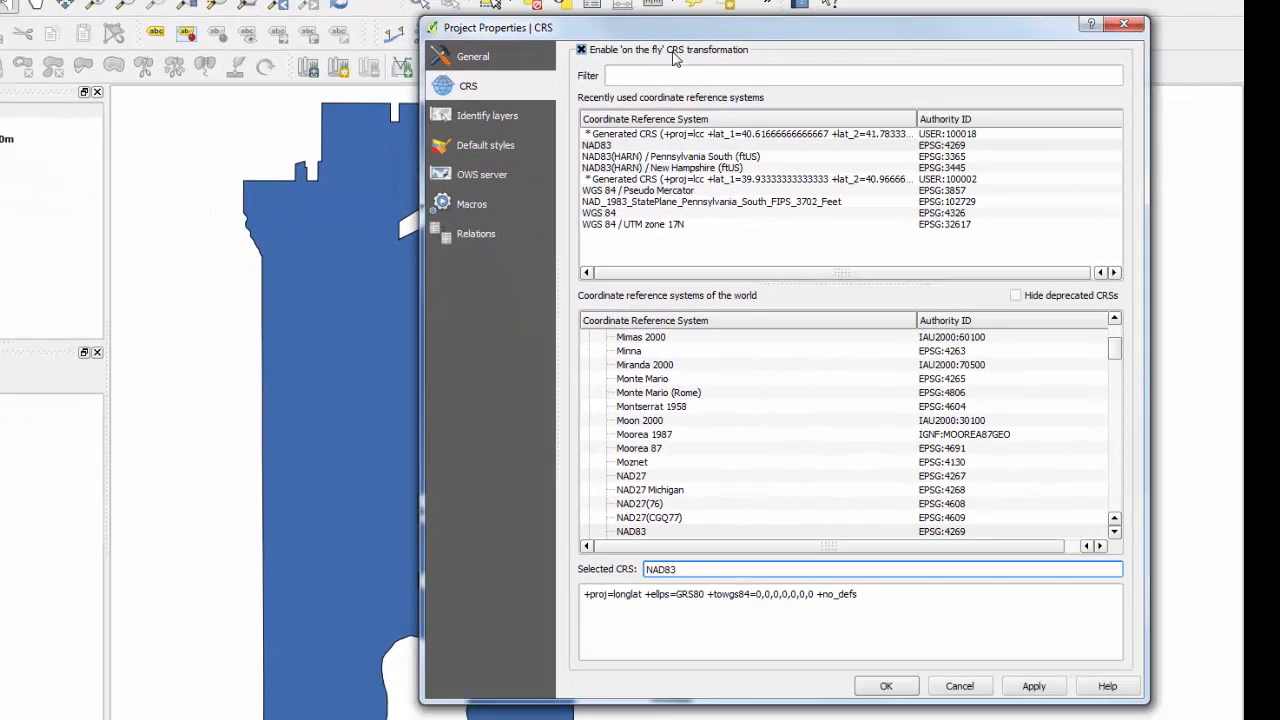
{"action": "mouse_move", "coordinate": [705, 57]}
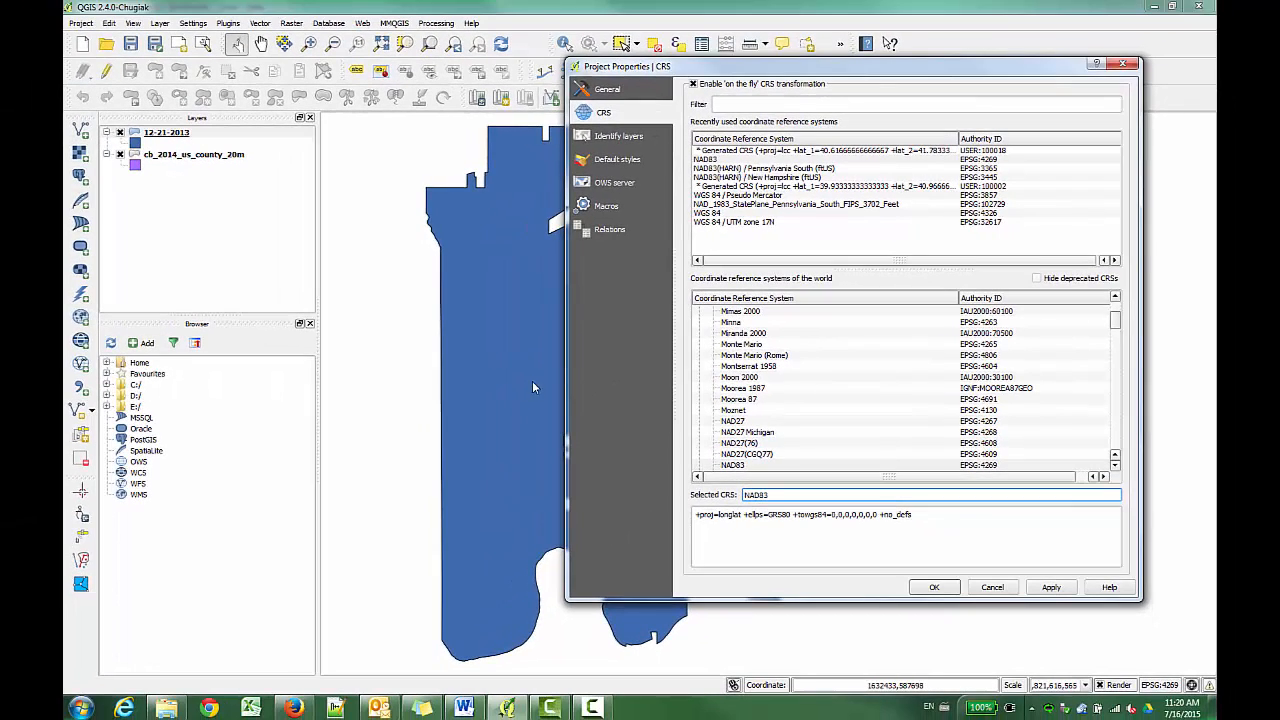
{"action": "mouse_move", "coordinate": [881, 576]}
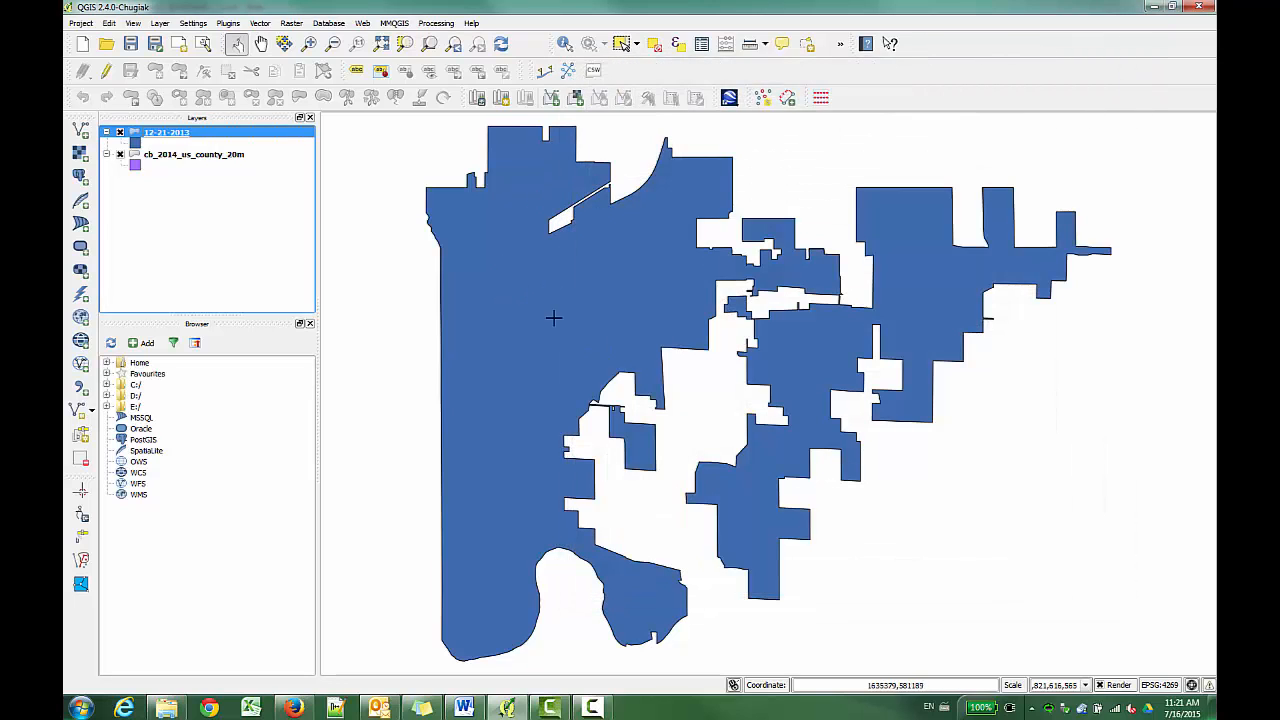
{"action": "mouse_move", "coordinate": [726, 365]}
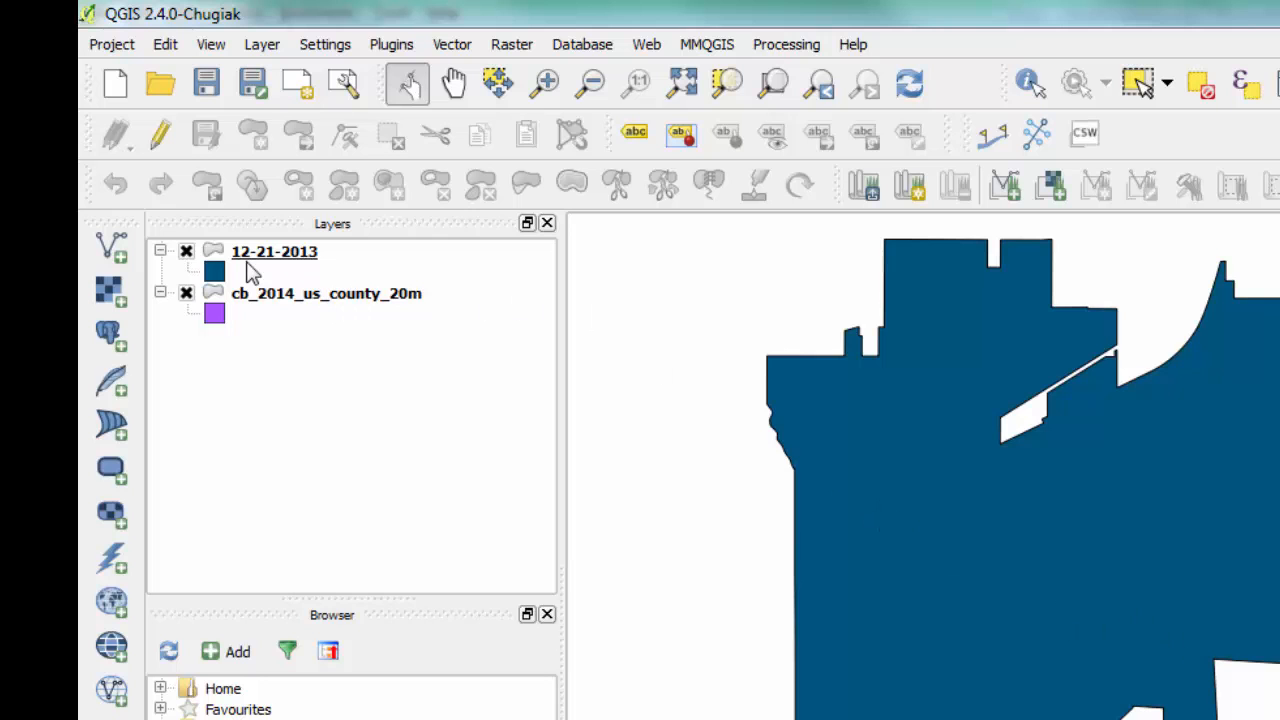
Check the 12-21-2013 layer's General properties, showing its CRS as EPSG:4326 WGS 84.
{"action": "right_click", "coordinate": [274, 251]}
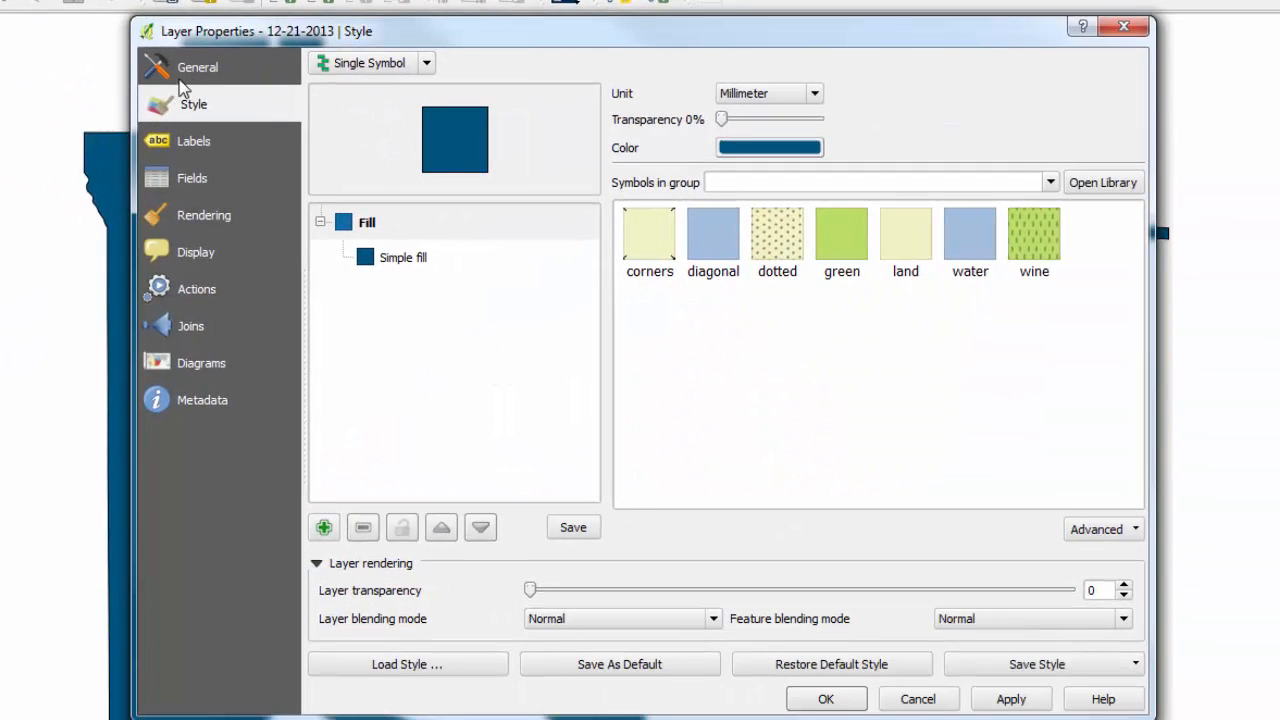
{"action": "left_click", "coordinate": [197, 67]}
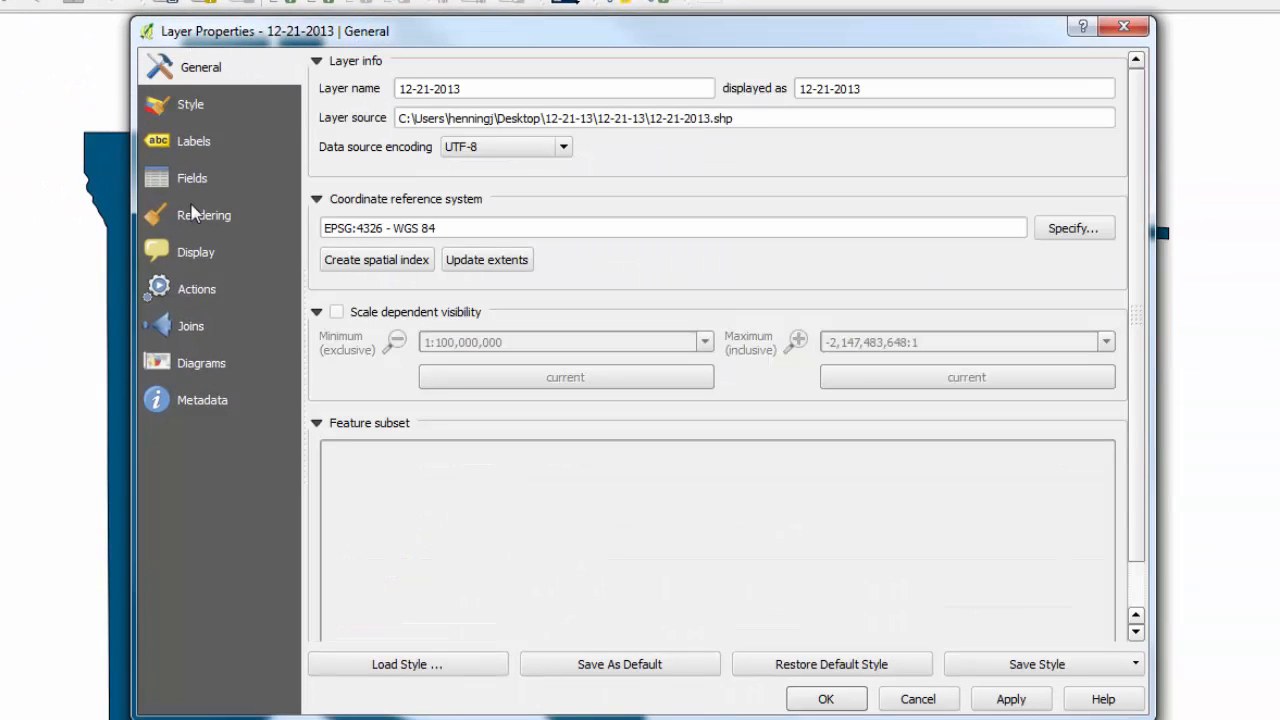
{"action": "mouse_move", "coordinate": [368, 235]}
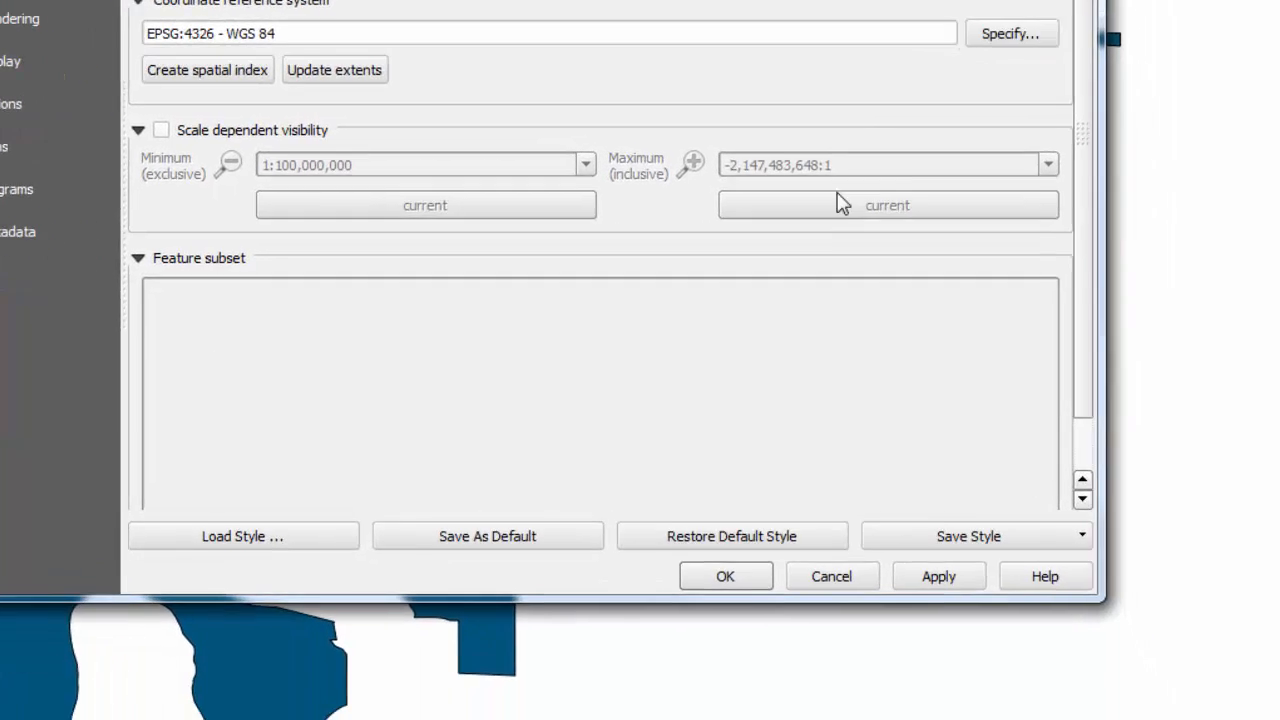
Close the 12-21-2013 layer properties and return to the map.
{"action": "left_click", "coordinate": [725, 576]}
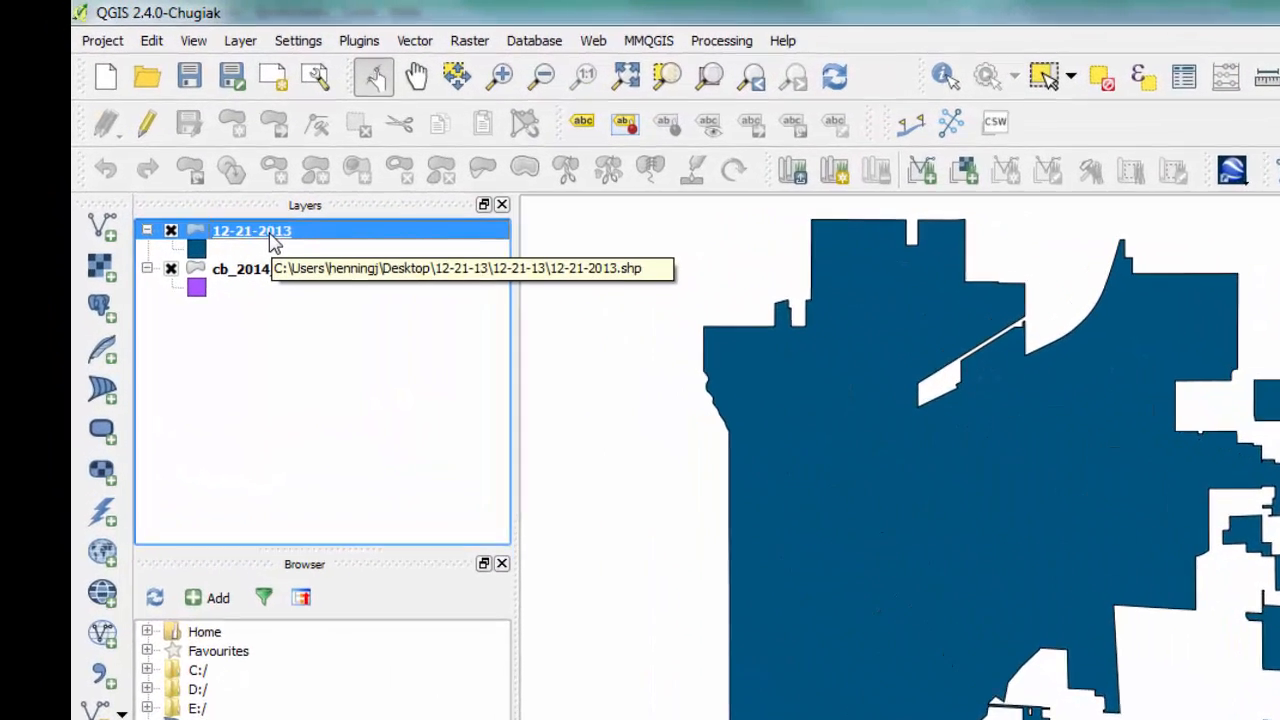
Set the 12-21-2013 layer CRS to NAD_1983_StatePlane_Iowa_North_FIPS_1401_Feet (EPSG:102675).
{"action": "right_click", "coordinate": [252, 230]}
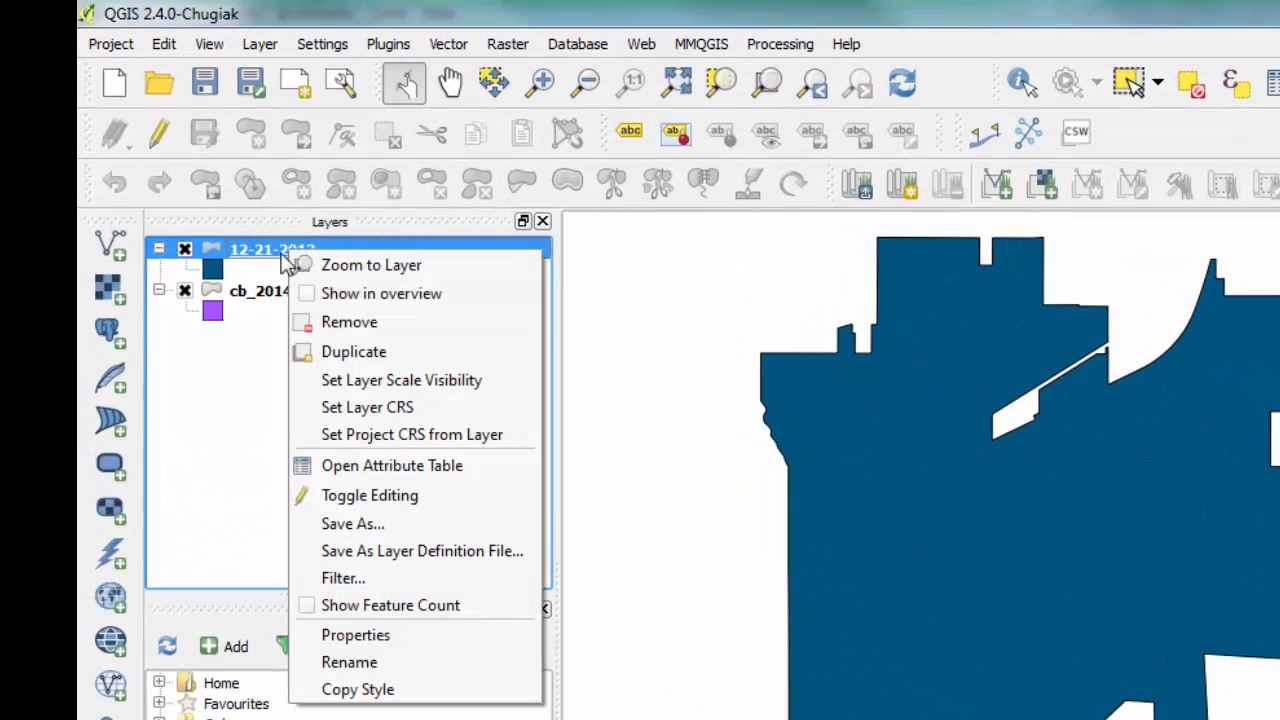
{"action": "mouse_move", "coordinate": [390, 605]}
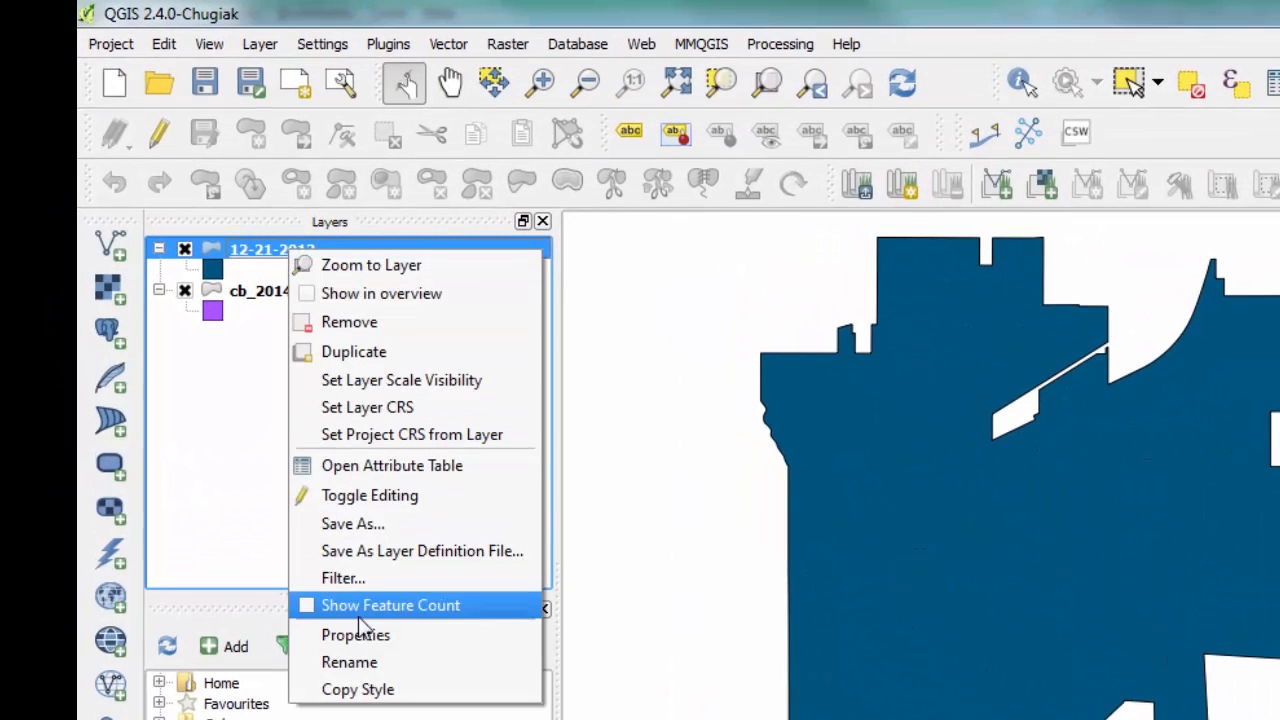
{"action": "left_click", "coordinate": [355, 634]}
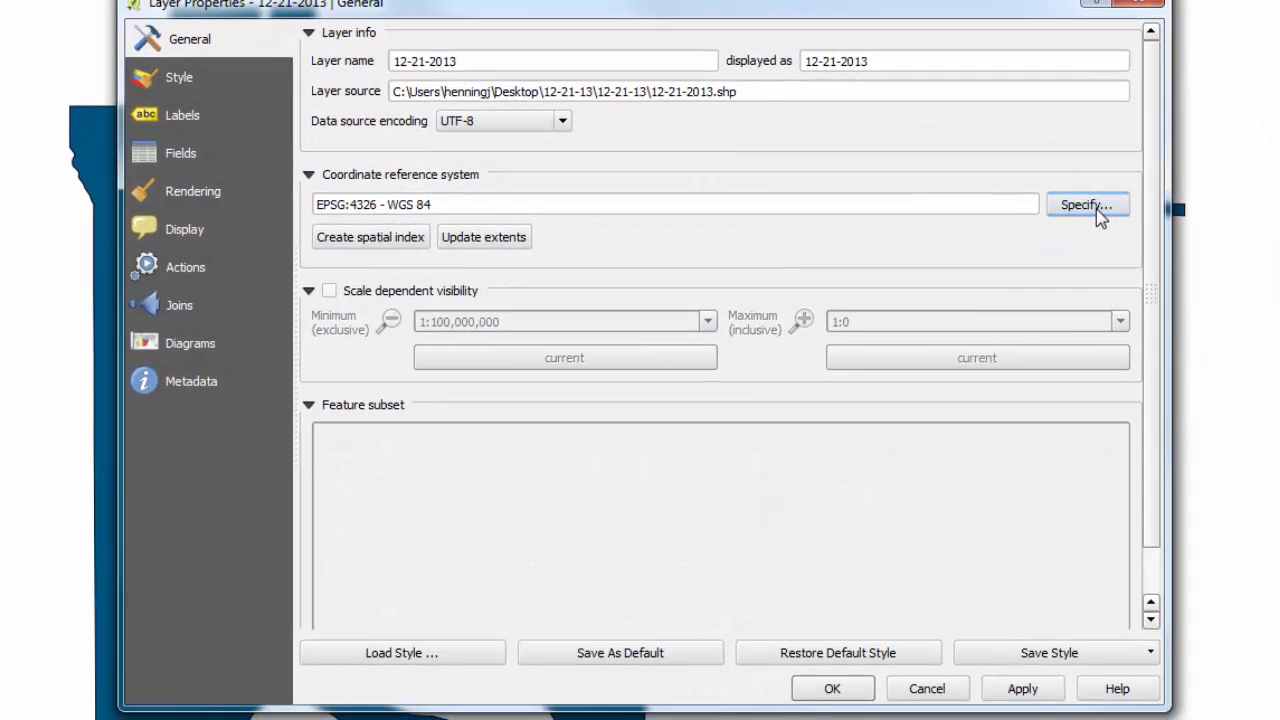
{"action": "left_click", "coordinate": [1087, 204]}
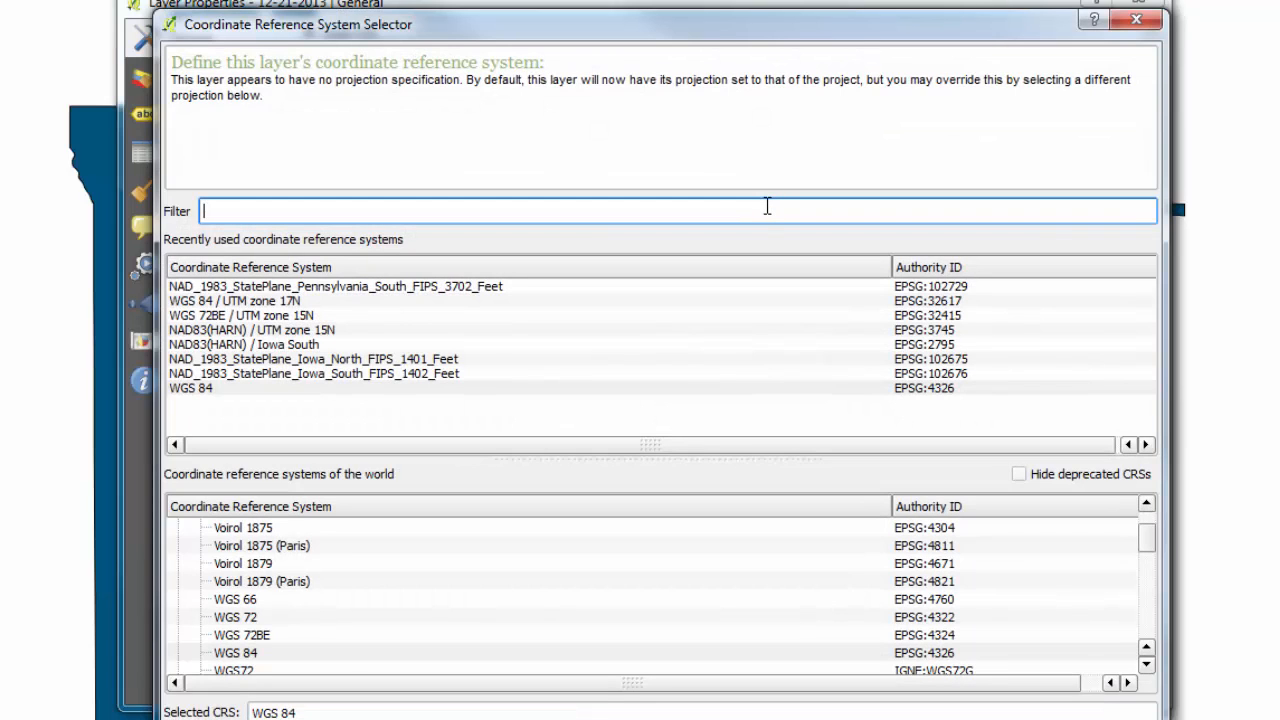
{"action": "type", "text": "iowa"}
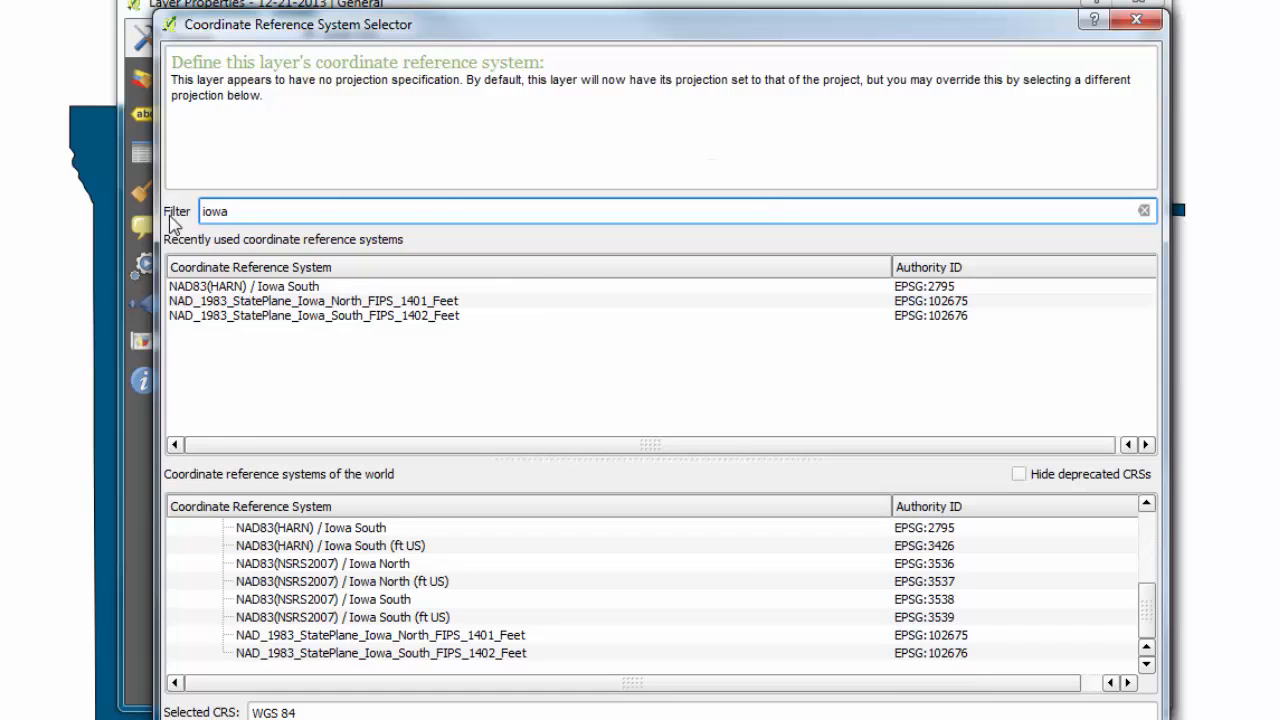
{"action": "mouse_move", "coordinate": [365, 655]}
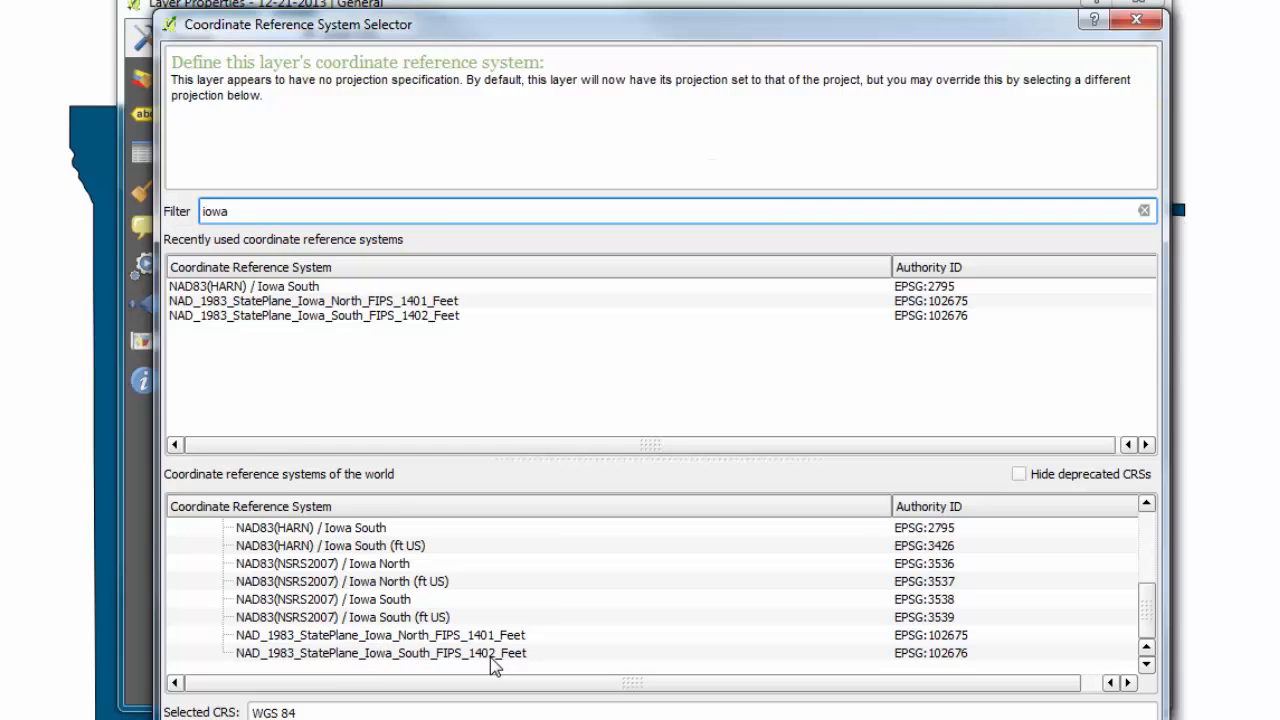
{"action": "mouse_move", "coordinate": [387, 616]}
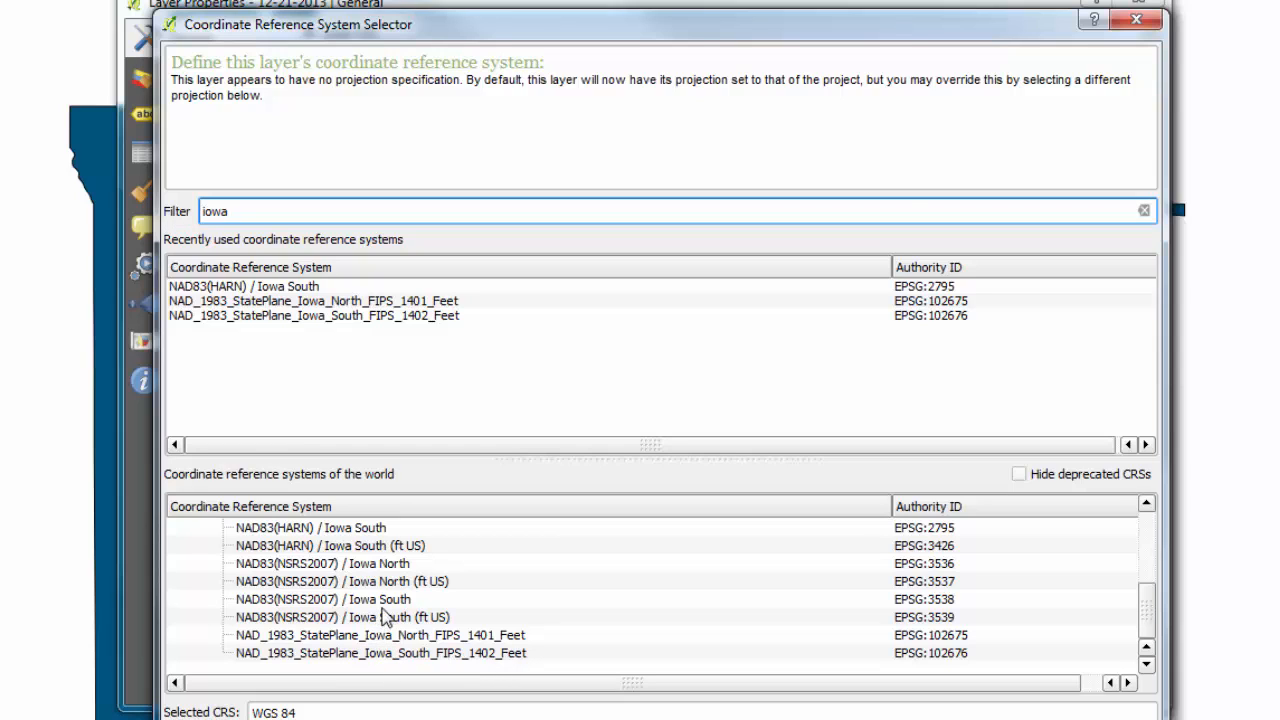
{"action": "mouse_move", "coordinate": [415, 672]}
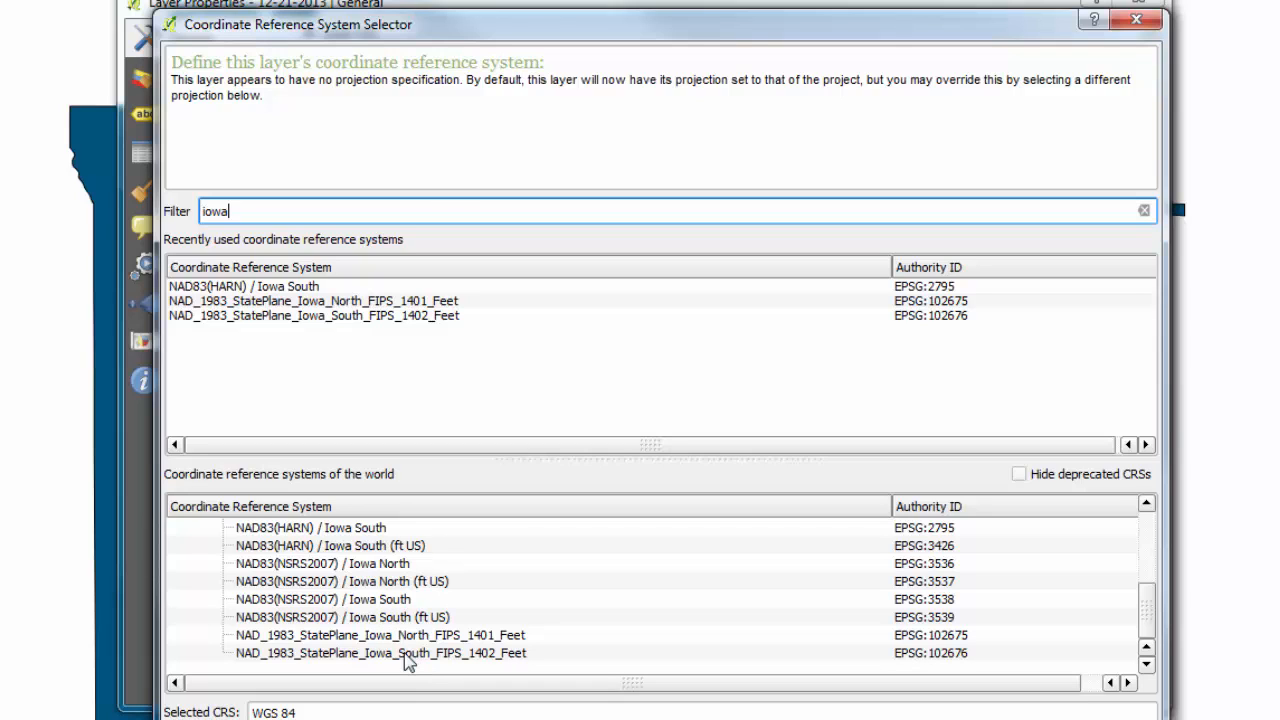
{"action": "left_click", "coordinate": [380, 635]}
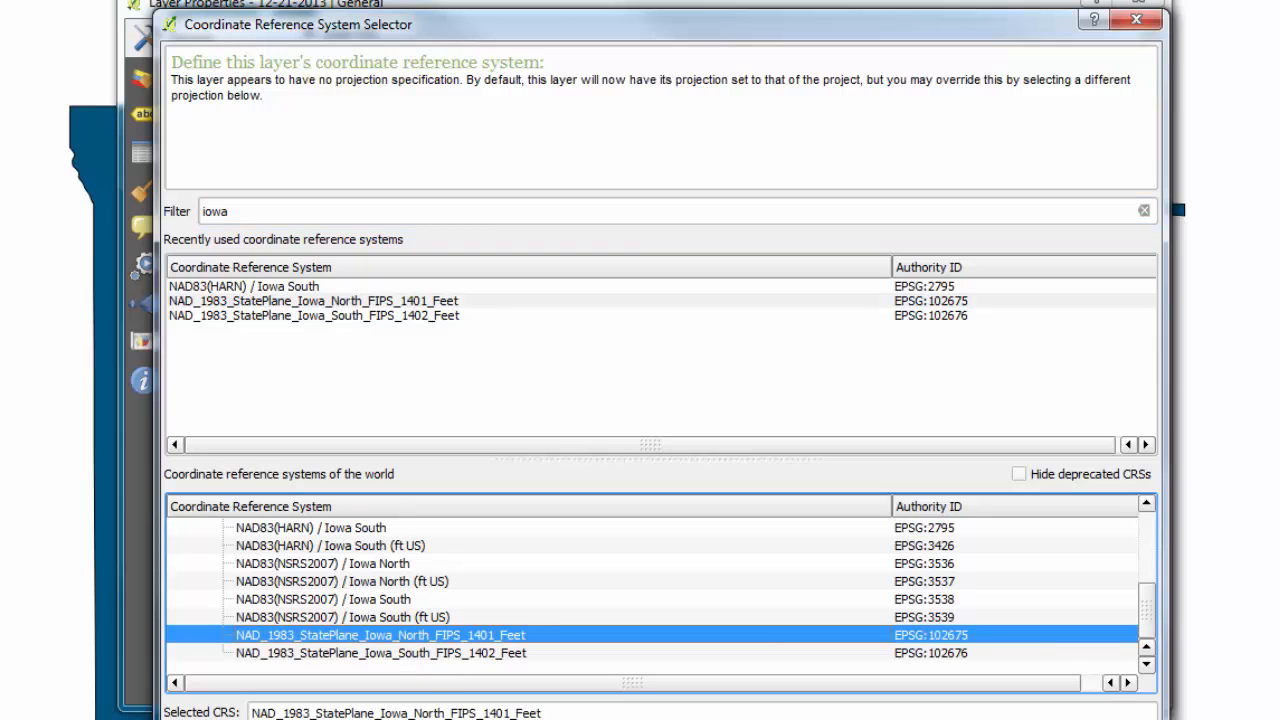
{"action": "left_click", "coordinate": [832, 688]}
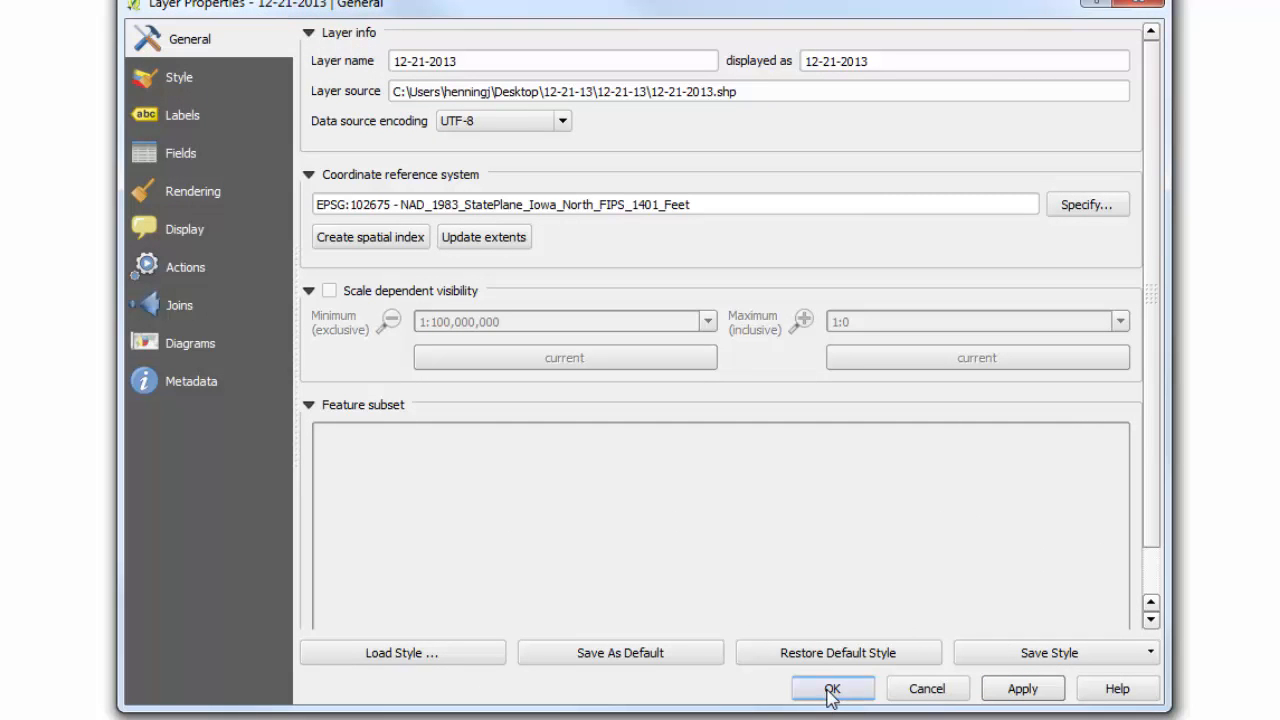
{"action": "left_click", "coordinate": [831, 688]}
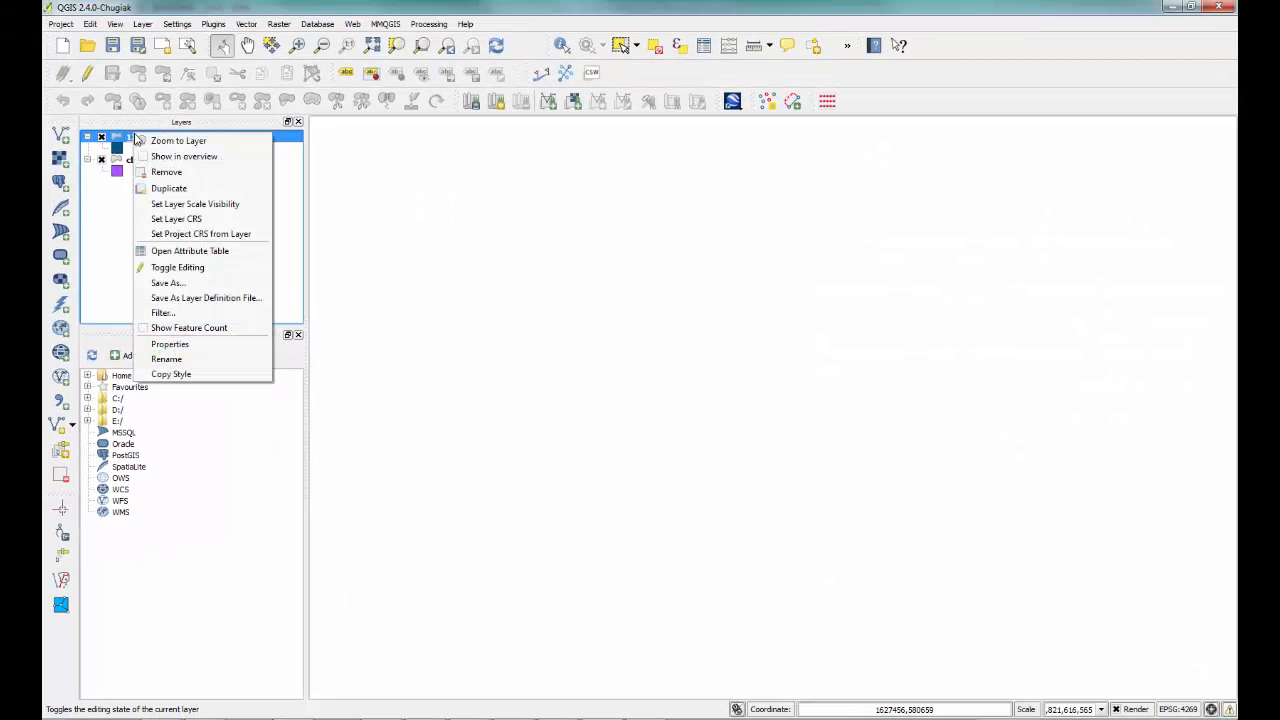
Zoom to the reprojected 12-21-2013 layer, revealing it lies southwest of Iowa.
{"action": "left_click", "coordinate": [178, 140]}
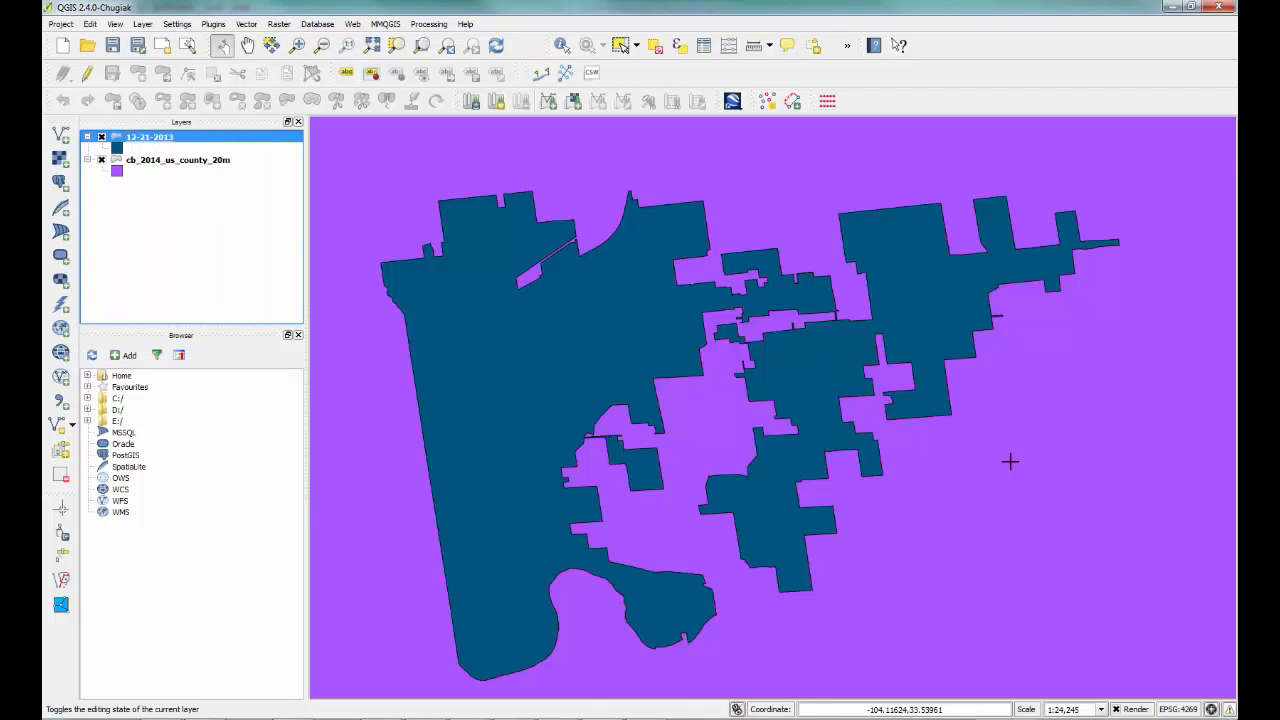
{"action": "mouse_move", "coordinate": [1029, 401]}
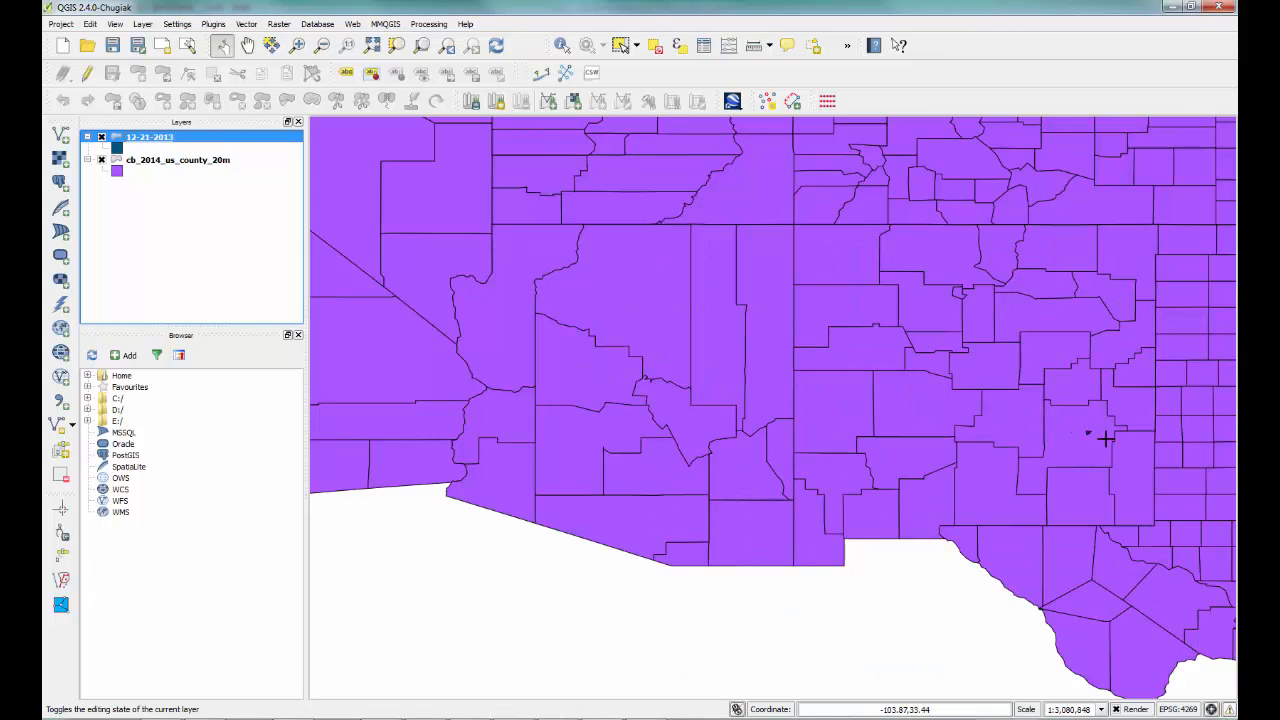
{"action": "mouse_move", "coordinate": [1097, 524]}
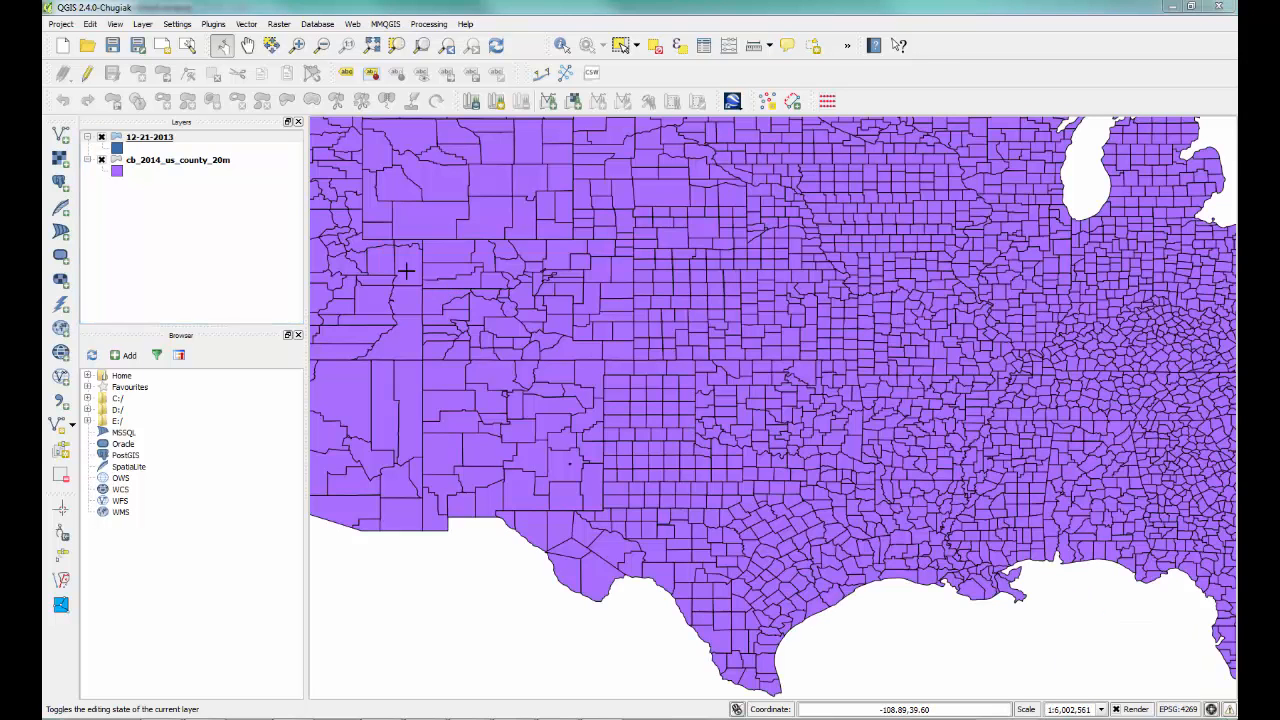
{"action": "mouse_move", "coordinate": [148, 143]}
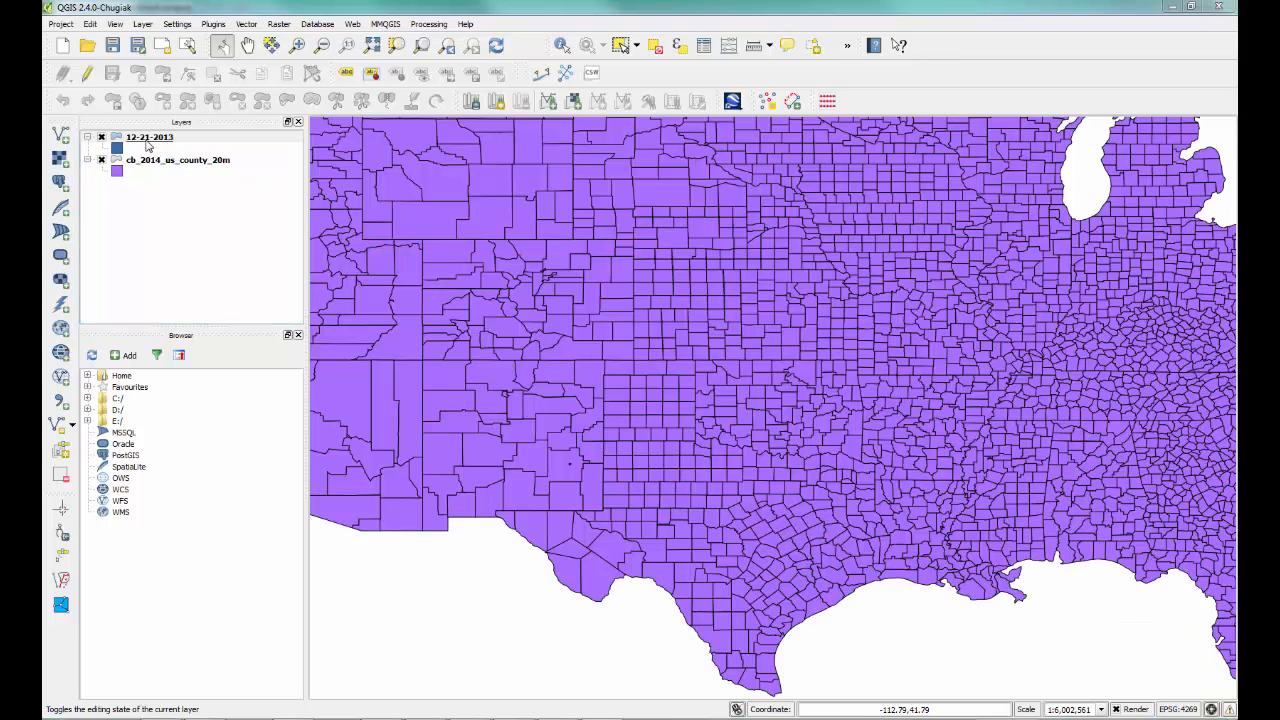
Change the 12-21-2013 layer CRS to NAD_1983_StatePlane_Iowa_South_FIPS_1402_Feet (EPSG:102676).
{"action": "right_click", "coordinate": [148, 137]}
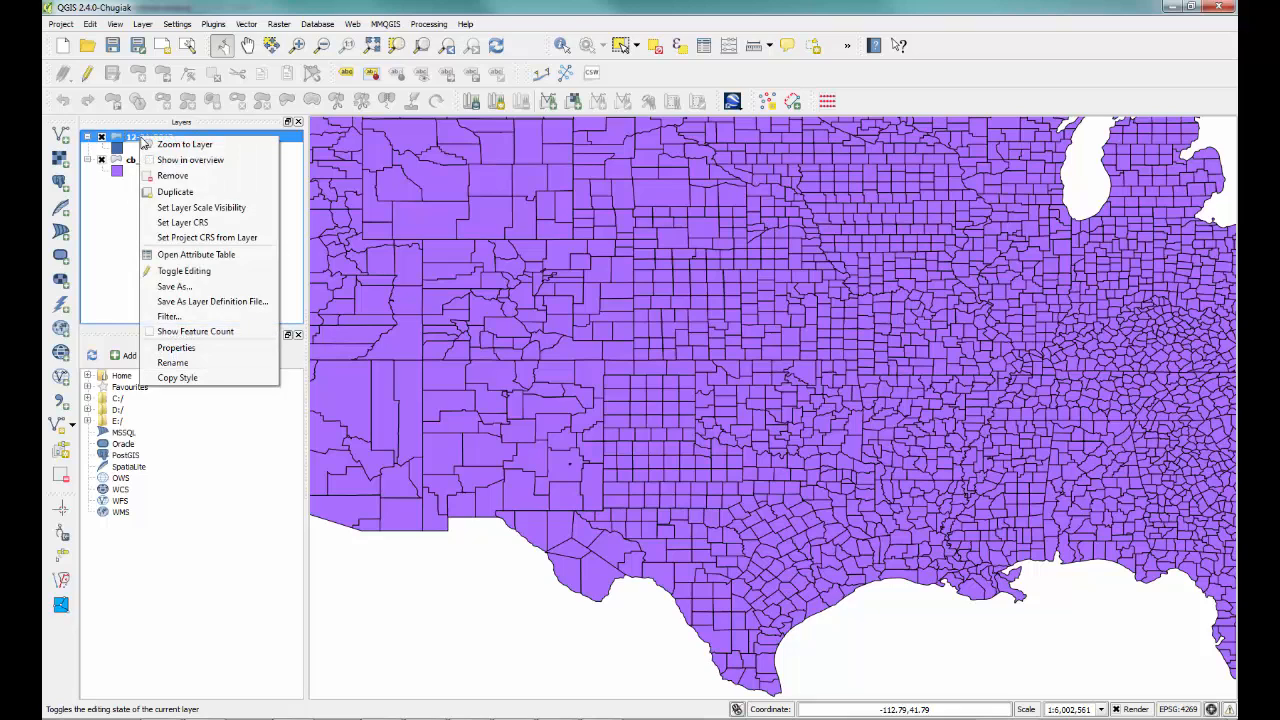
{"action": "mouse_move", "coordinate": [184, 144]}
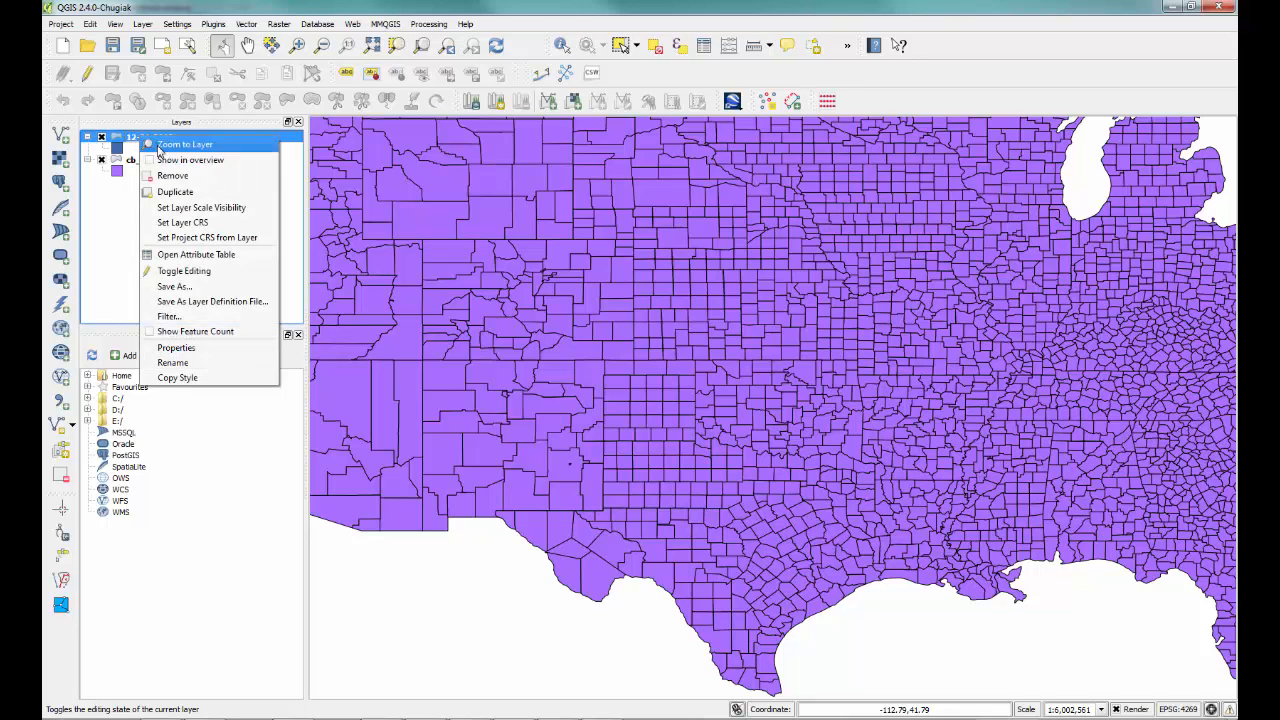
{"action": "mouse_move", "coordinate": [177, 378]}
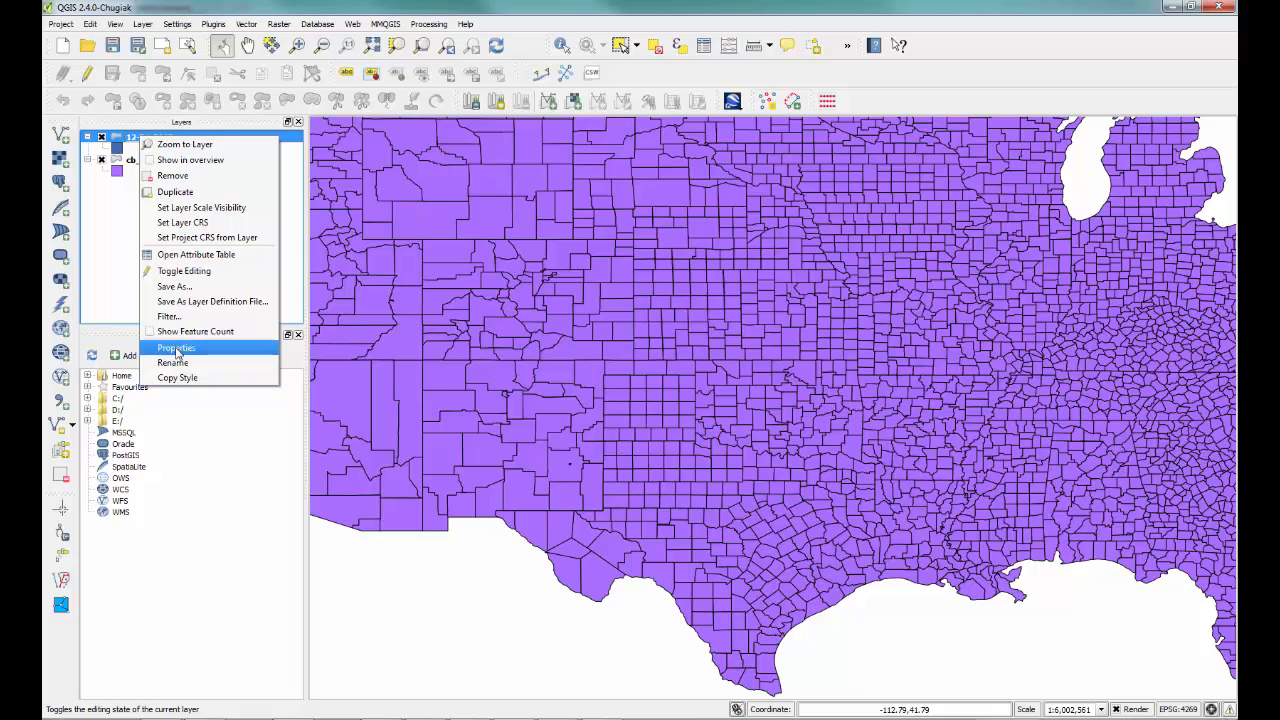
{"action": "left_click", "coordinate": [176, 347]}
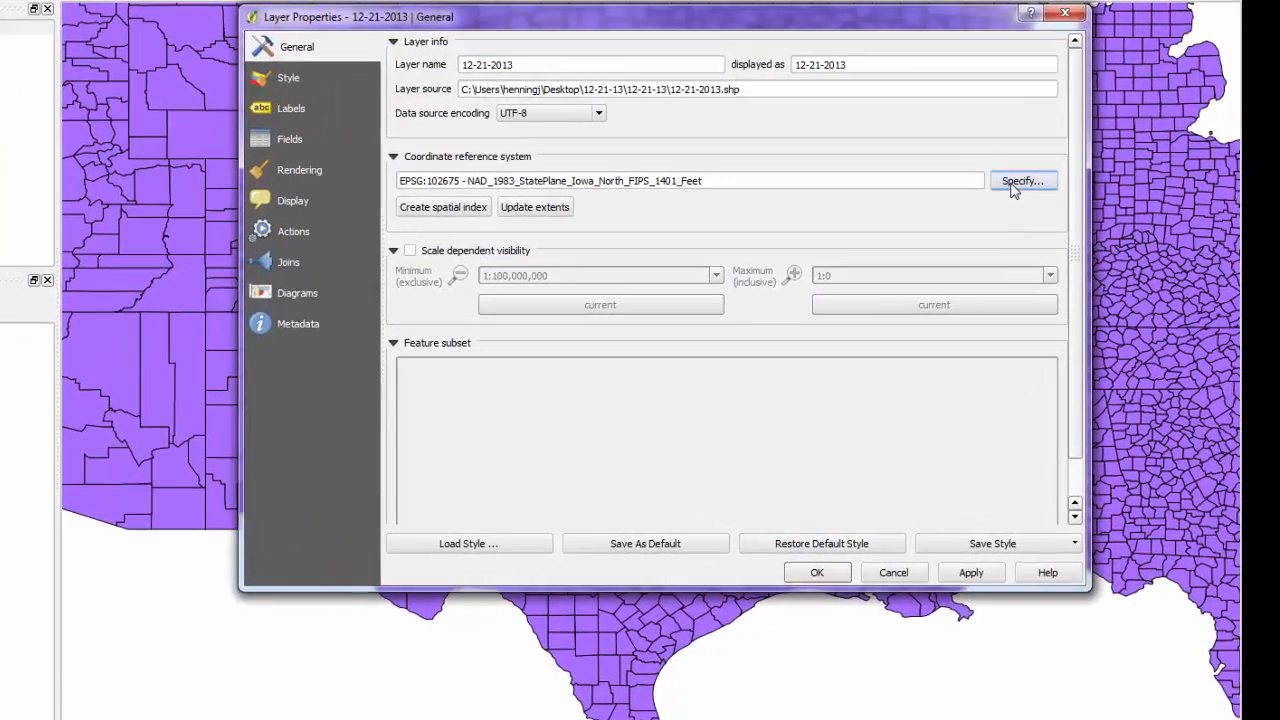
{"action": "left_click", "coordinate": [1022, 181]}
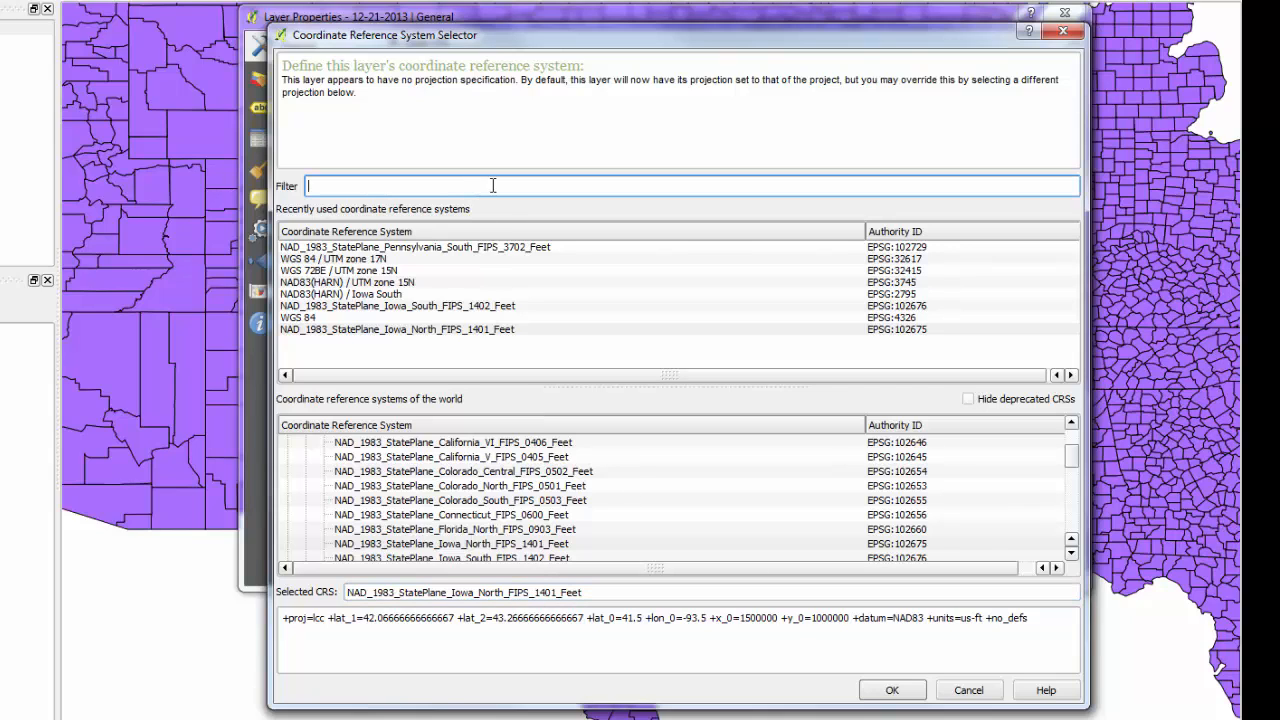
{"action": "type", "text": "iowa"}
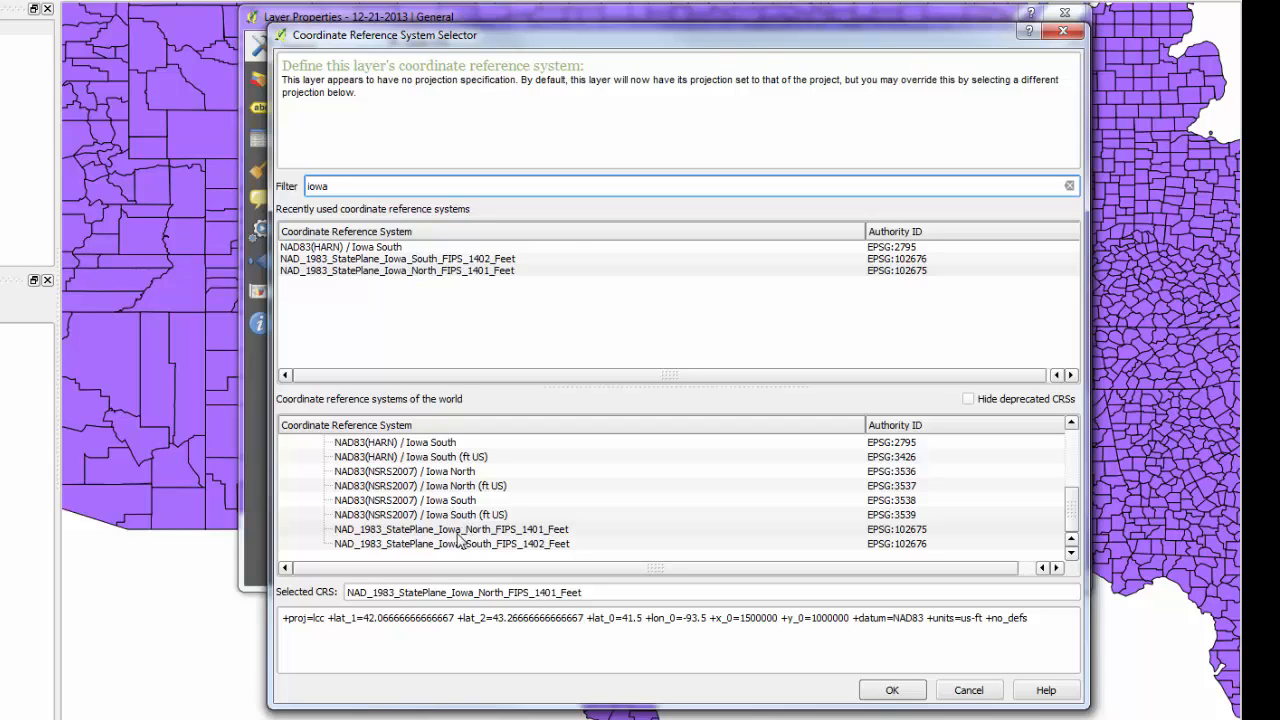
{"action": "mouse_move", "coordinate": [468, 550]}
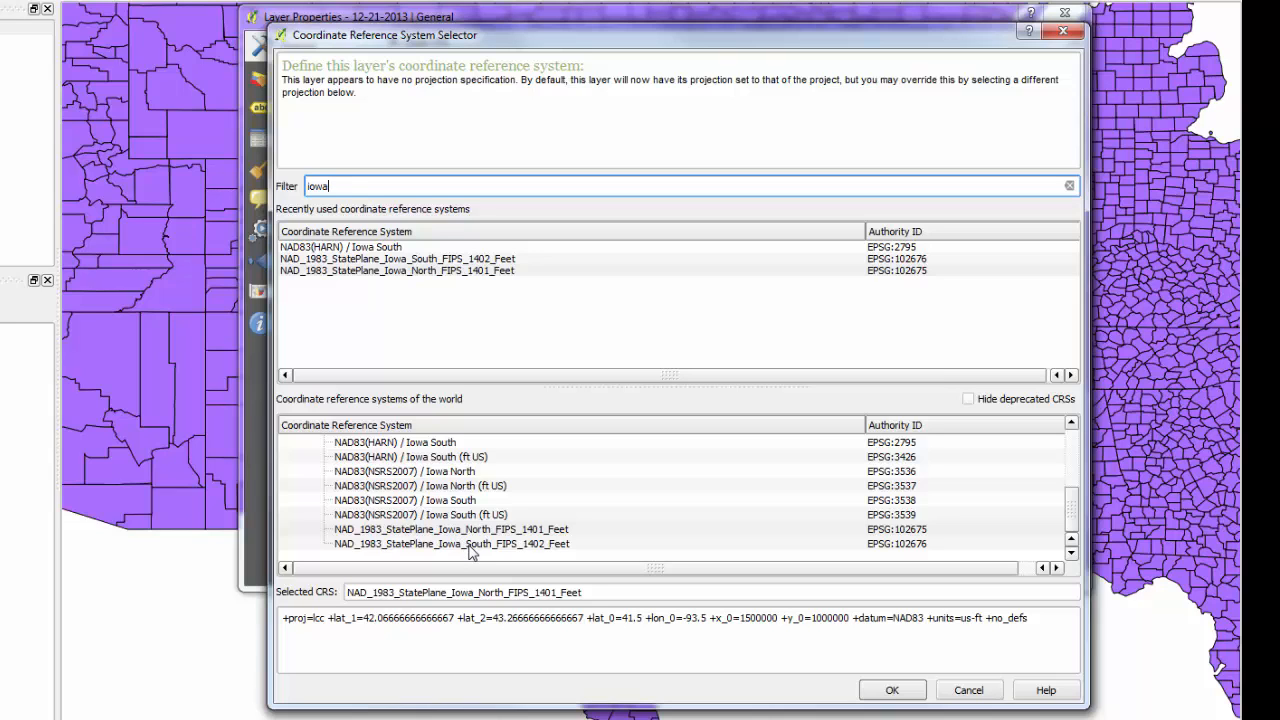
{"action": "left_click", "coordinate": [451, 543]}
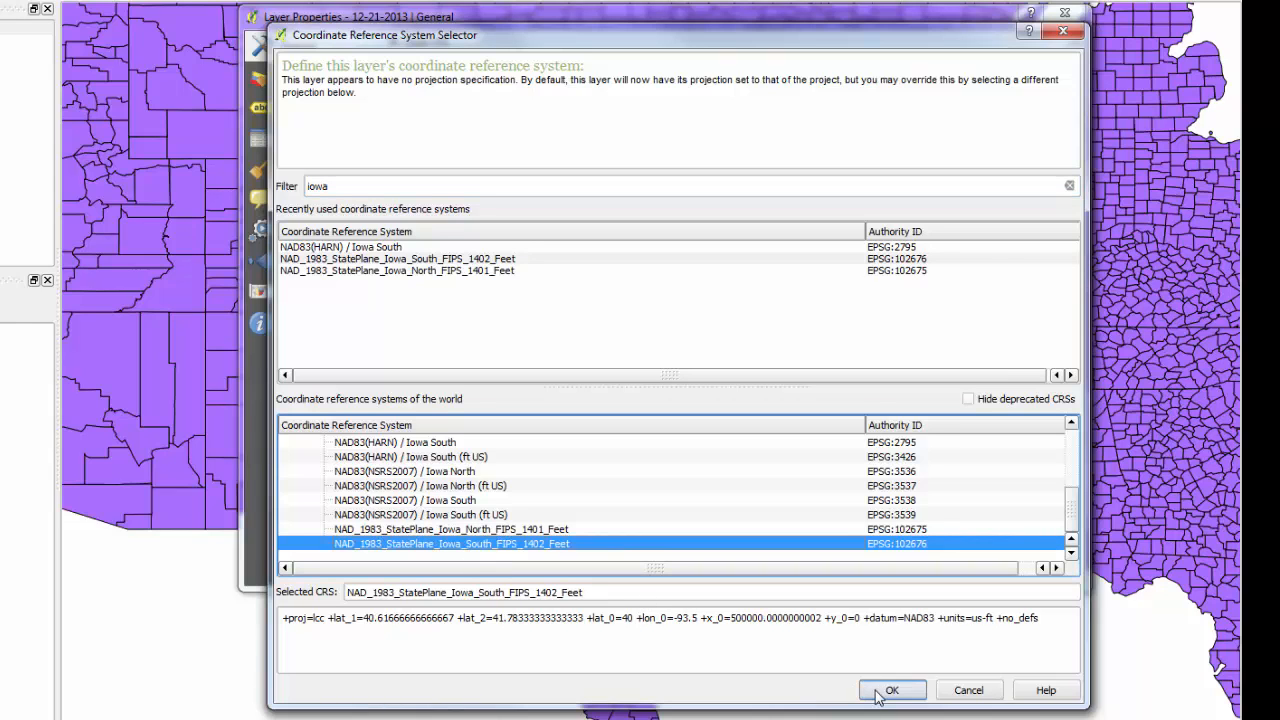
{"action": "left_click", "coordinate": [891, 690]}
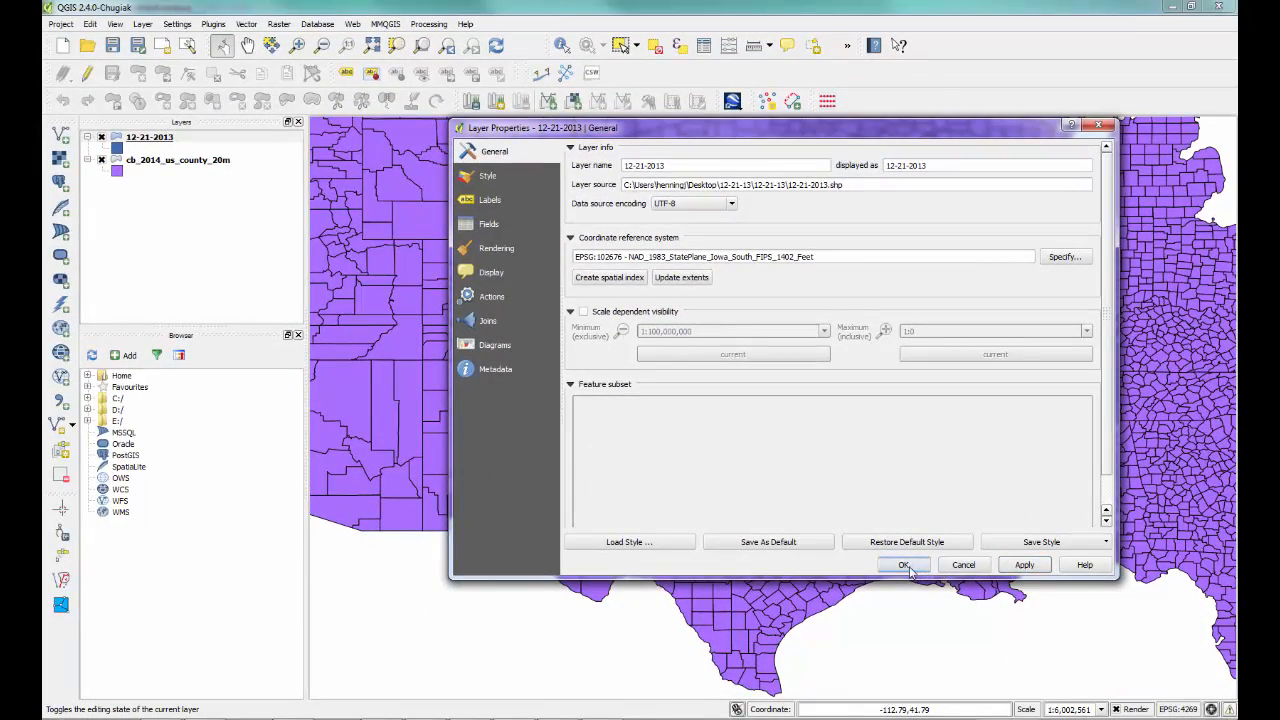
{"action": "left_click", "coordinate": [904, 564]}
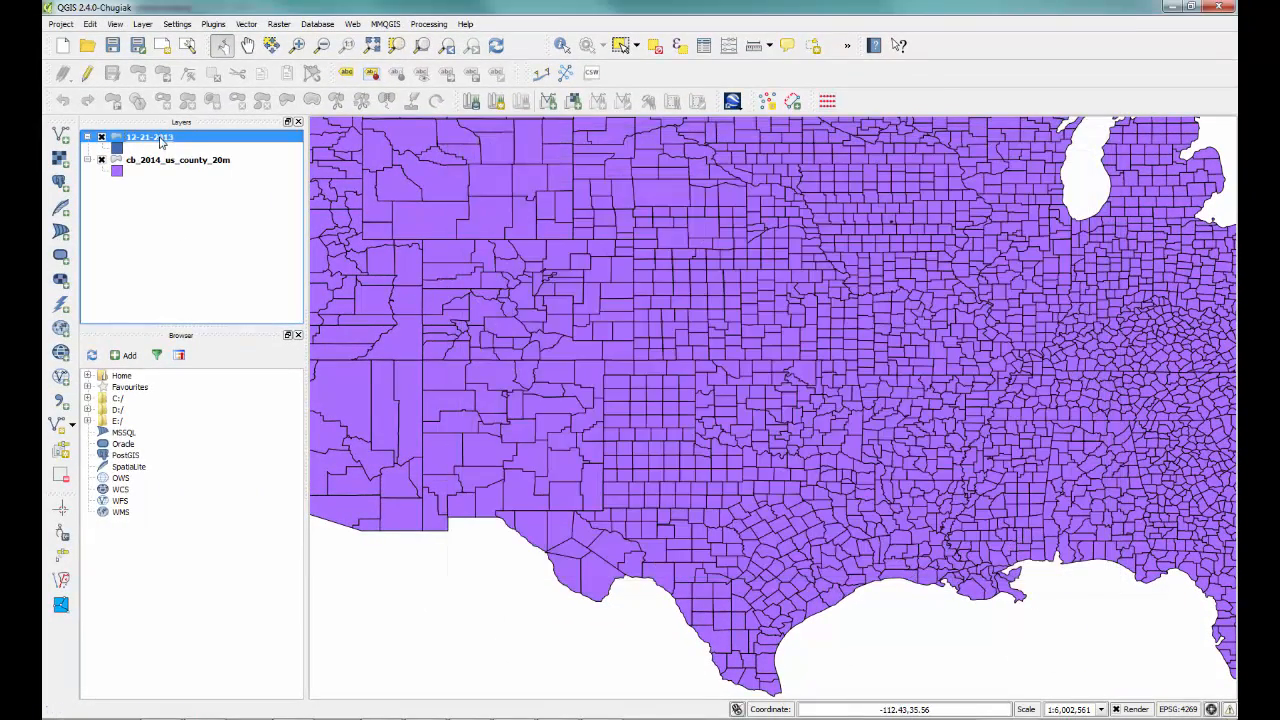
{"action": "right_click", "coordinate": [148, 137]}
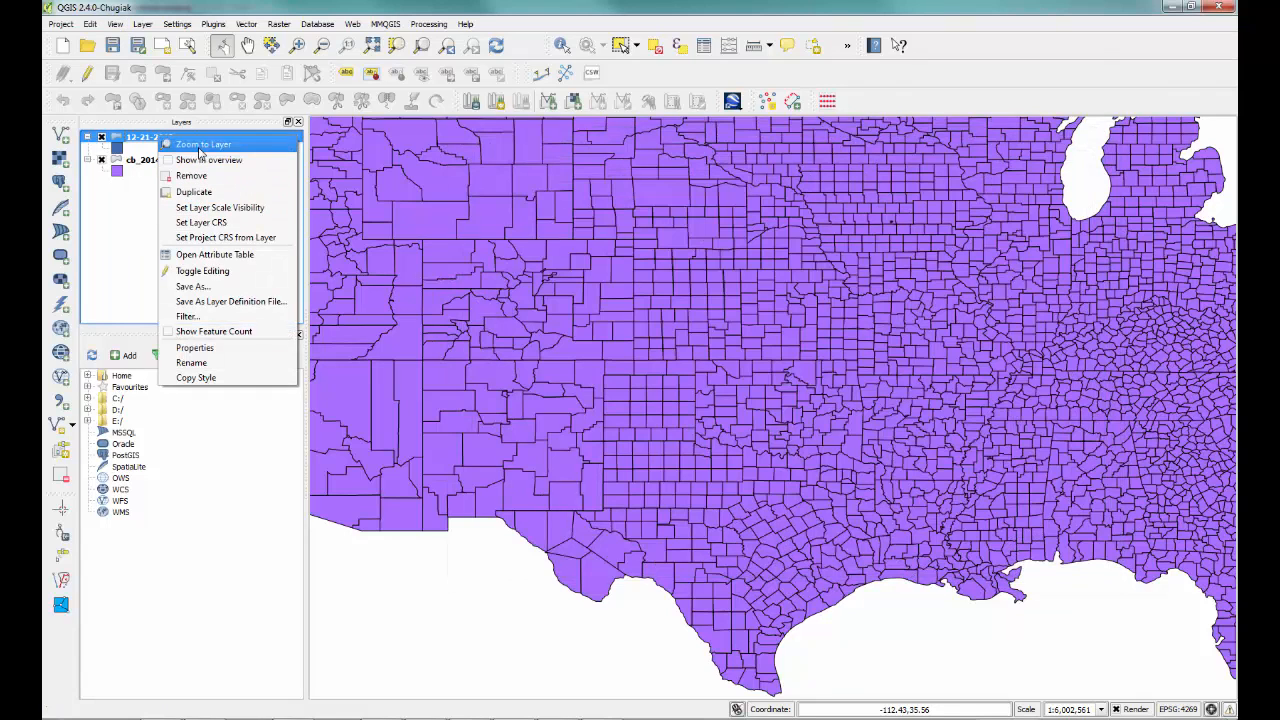
{"action": "left_click", "coordinate": [203, 144]}
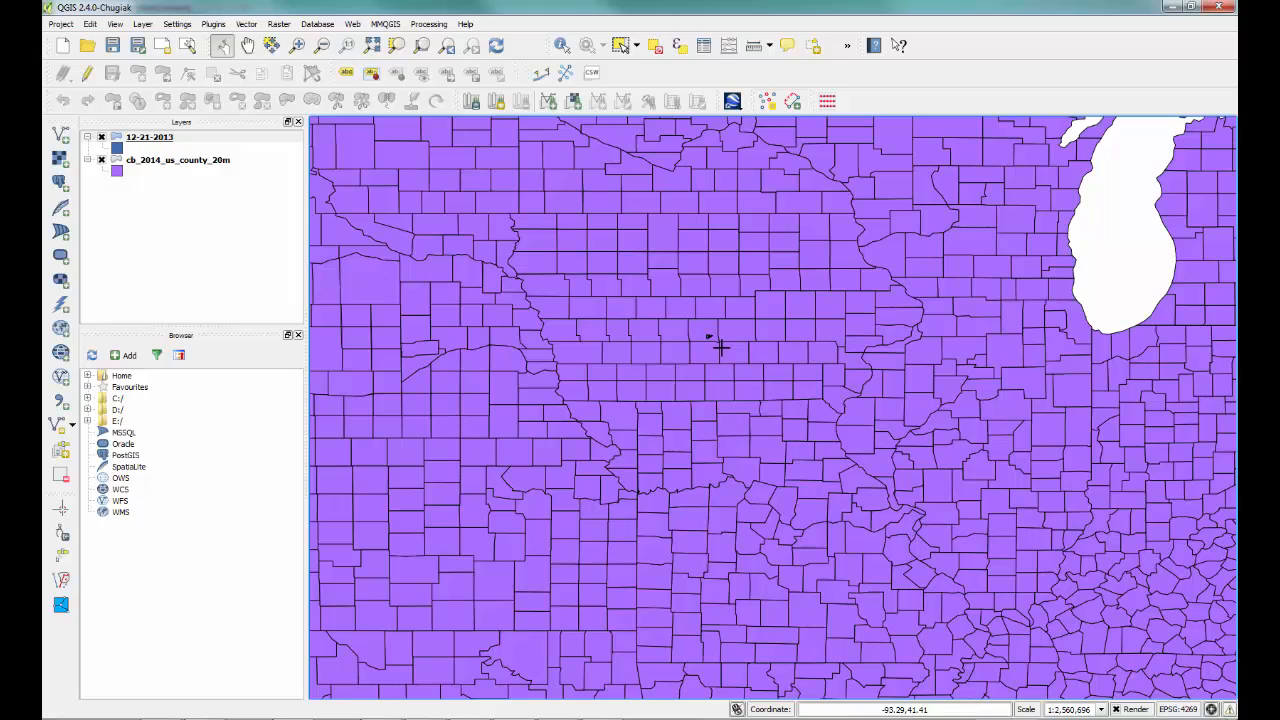
{"action": "mouse_move", "coordinate": [718, 349]}
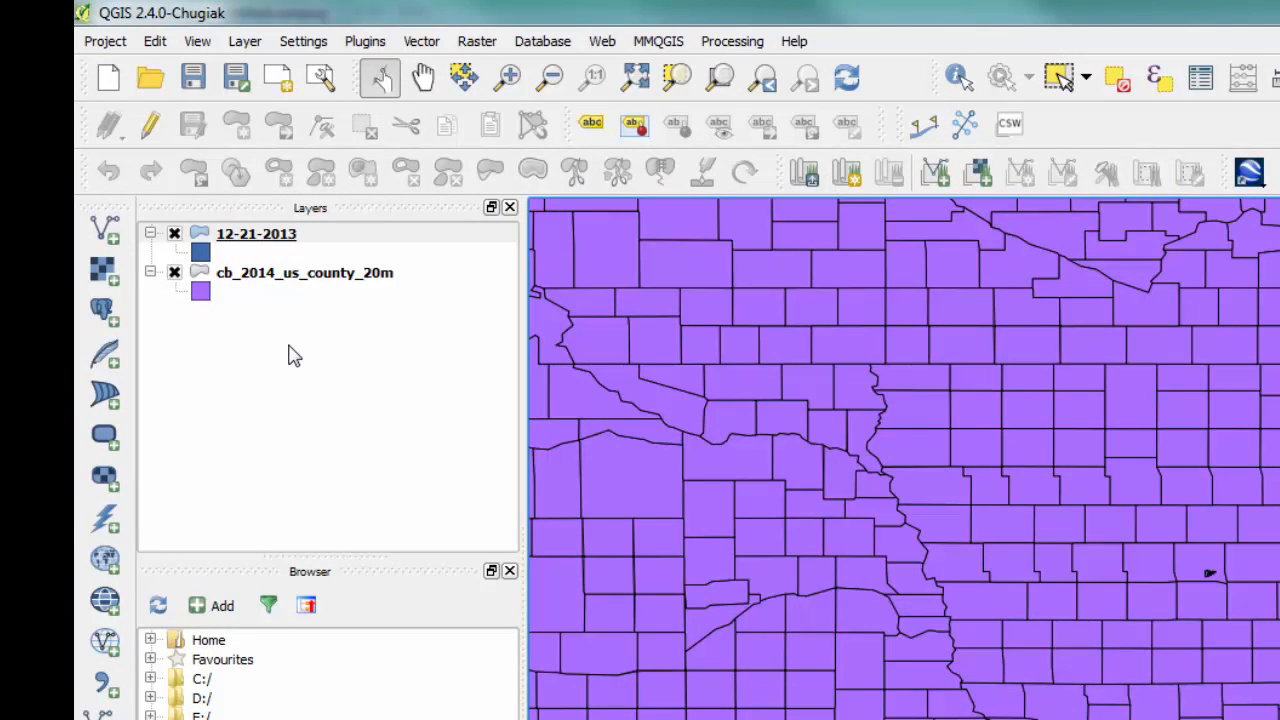
{"action": "mouse_move", "coordinate": [247, 243]}
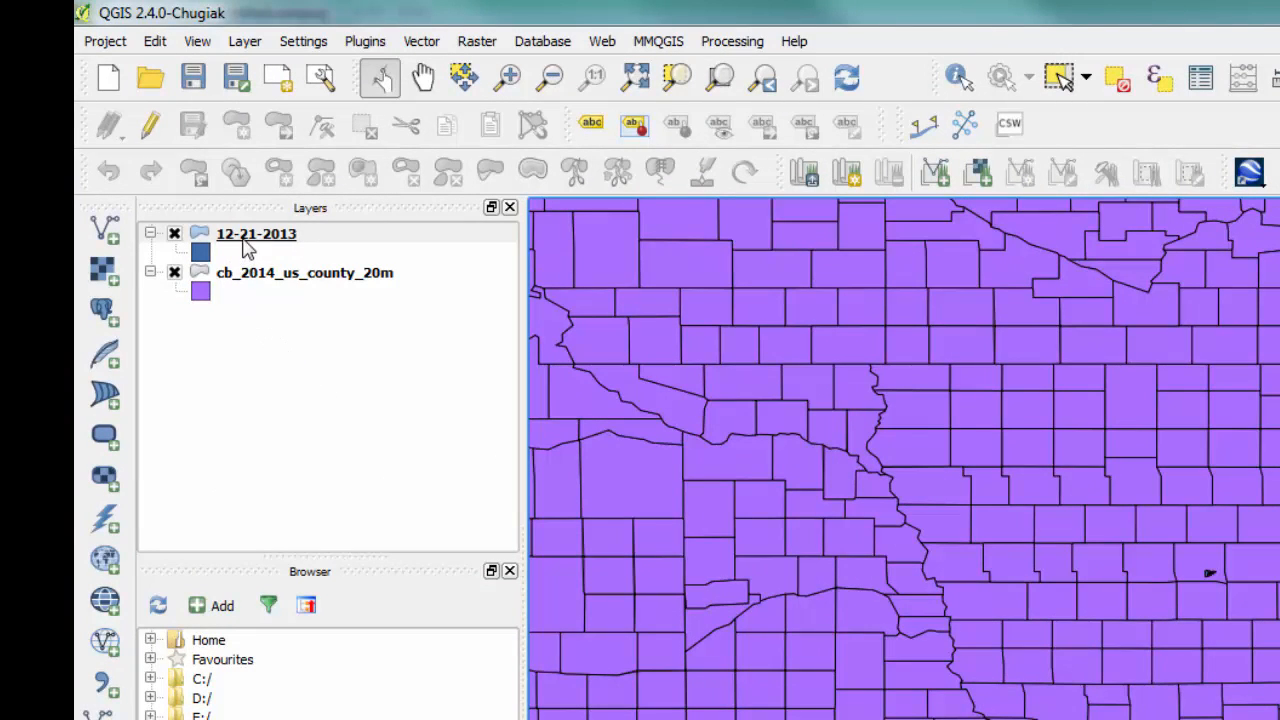
{"action": "mouse_move", "coordinate": [245, 240]}
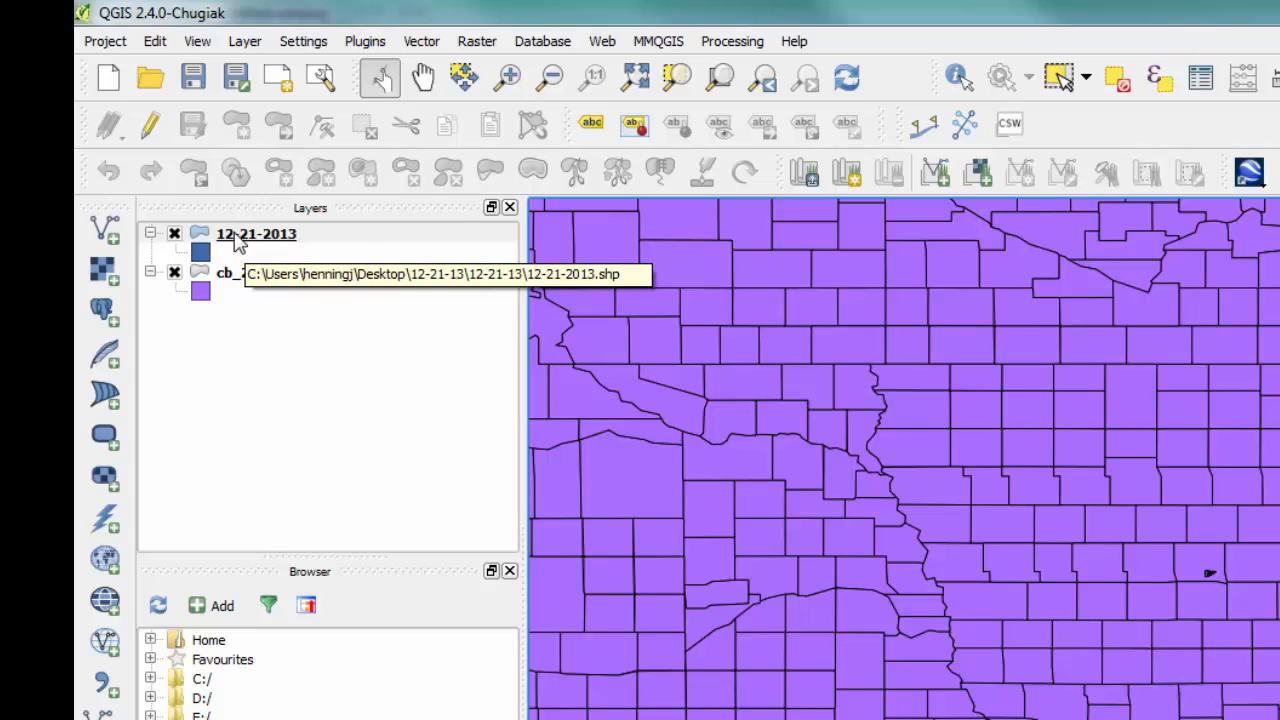
Start Save As for the 12-21-2013 layer and name the output 12-21-2013WGS84.shp.
{"action": "right_click", "coordinate": [256, 233]}
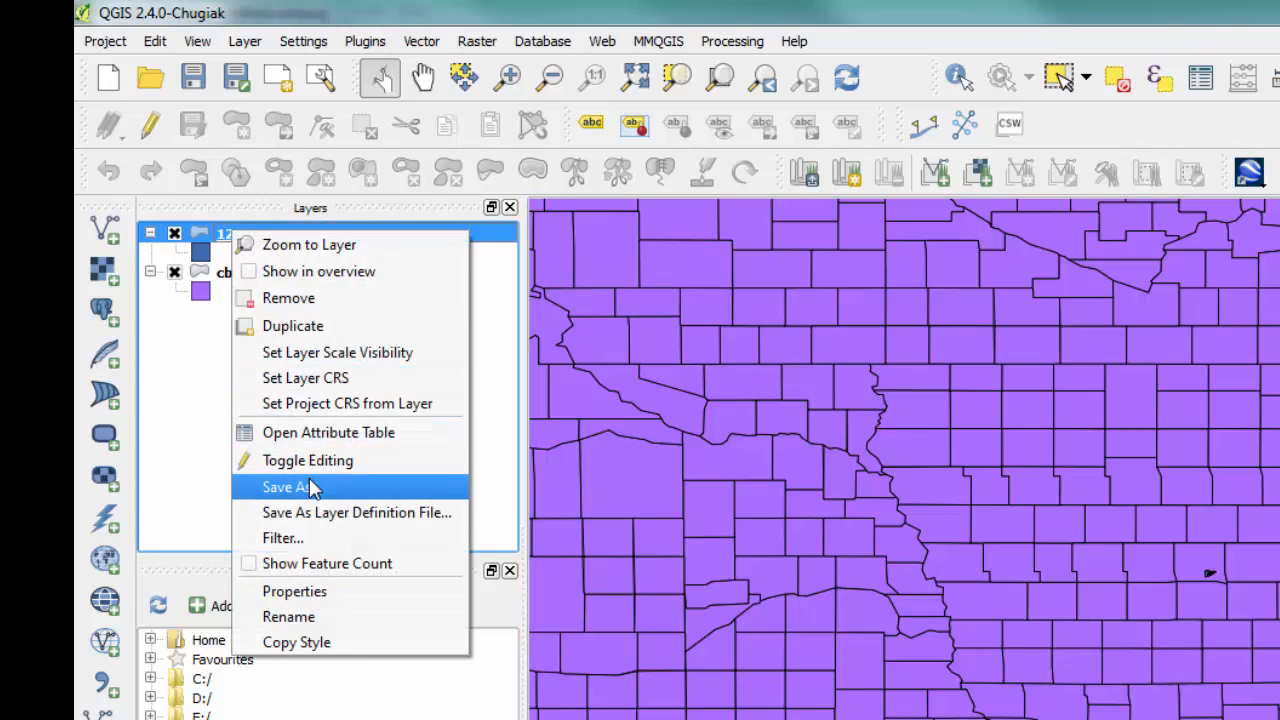
{"action": "left_click", "coordinate": [287, 487]}
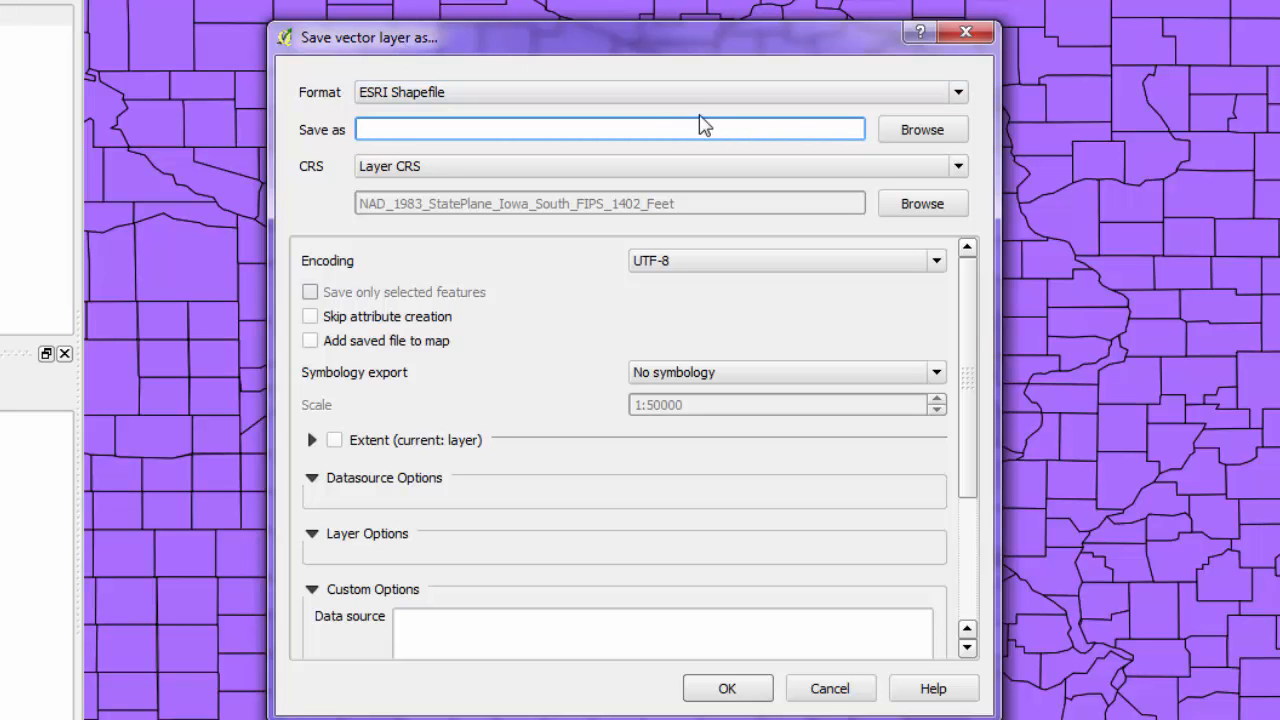
{"action": "left_click", "coordinate": [921, 129]}
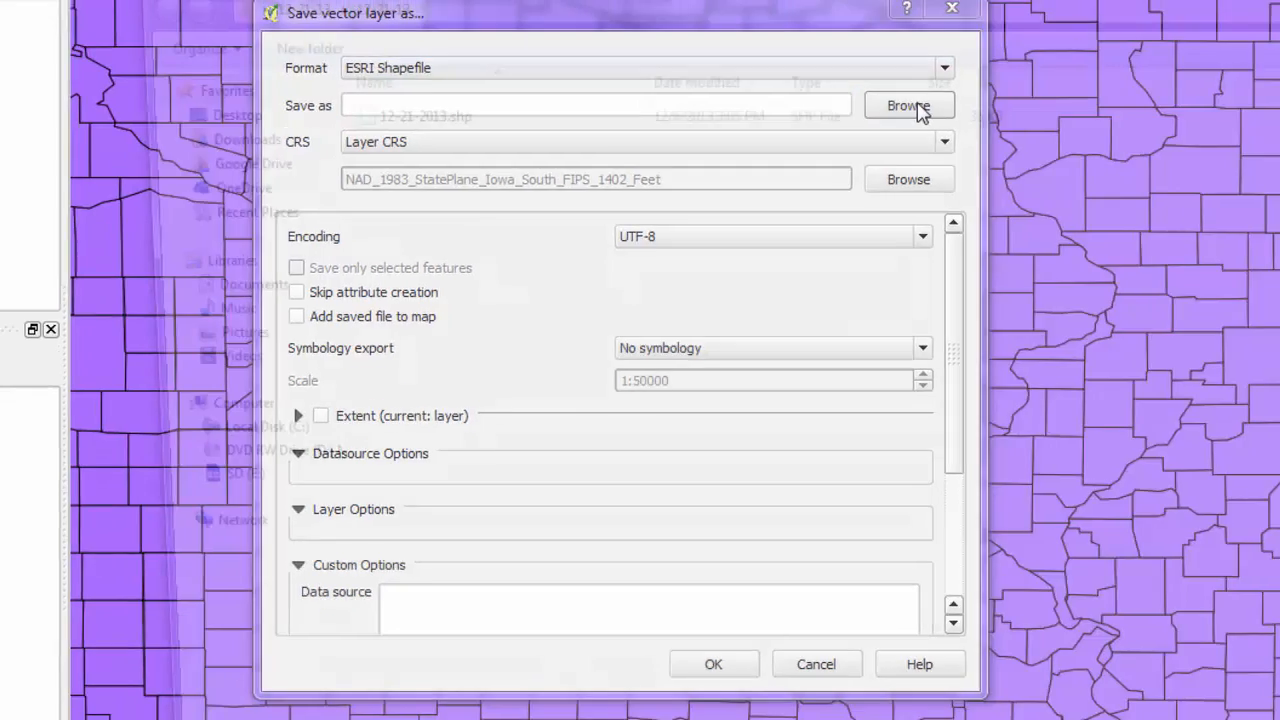
{"action": "left_click", "coordinate": [908, 105]}
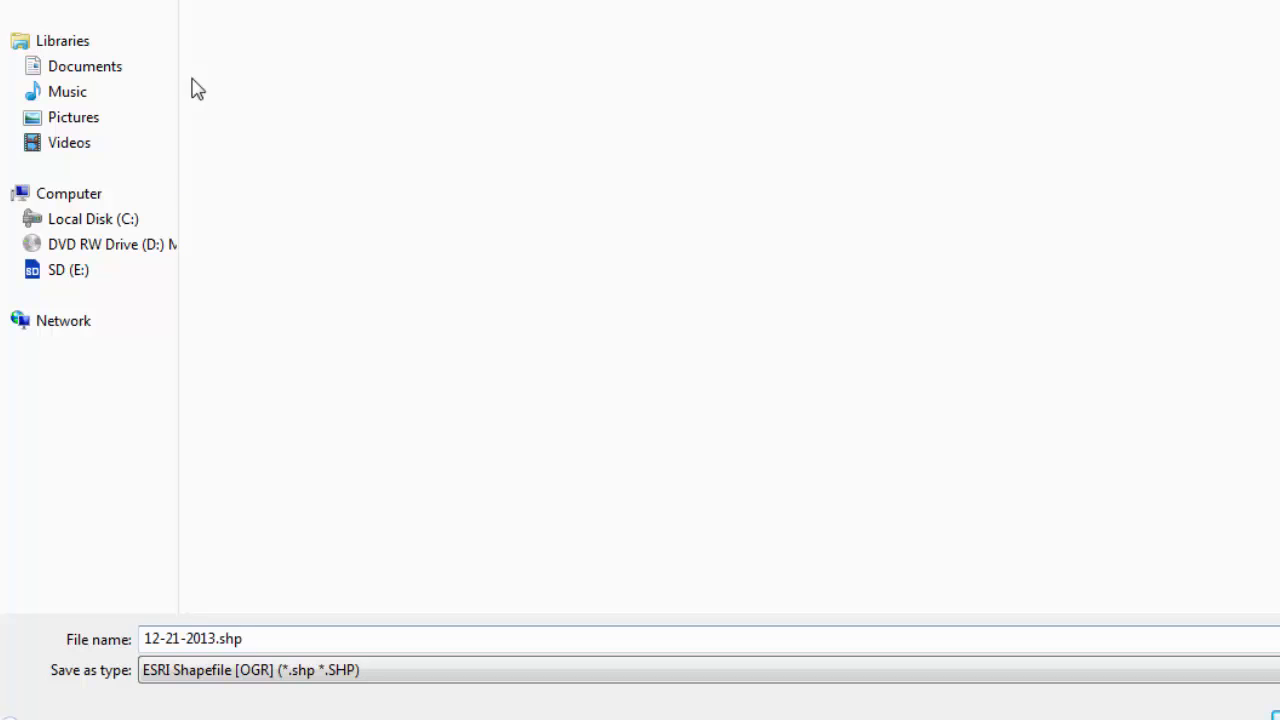
{"action": "left_click", "coordinate": [210, 639]}
{"action": "type", "text": "W"}
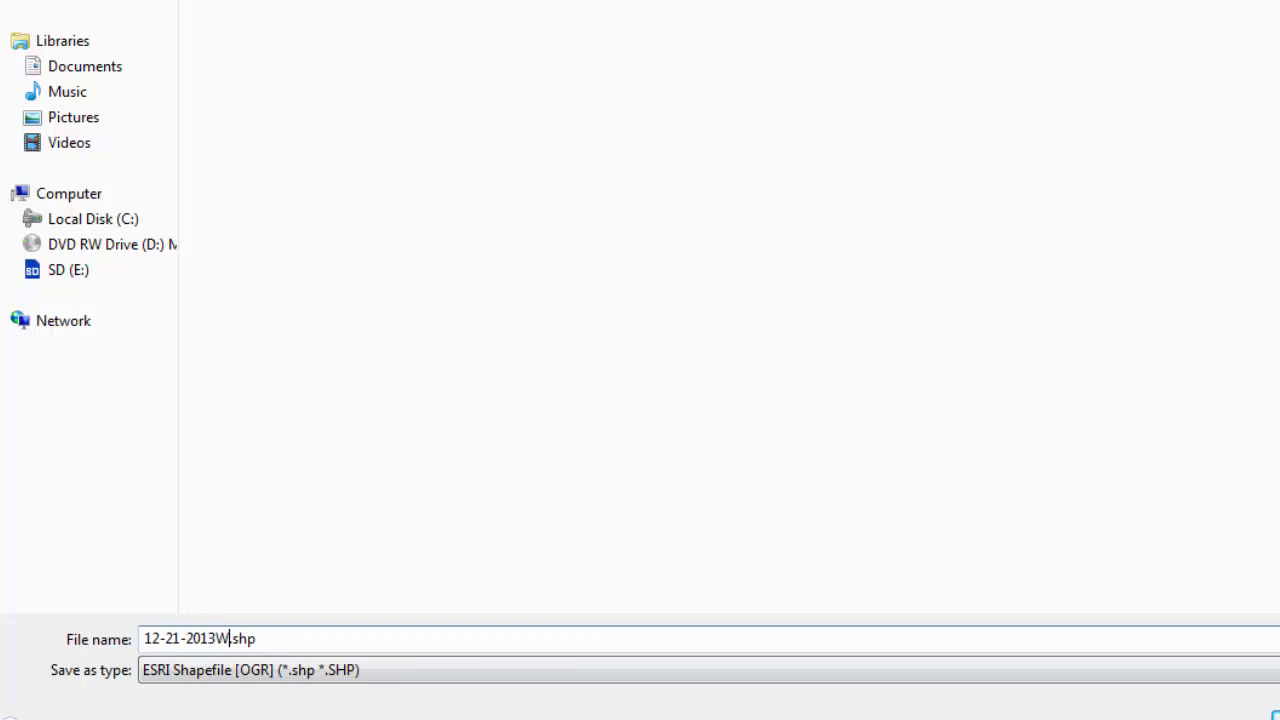
{"action": "type", "text": "GS84.shp"}
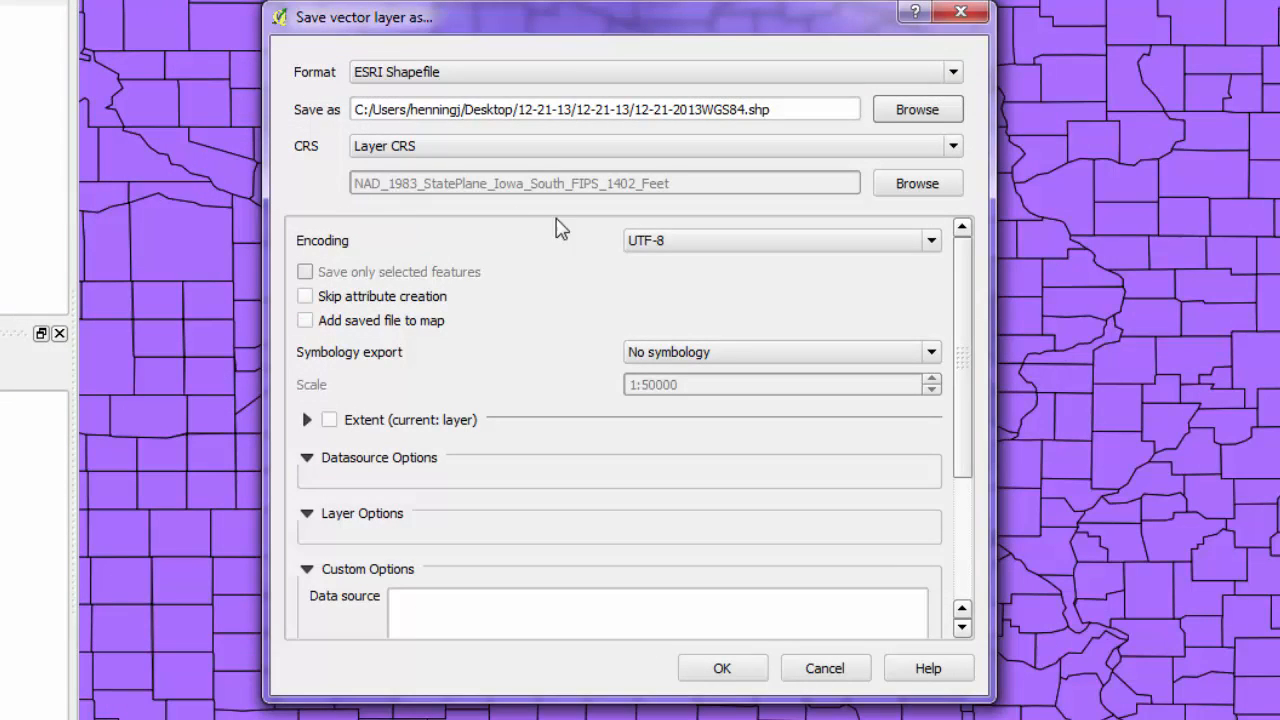
{"action": "mouse_move", "coordinate": [425, 192]}
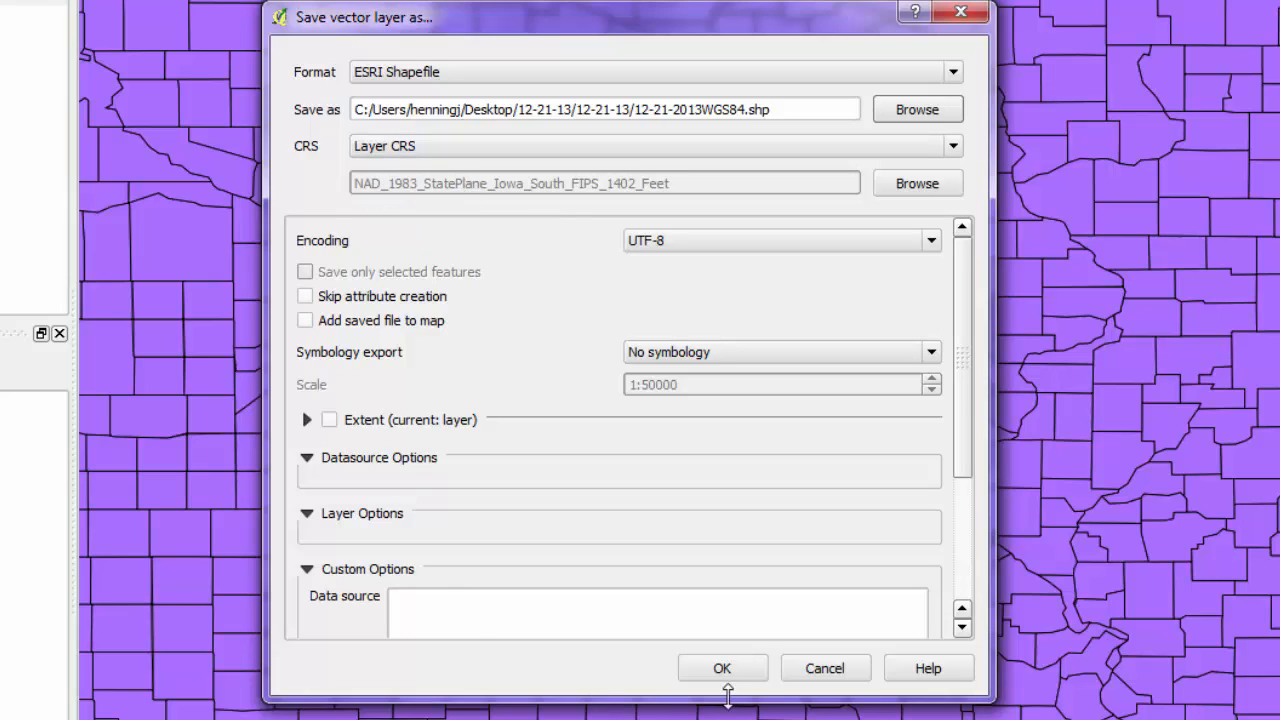
{"action": "mouse_move", "coordinate": [540, 227]}
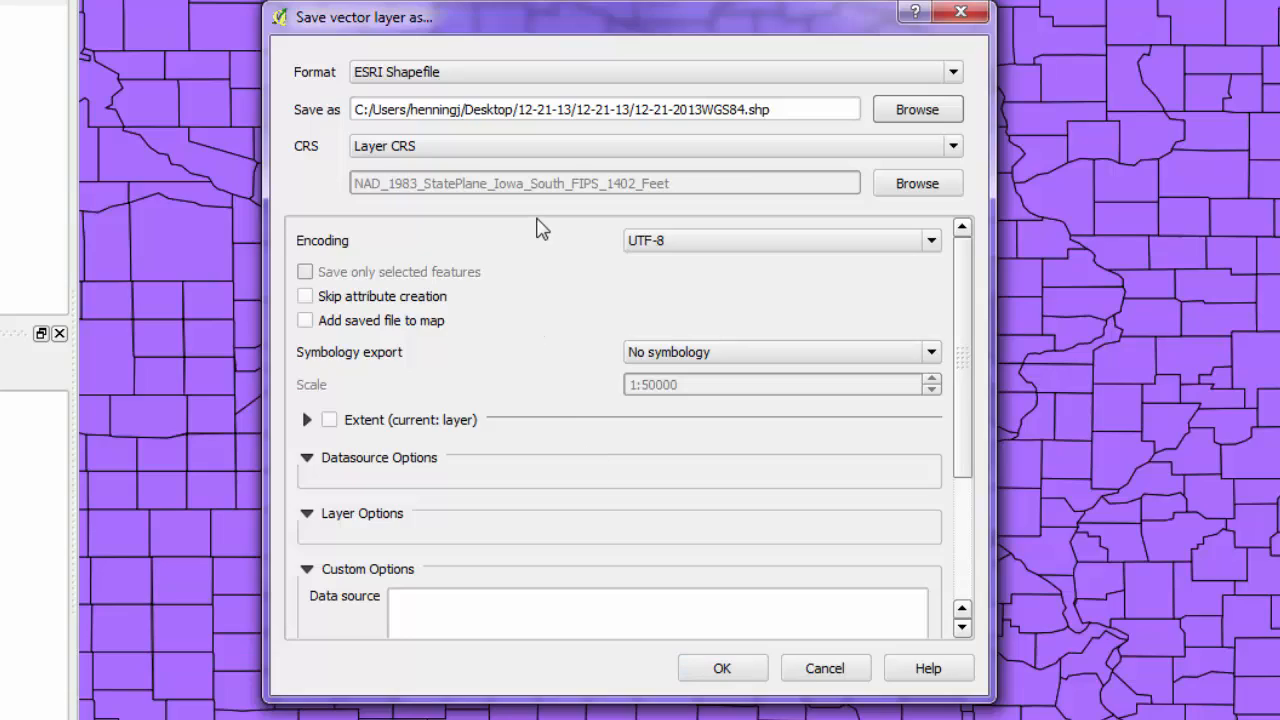
{"action": "mouse_move", "coordinate": [917, 183]}
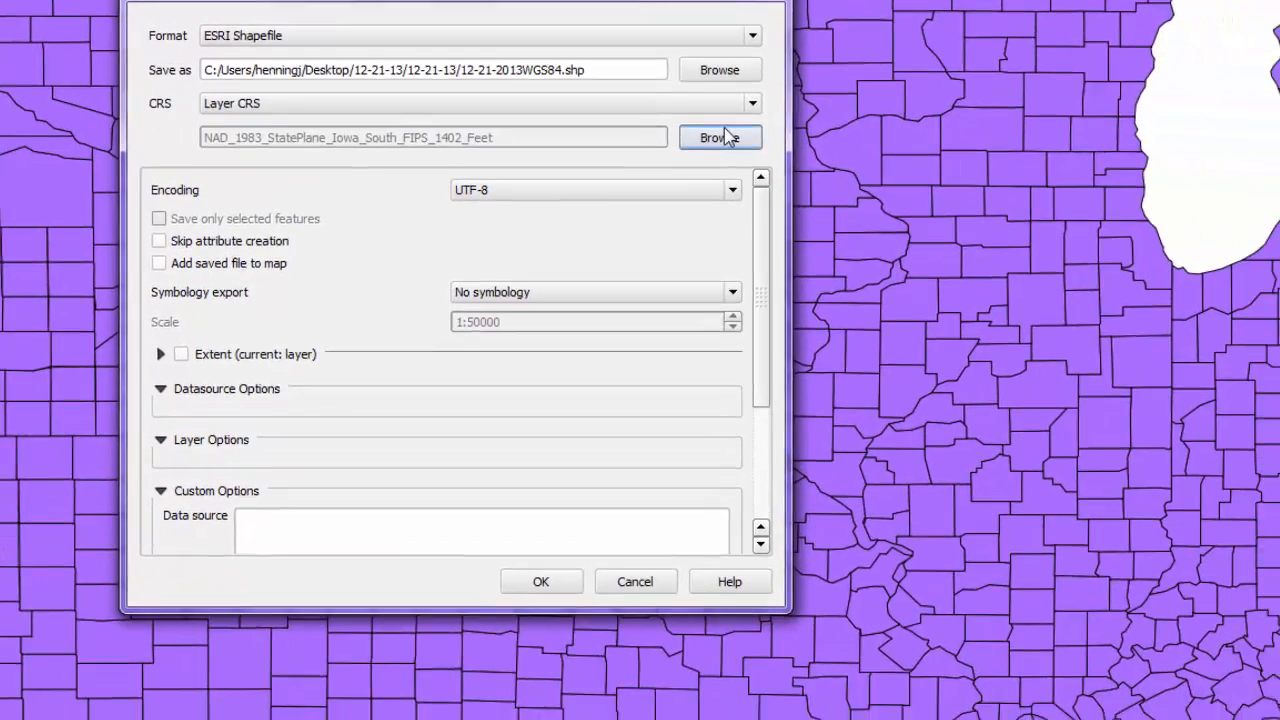
Set the export CRS to WGS 84 (EPSG:4326) and save the 12-21-2013WGS84.shp copy.
{"action": "left_click", "coordinate": [719, 137]}
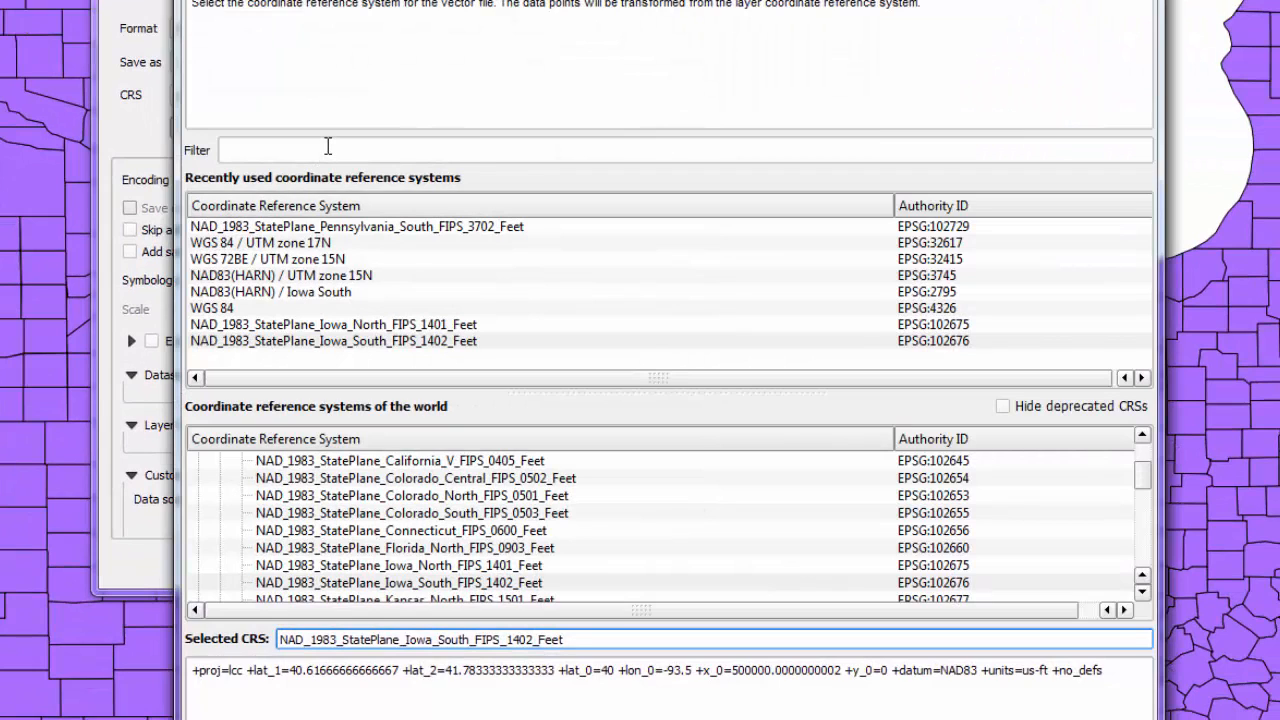
{"action": "mouse_move", "coordinate": [232, 308]}
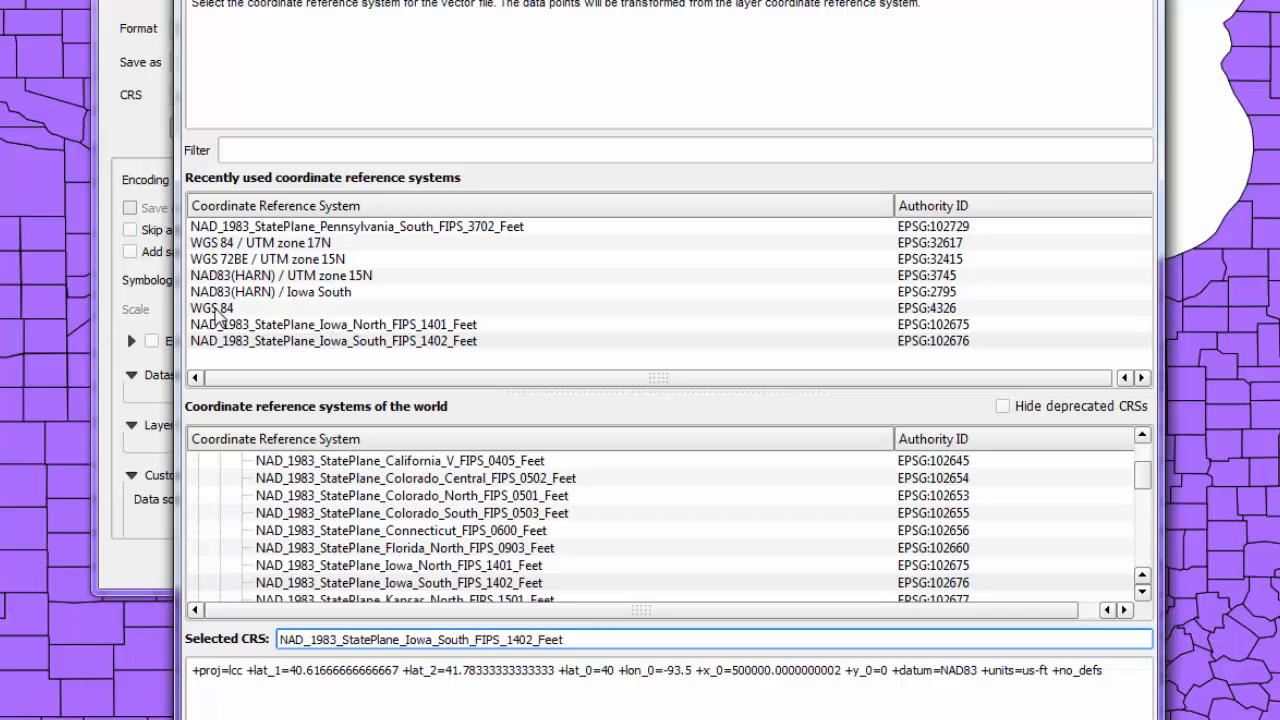
{"action": "left_click", "coordinate": [211, 308]}
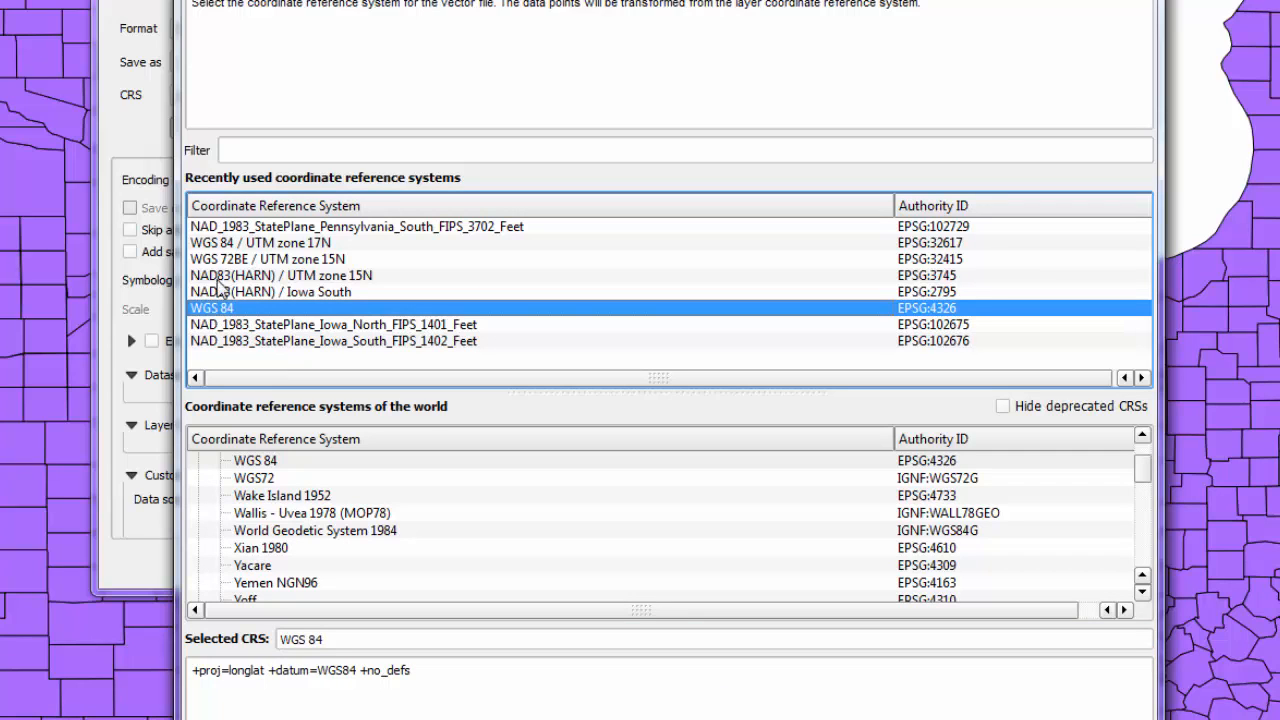
{"action": "type", "text": "w"}
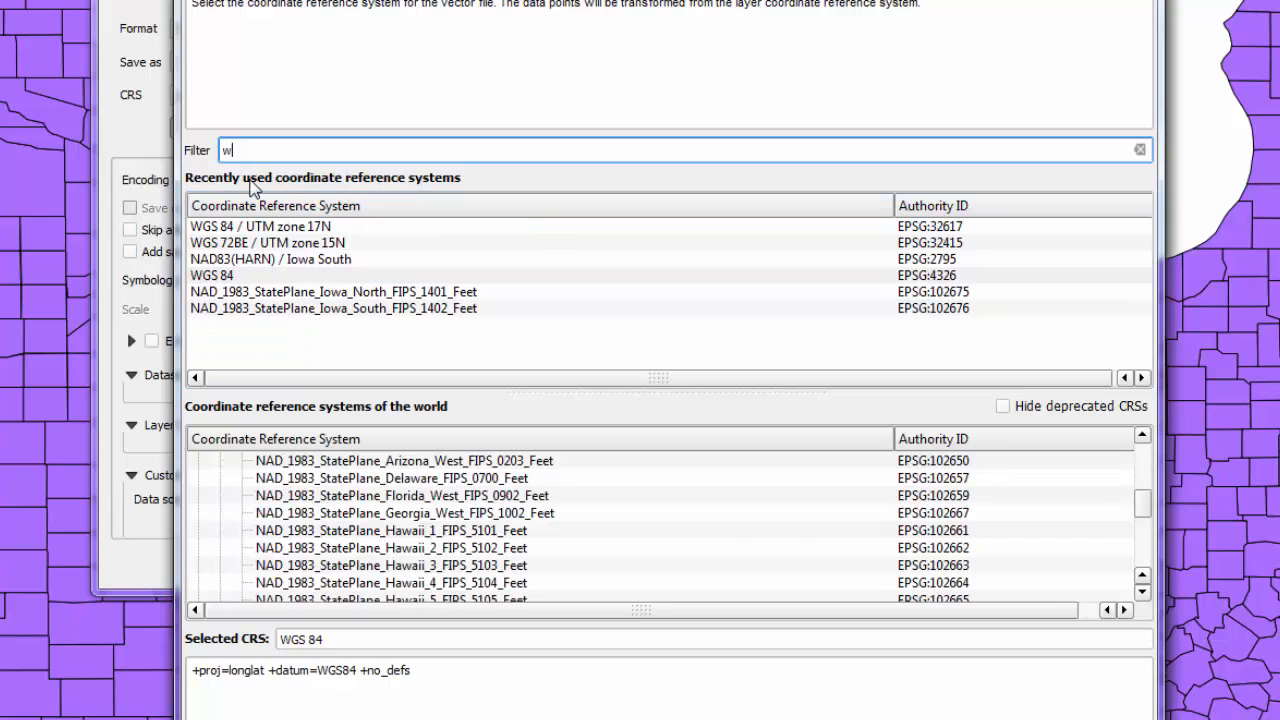
{"action": "type", "text": "gs 84"}
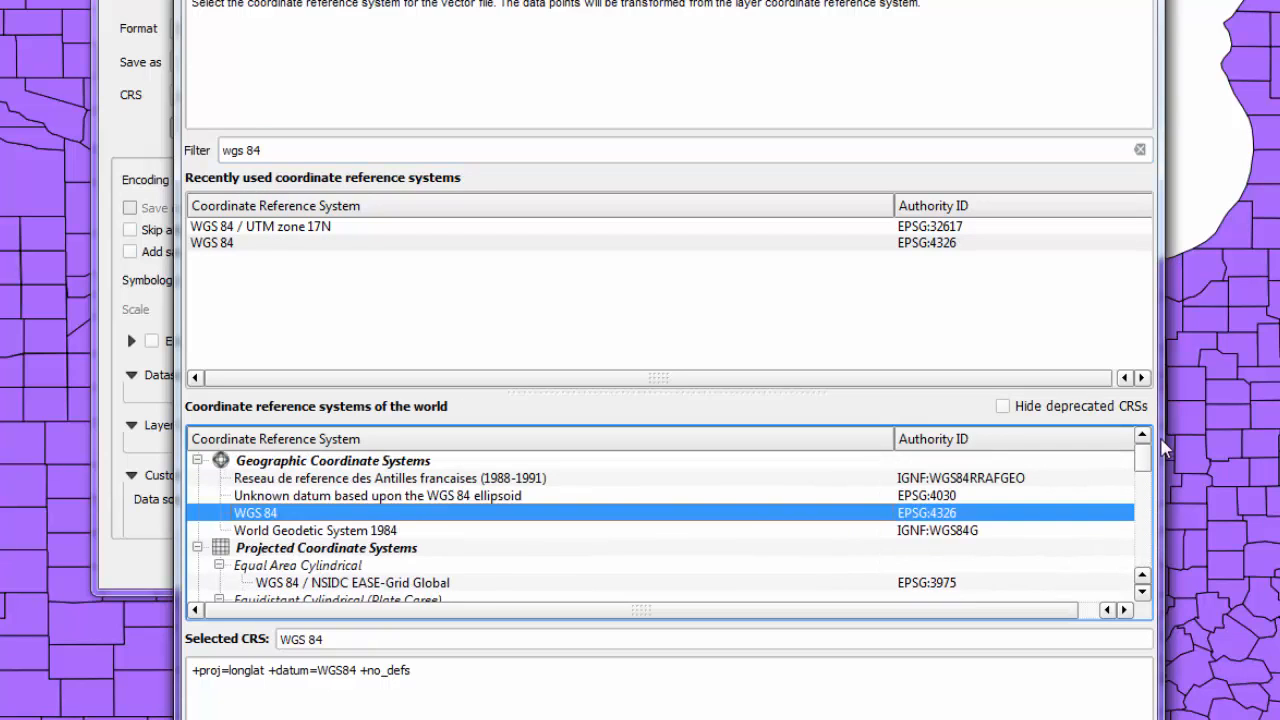
{"action": "mouse_move", "coordinate": [257, 475]}
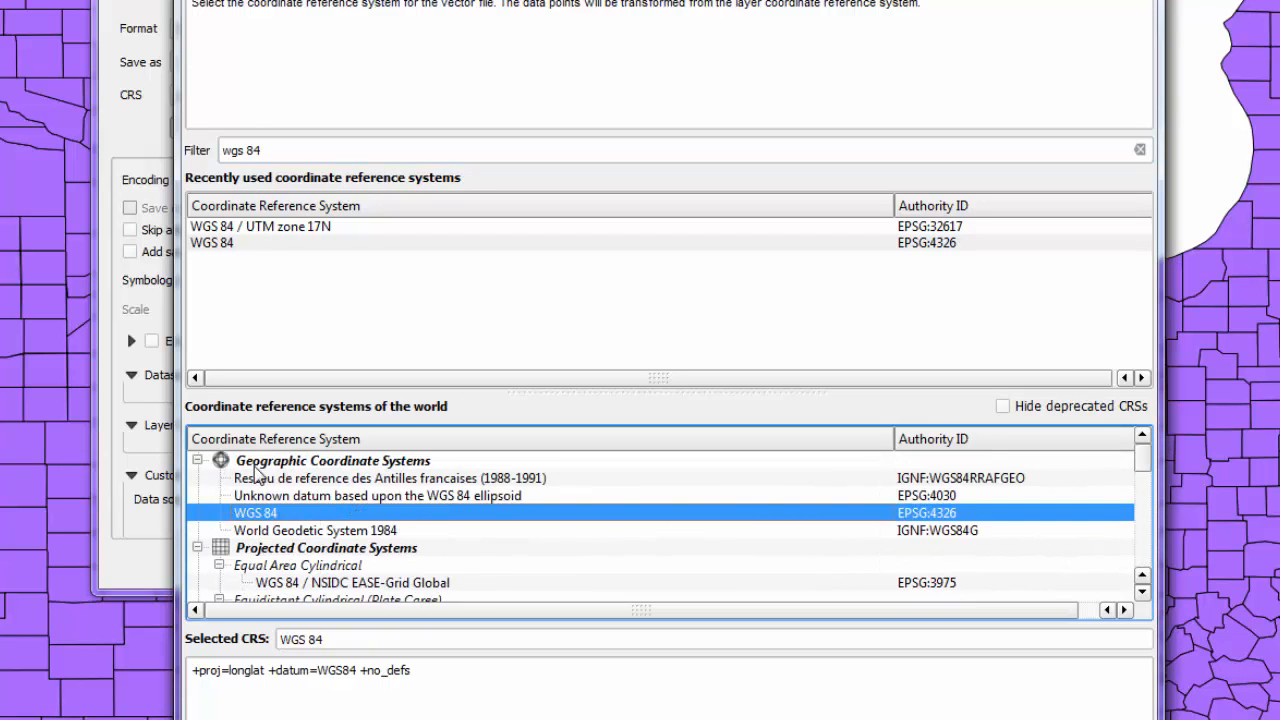
{"action": "mouse_move", "coordinate": [205, 558]}
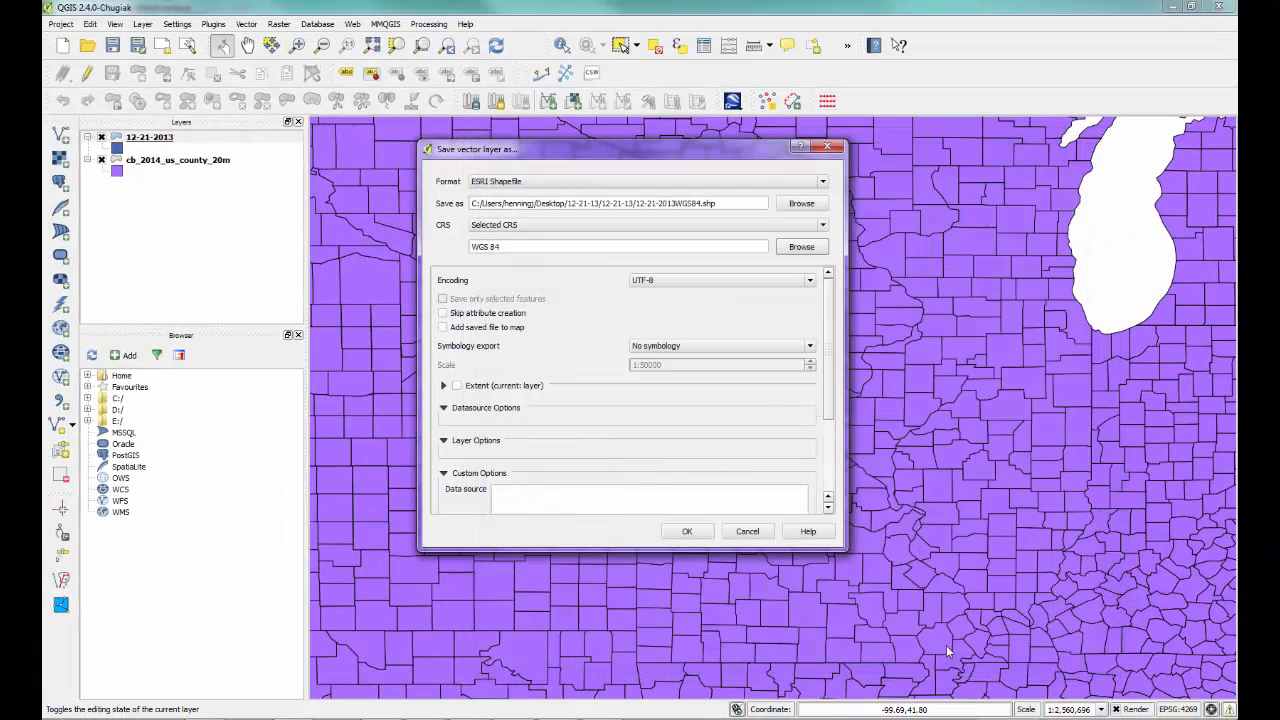
{"action": "mouse_move", "coordinate": [500, 370]}
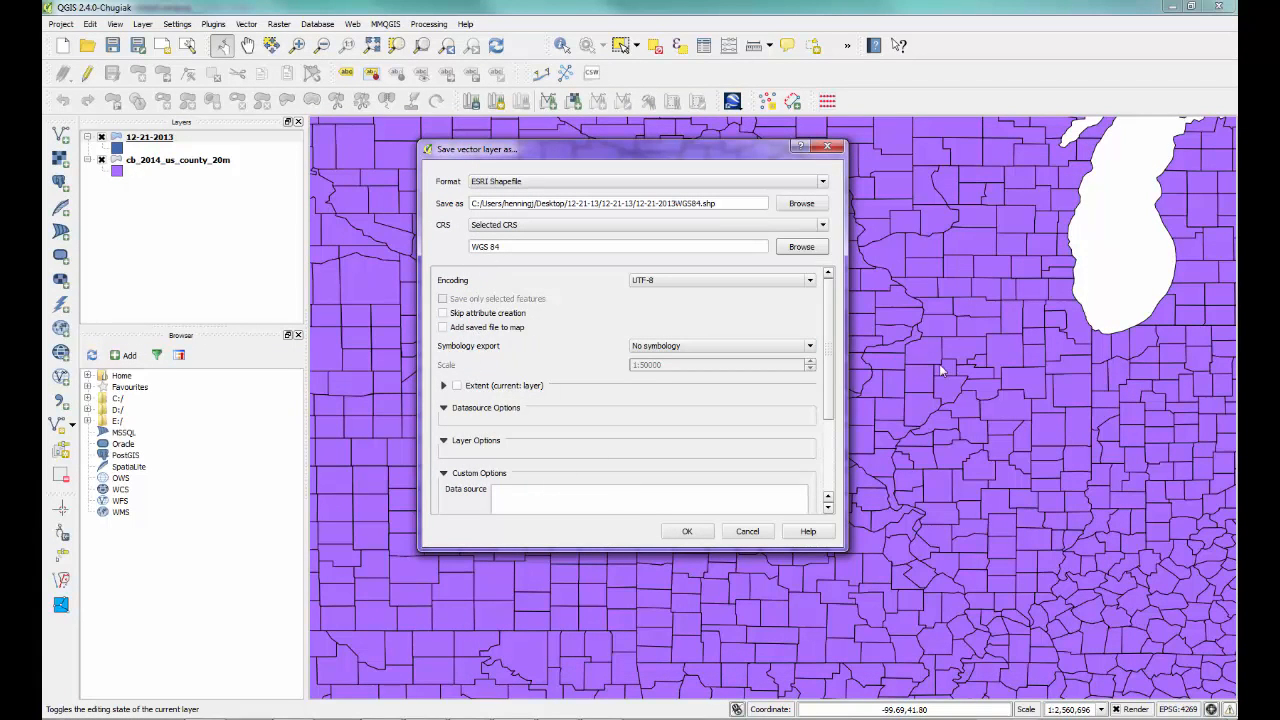
{"action": "mouse_move", "coordinate": [563, 395]}
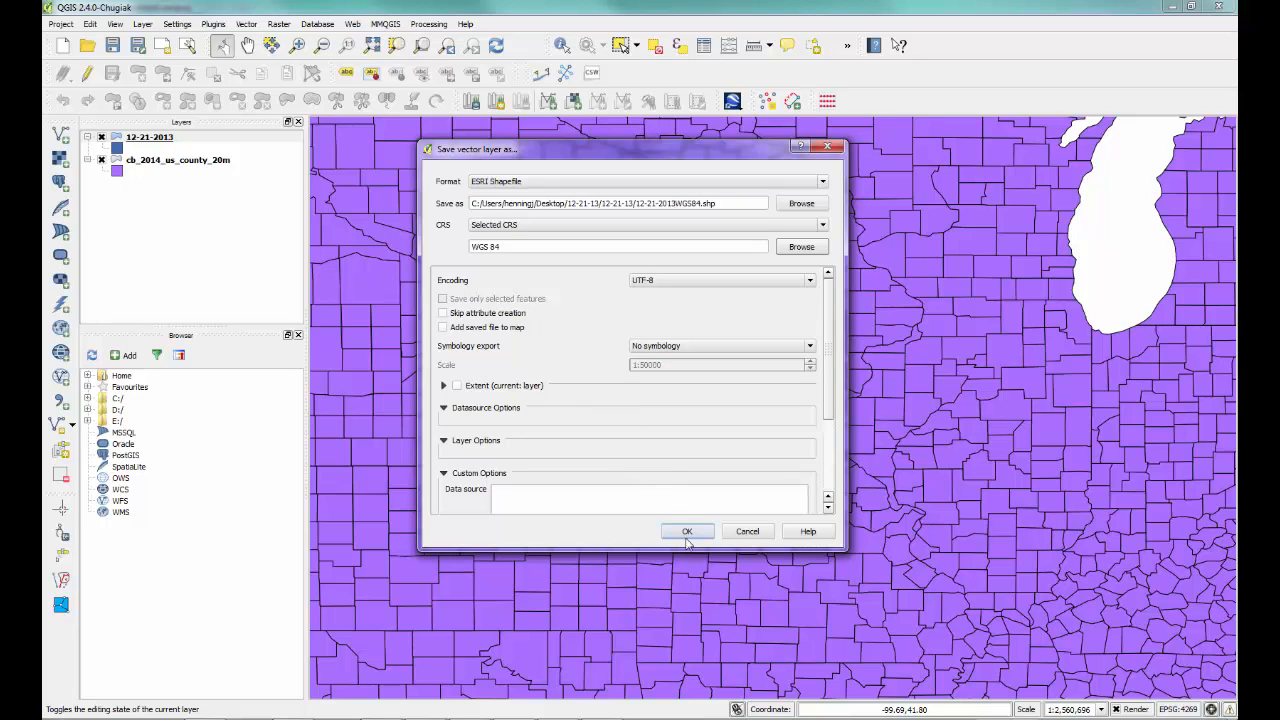
{"action": "left_click", "coordinate": [687, 531]}
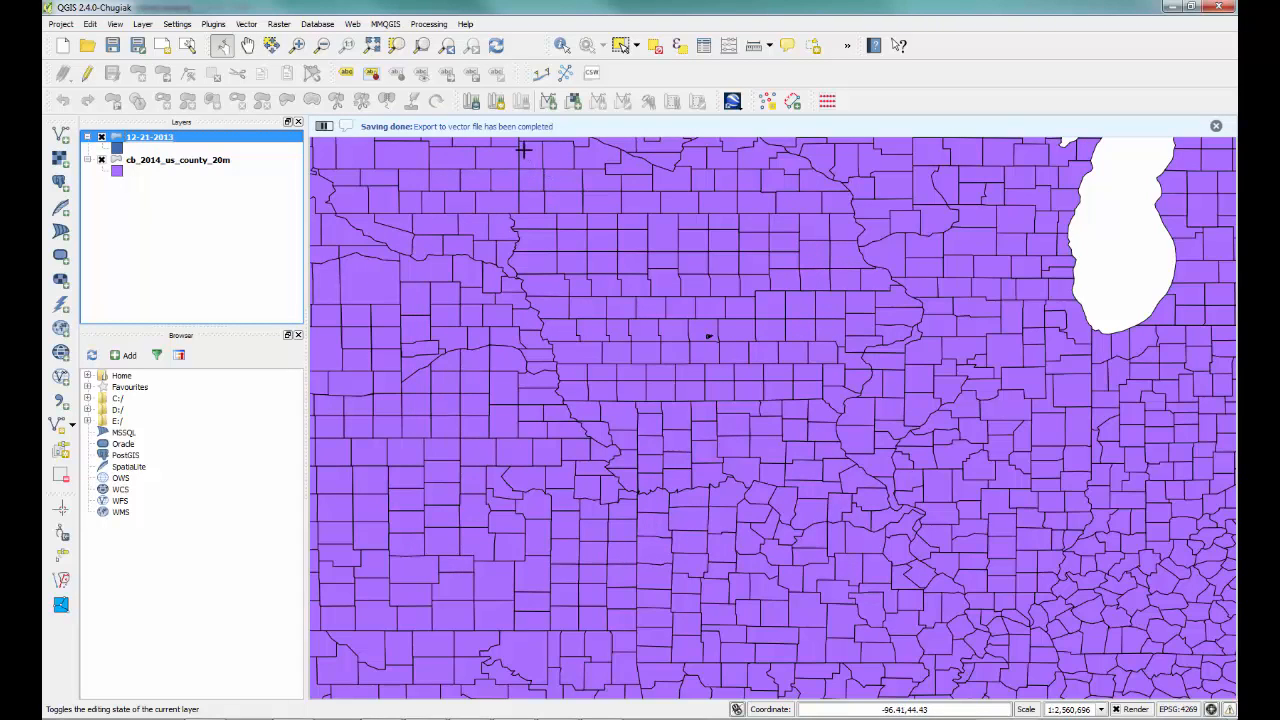
{"action": "mouse_move", "coordinate": [545, 232]}
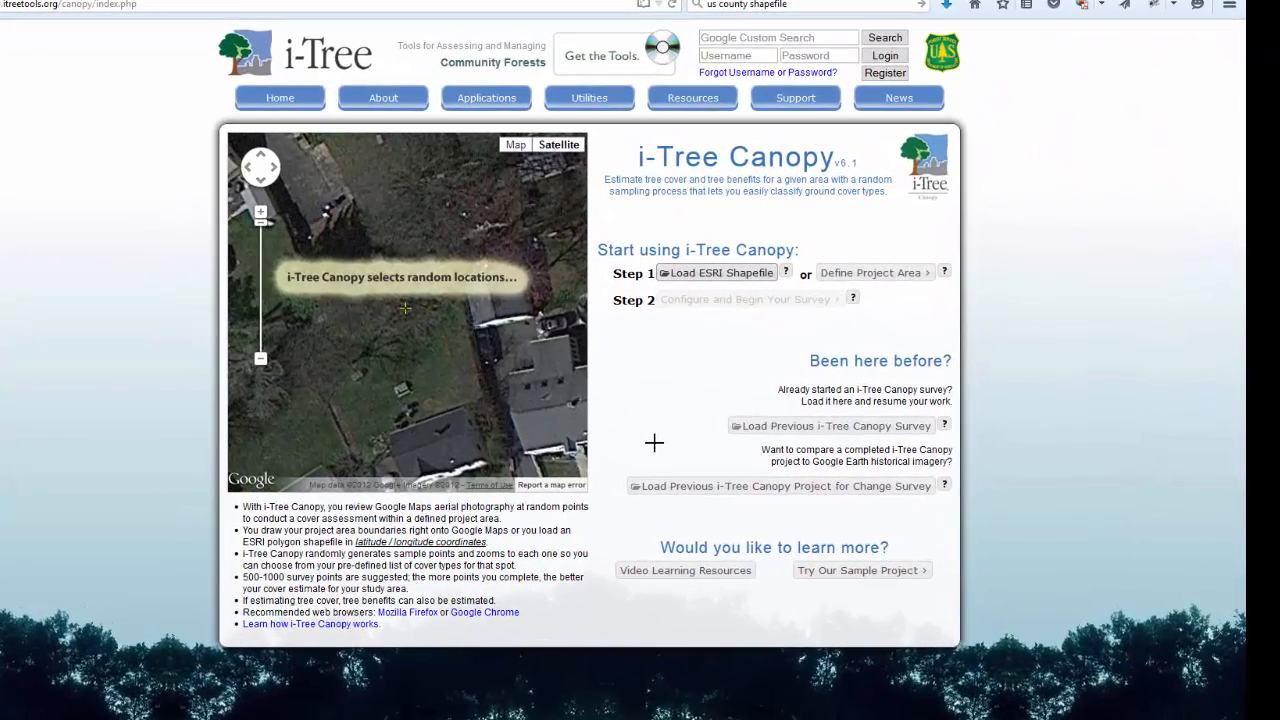
Load 12-21-2013WGS84.shp as the i-Tree Canopy project boundary, accepting the ESRI license.
{"action": "left_click", "coordinate": [716, 272]}
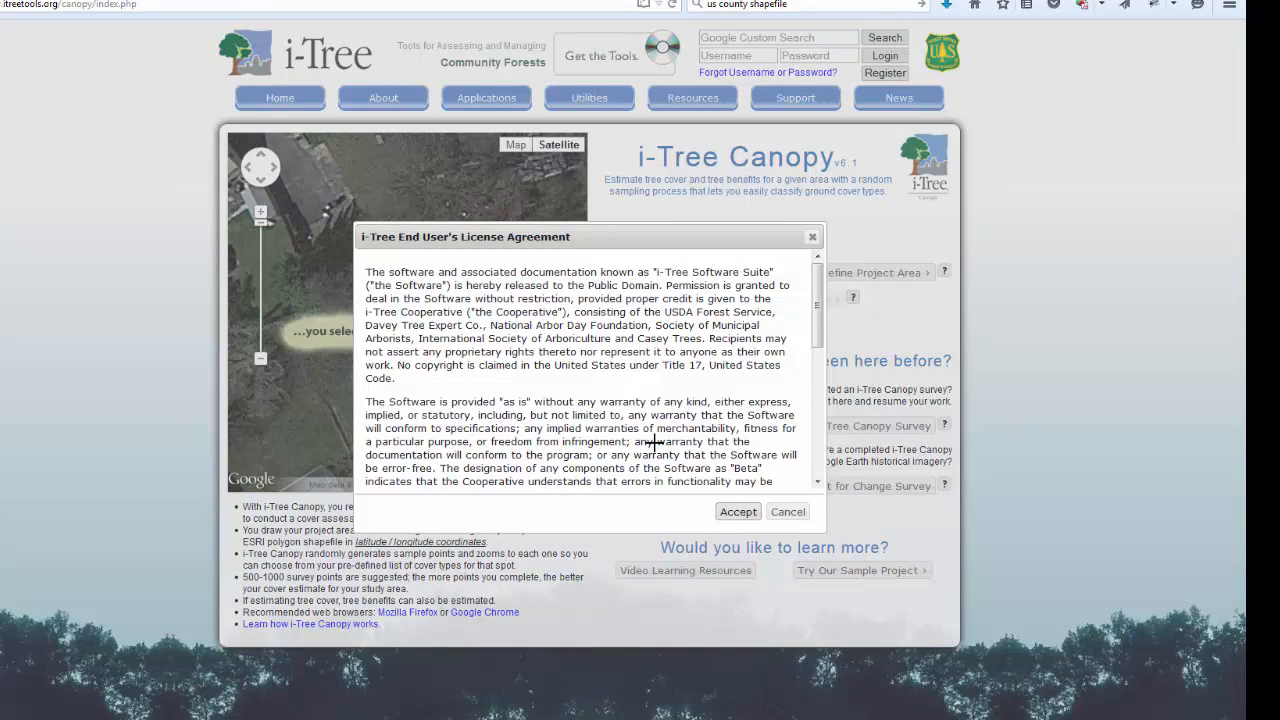
{"action": "left_click", "coordinate": [737, 511]}
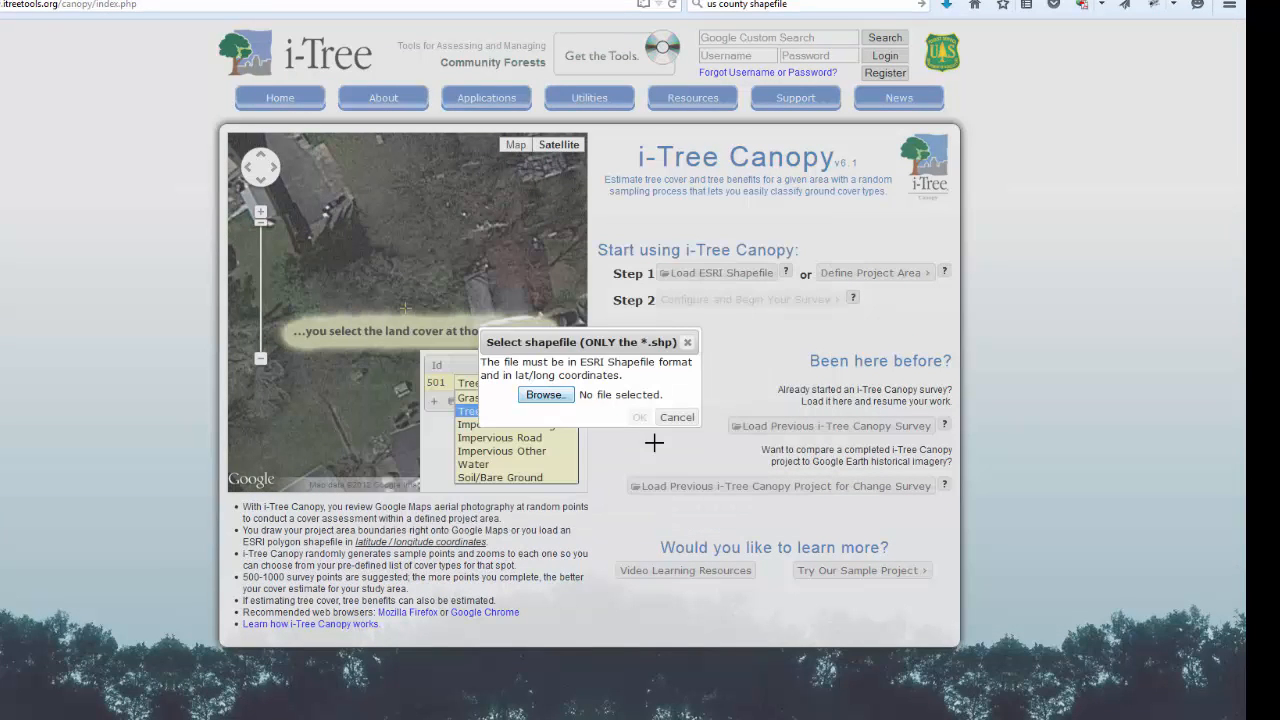
{"action": "left_click", "coordinate": [544, 394]}
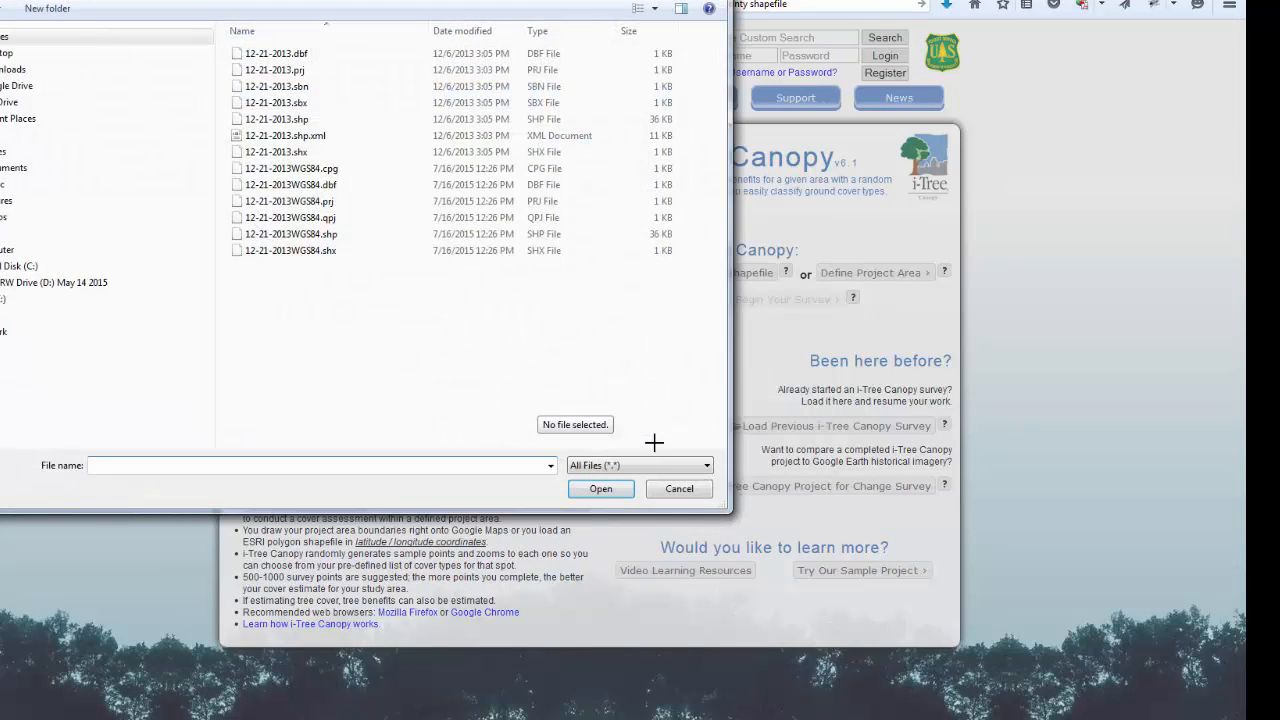
{"action": "left_click", "coordinate": [291, 234]}
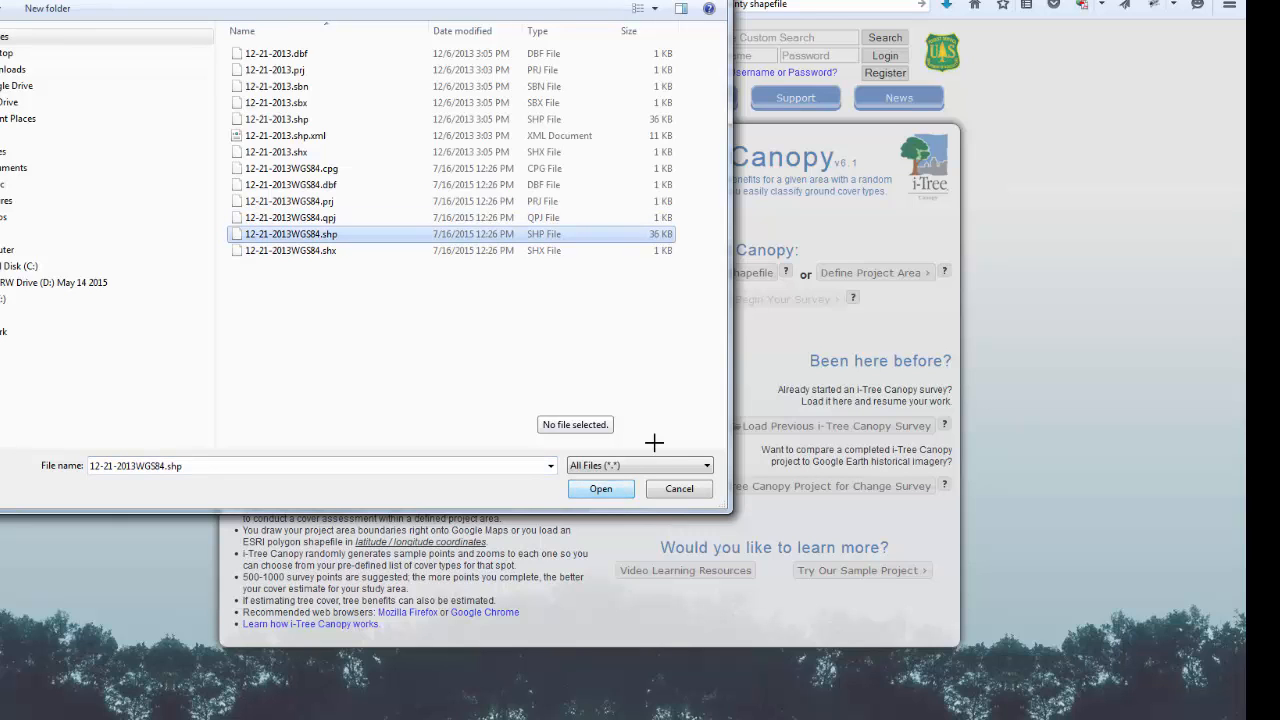
{"action": "left_click", "coordinate": [600, 489]}
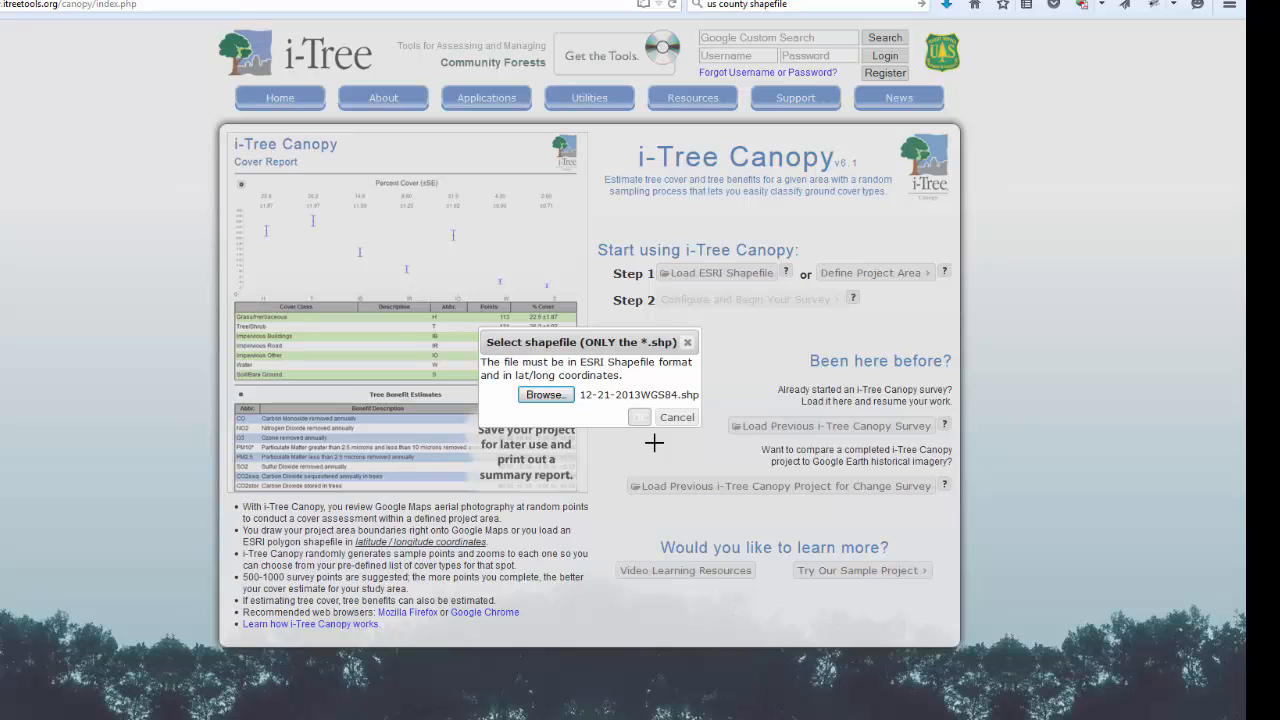
{"action": "left_click", "coordinate": [640, 417]}
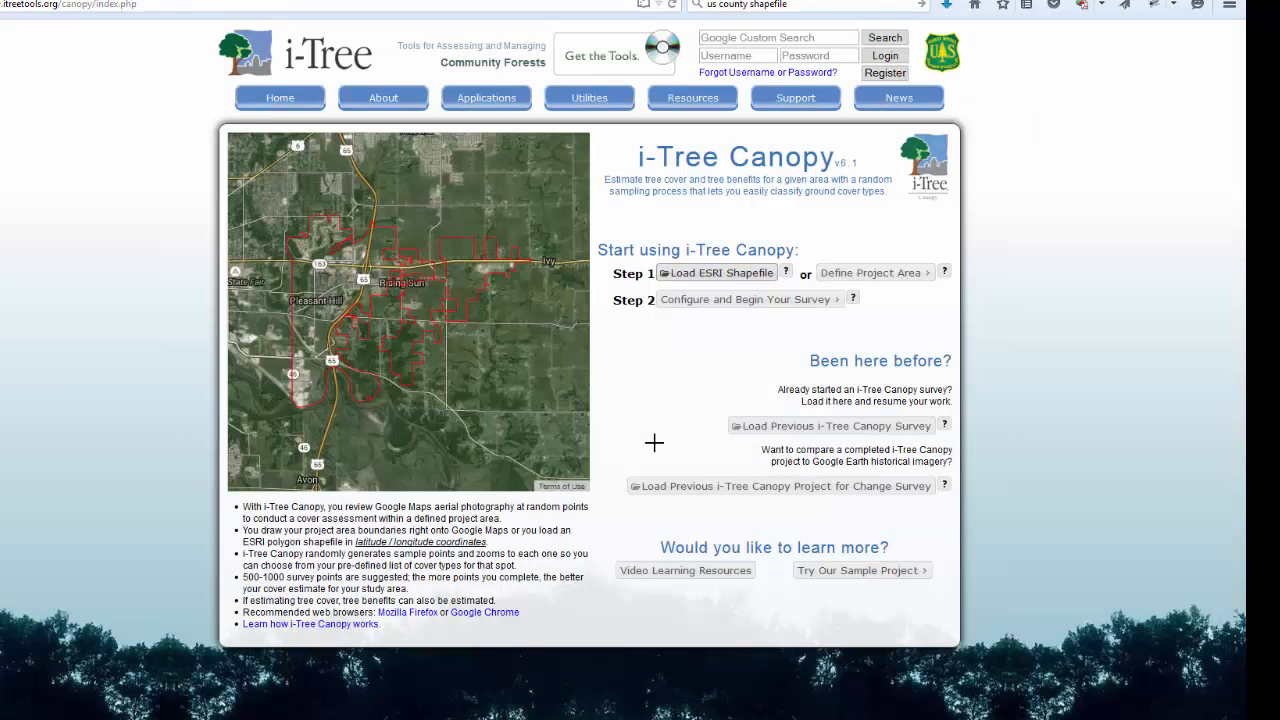